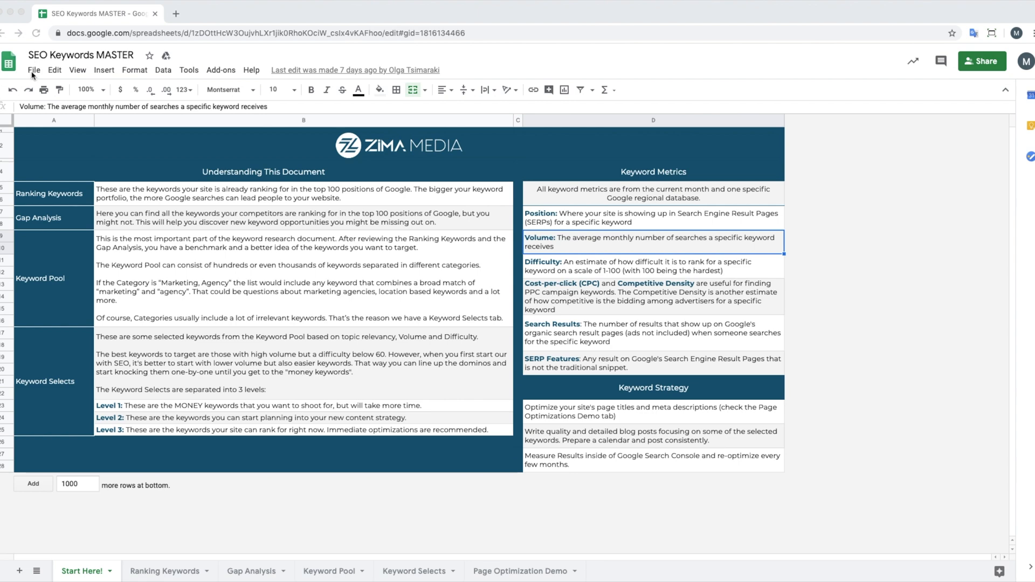
# Step: Make a copy of the SEO Keywords MASTER template, keeping the default name and folder
pyautogui.click(32, 71)
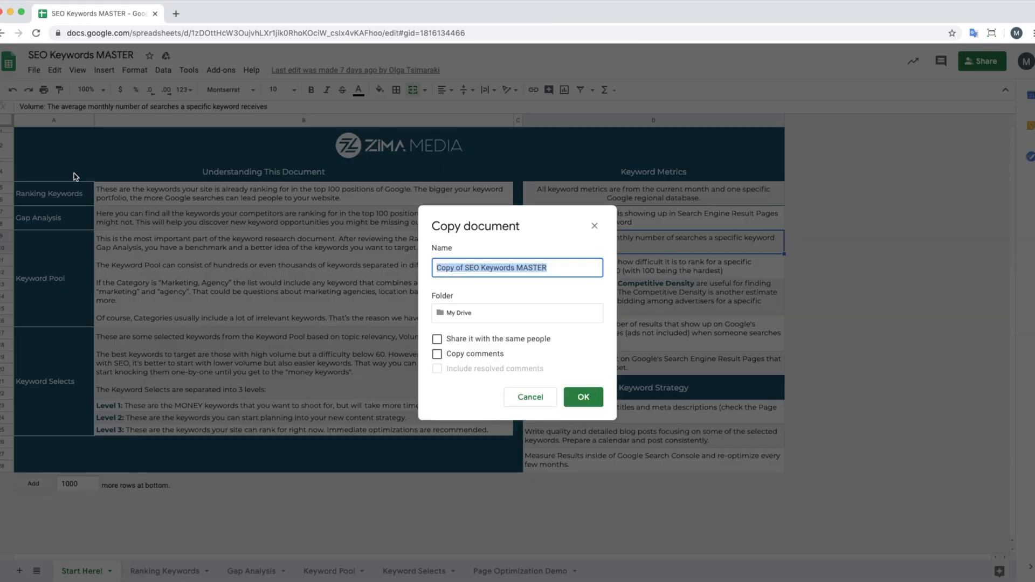
pyautogui.click(582, 397)
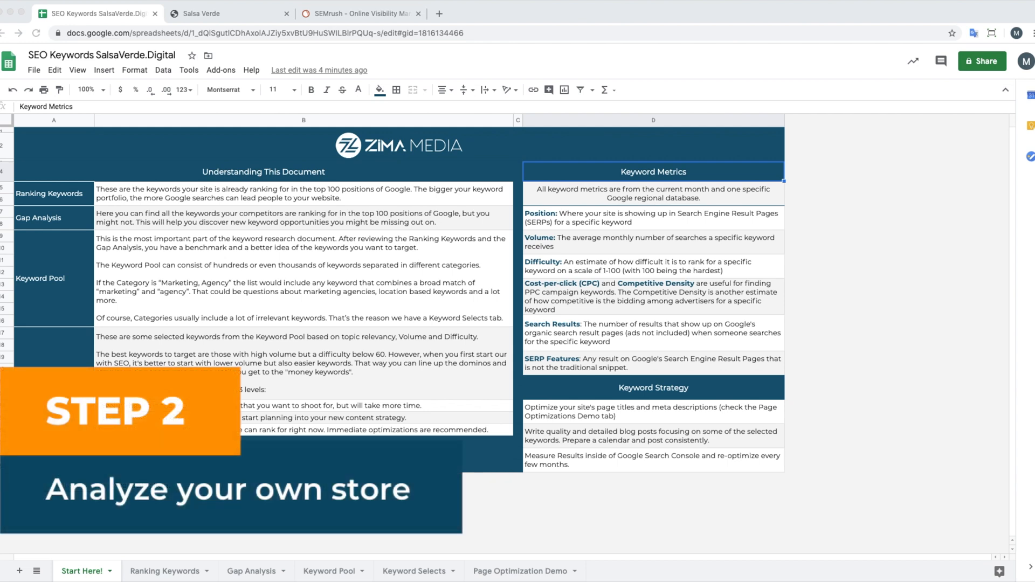
# Step: Switch to the SEMrush tab and log in to the account
pyautogui.click(360, 13)
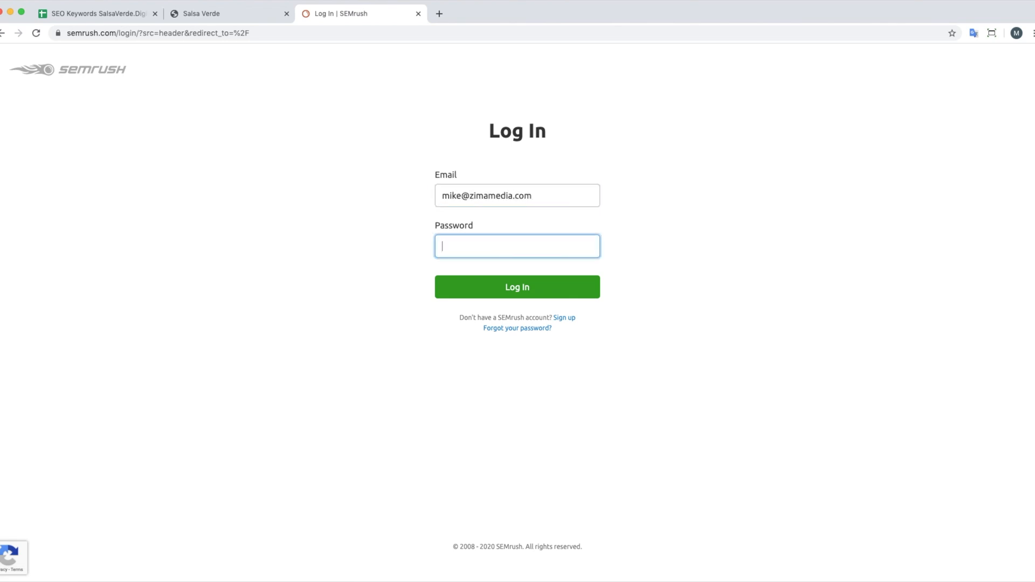
pyautogui.click(516, 286)
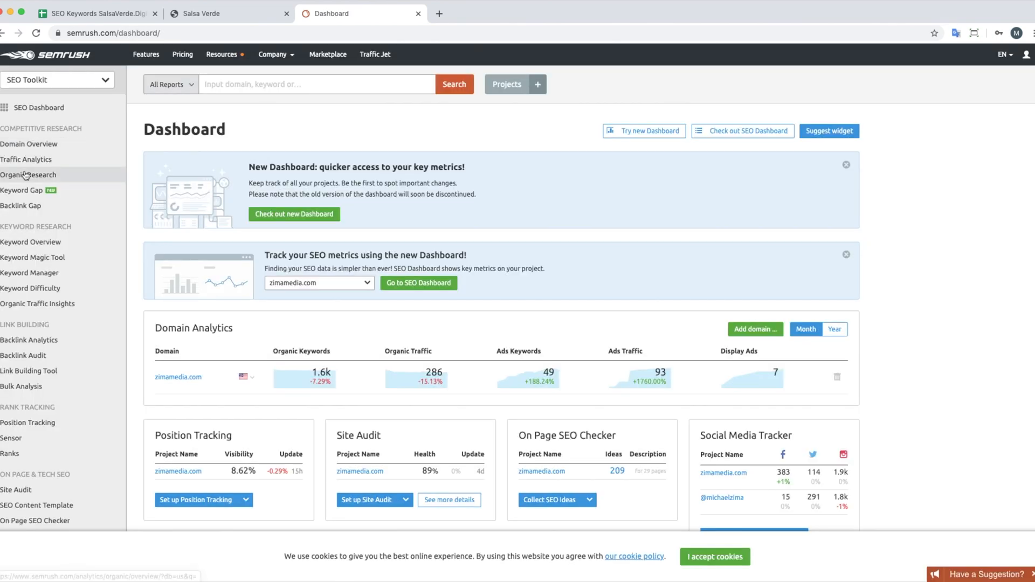
# Step: Run Organic Research on sokoglam.com and view all 45K organic keywords
pyautogui.click(28, 174)
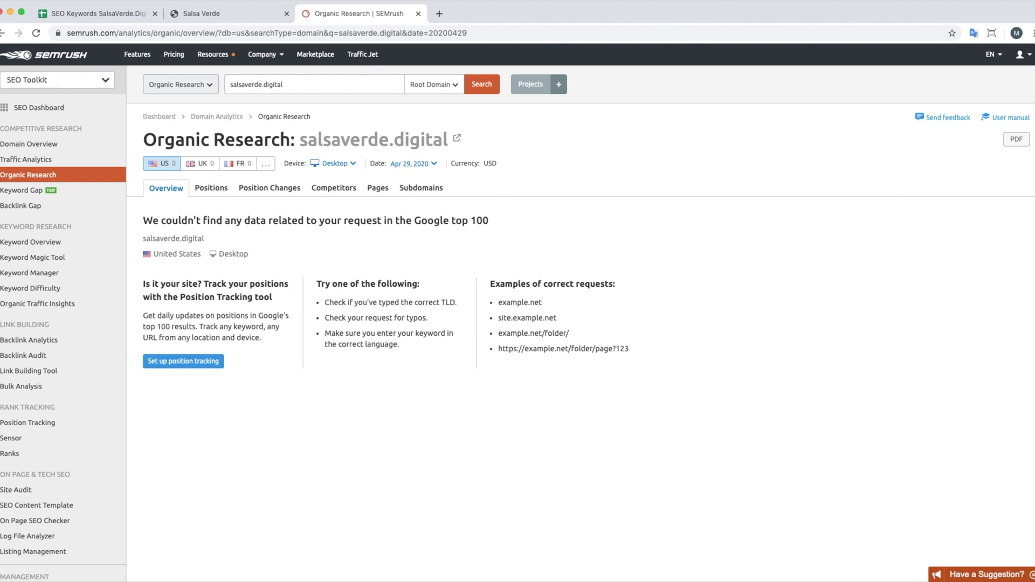
pyautogui.moveTo(410, 215)
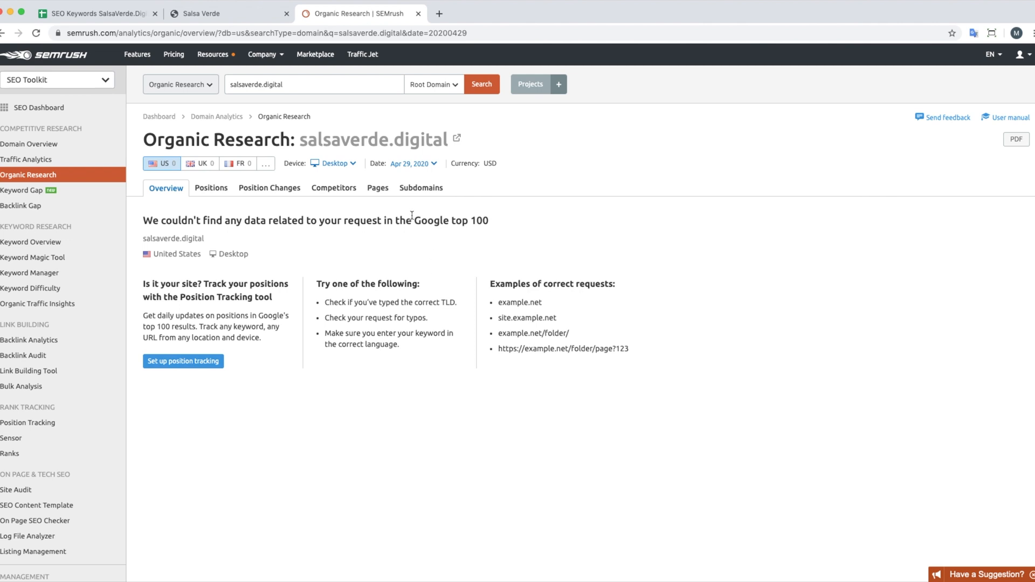
pyautogui.click(314, 84)
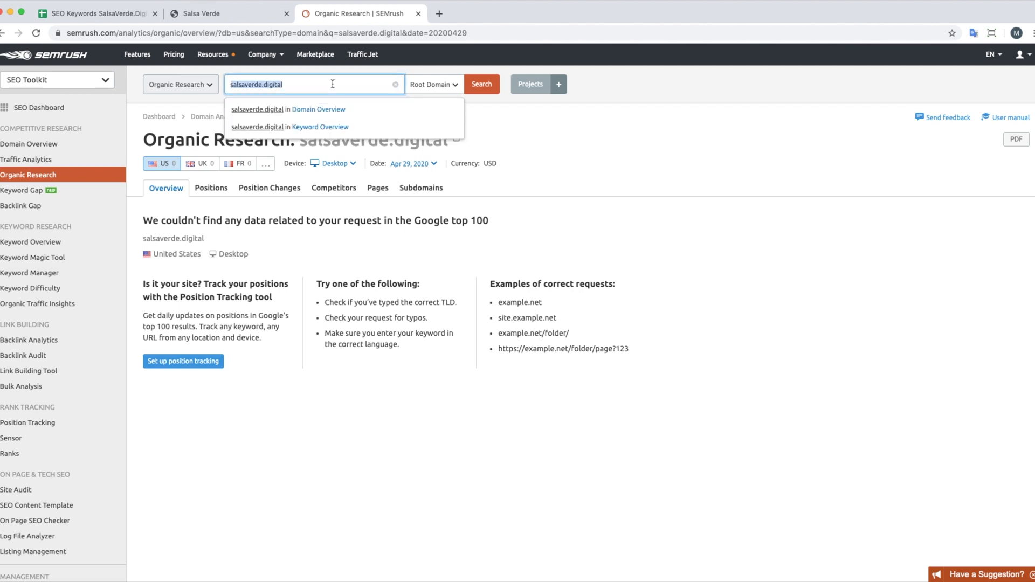
pyautogui.click(481, 84)
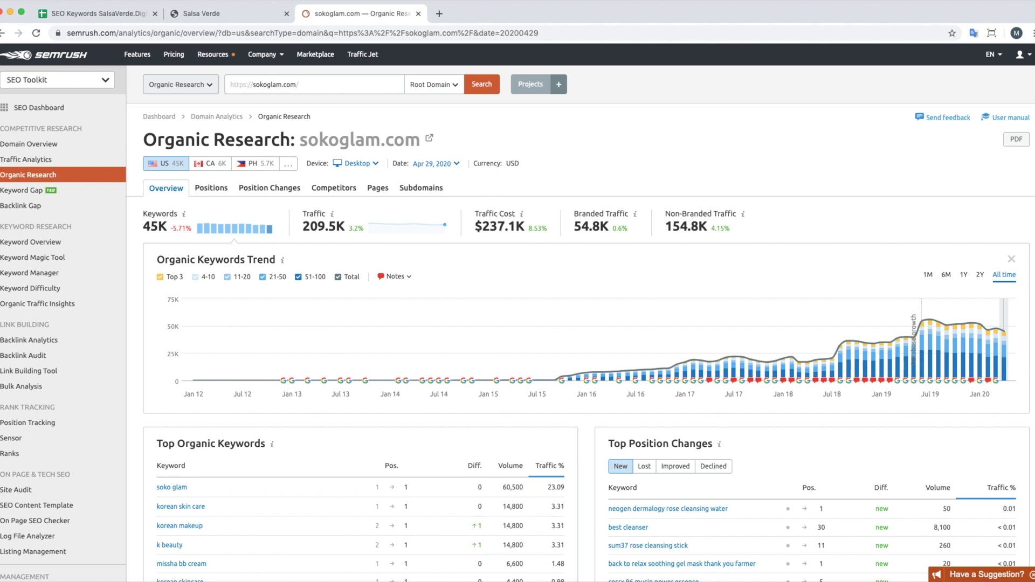
pyautogui.scroll(-3)
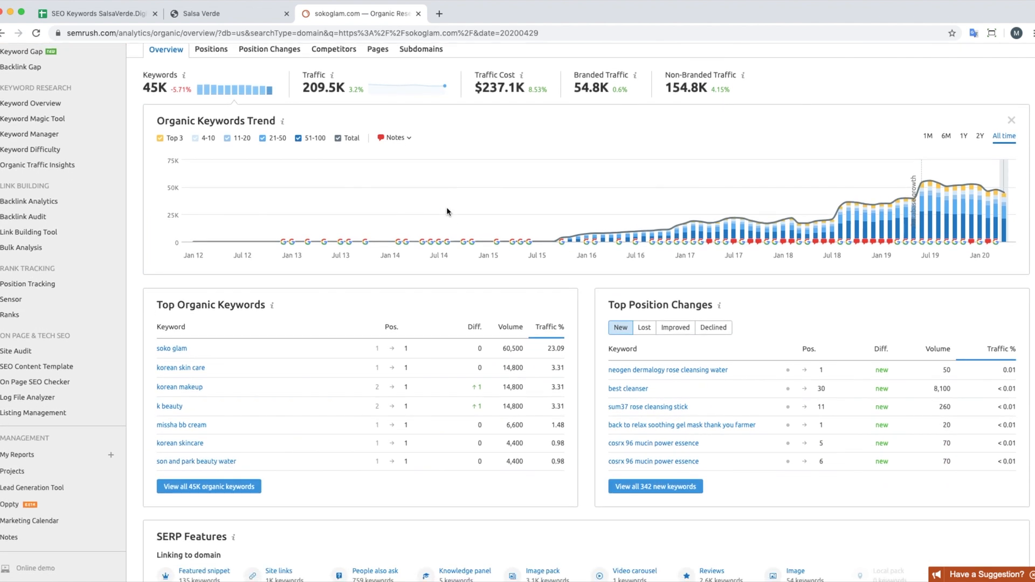
pyautogui.moveTo(218, 471)
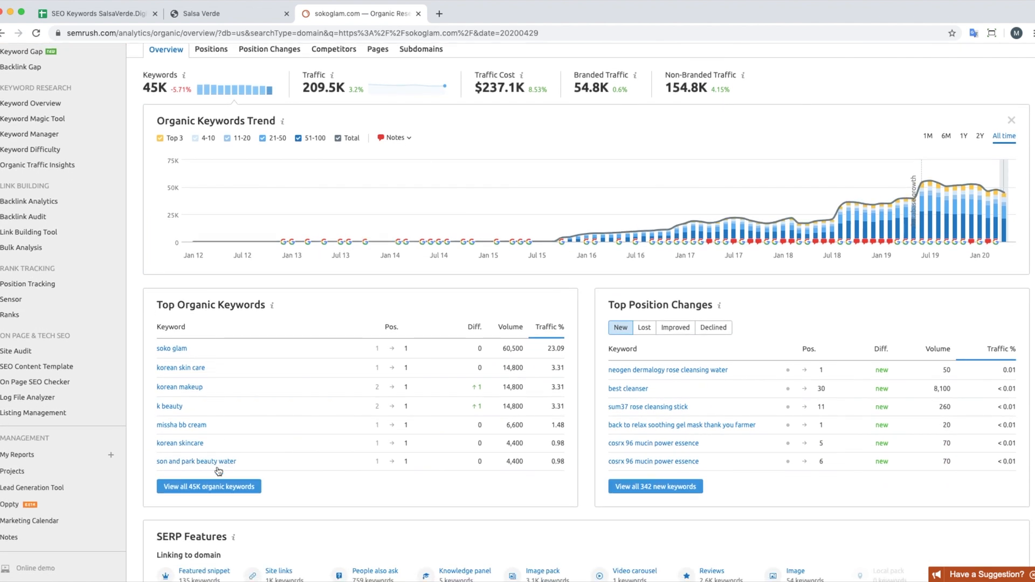
pyautogui.click(211, 49)
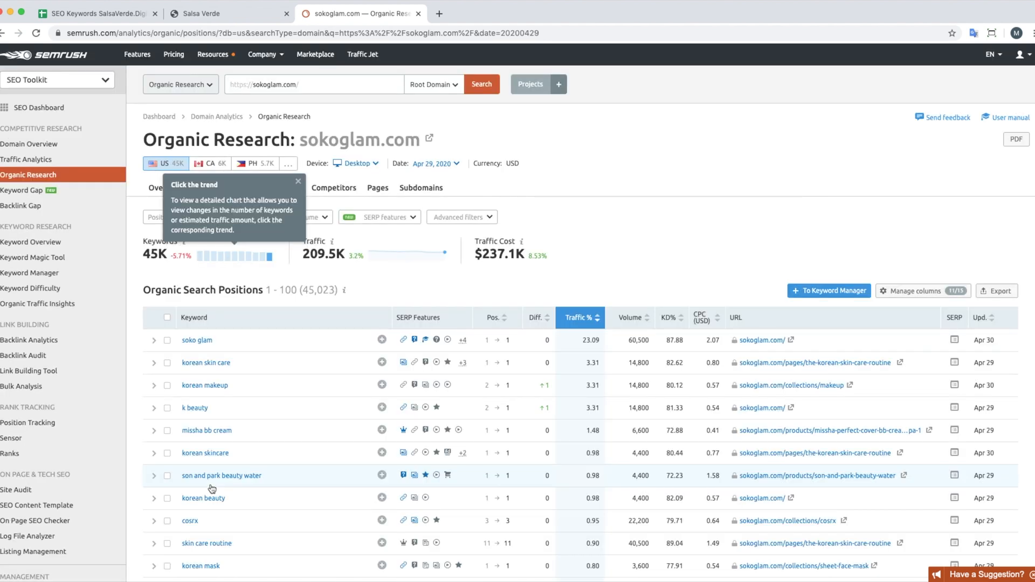
# Step: Export sokoglam.com's first 100 organic keywords as CSV and open the downloaded file
pyautogui.click(997, 290)
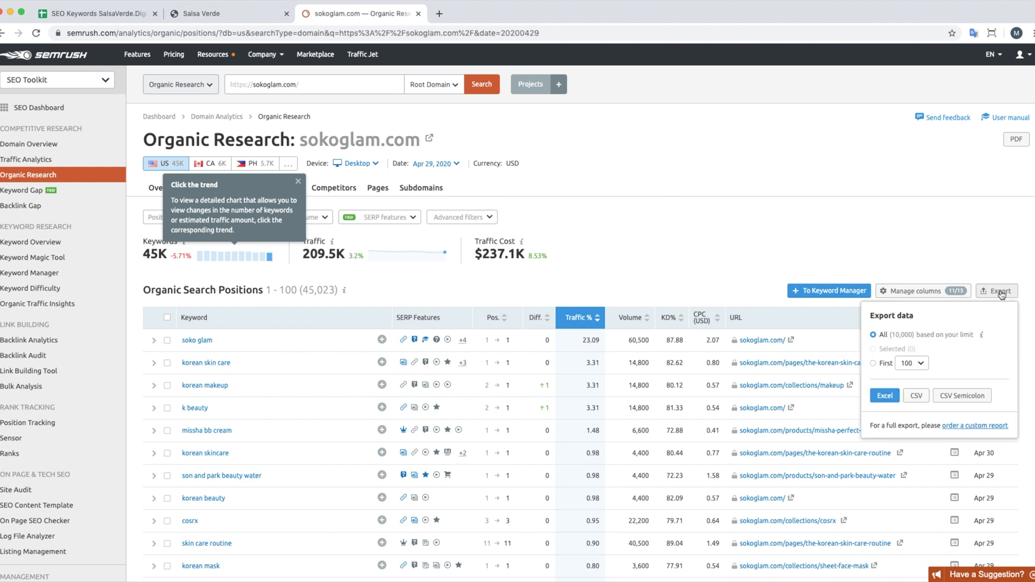
pyautogui.moveTo(916, 402)
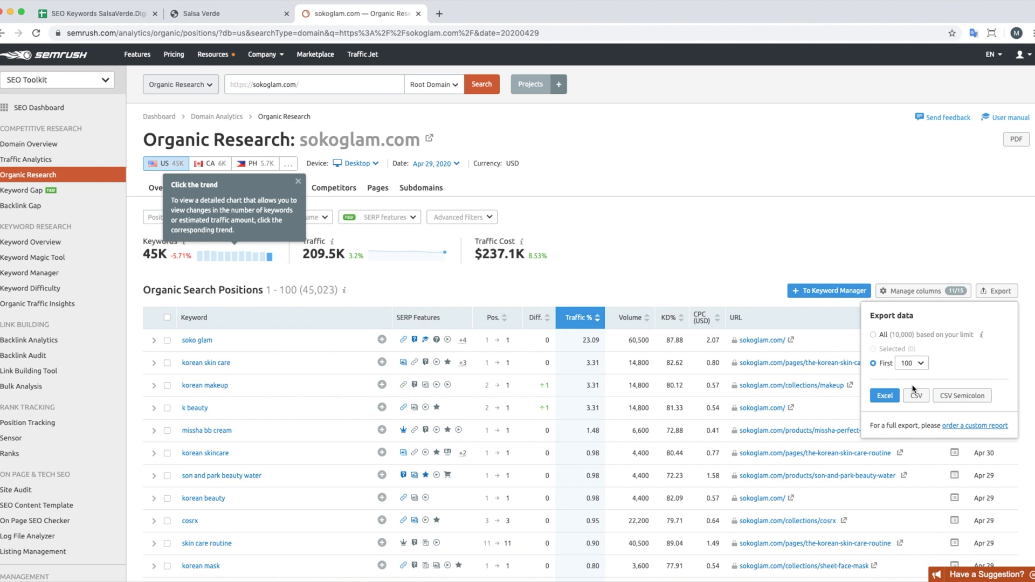
pyautogui.moveTo(915, 389)
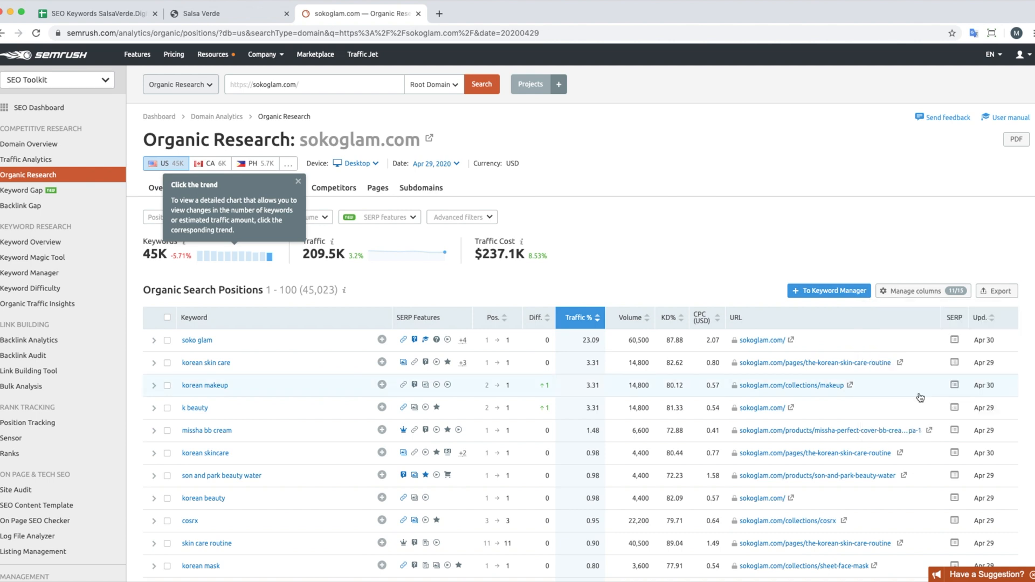
pyautogui.click(153, 384)
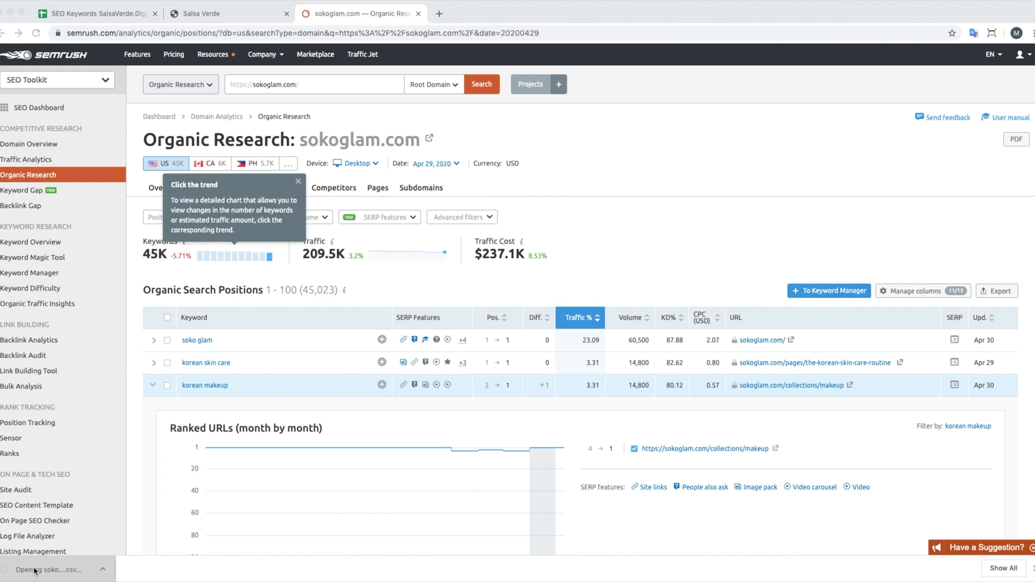
pyautogui.click(48, 569)
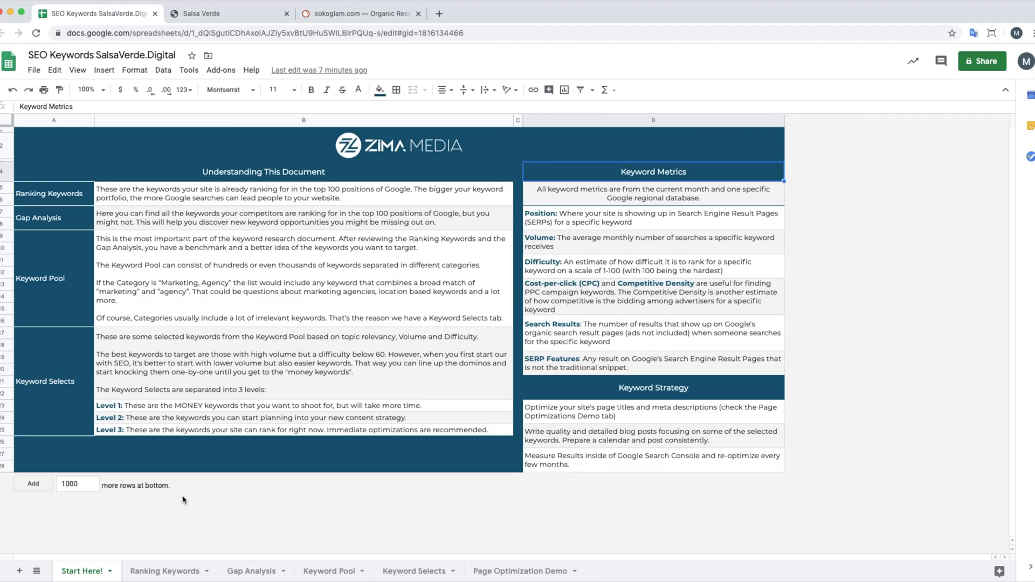
# Step: Paste the exported keyword data into the top cell of the Ranking Keywords sheet
pyautogui.click(165, 571)
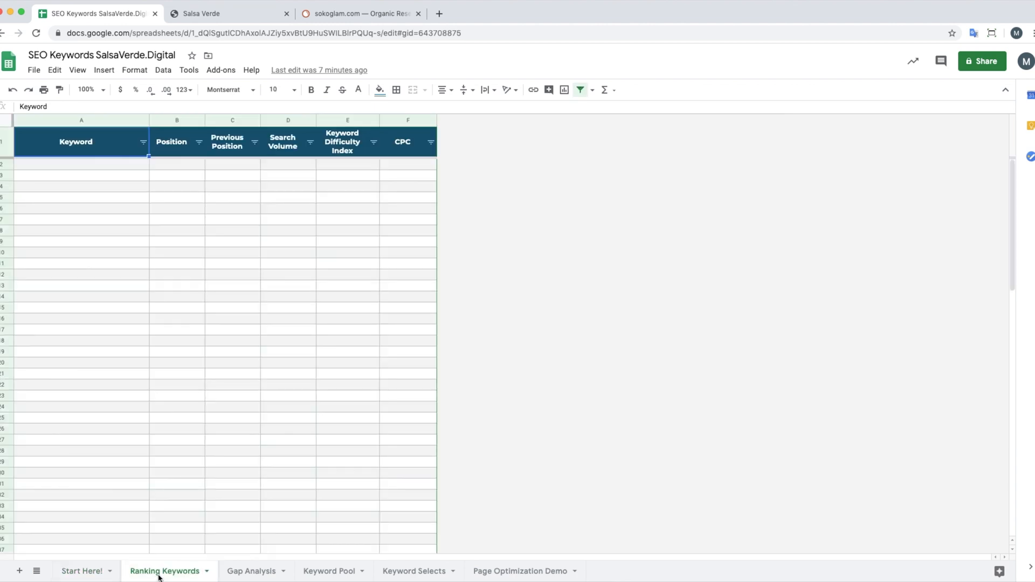
pyautogui.click(81, 163)
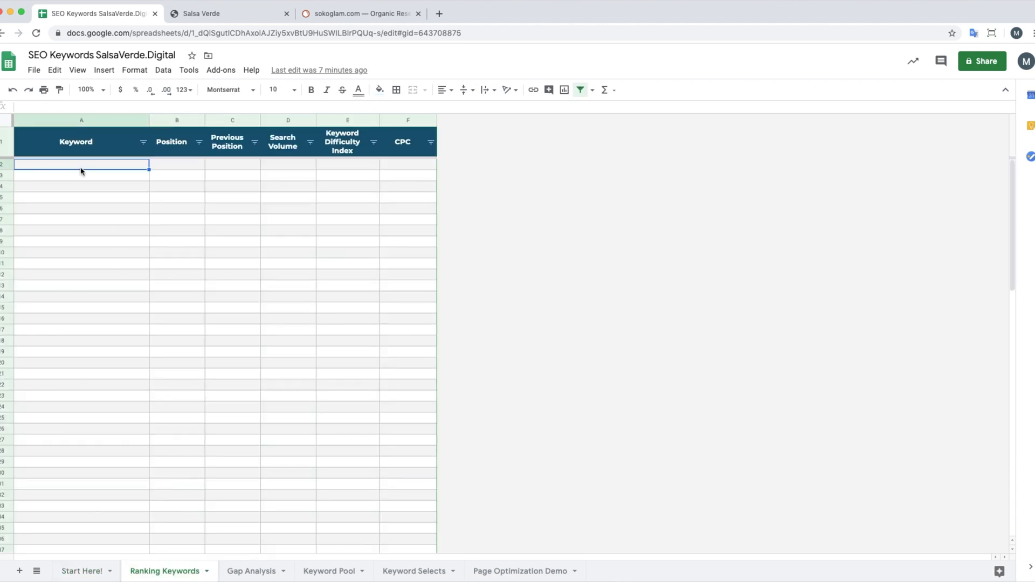
pyautogui.click(76, 141)
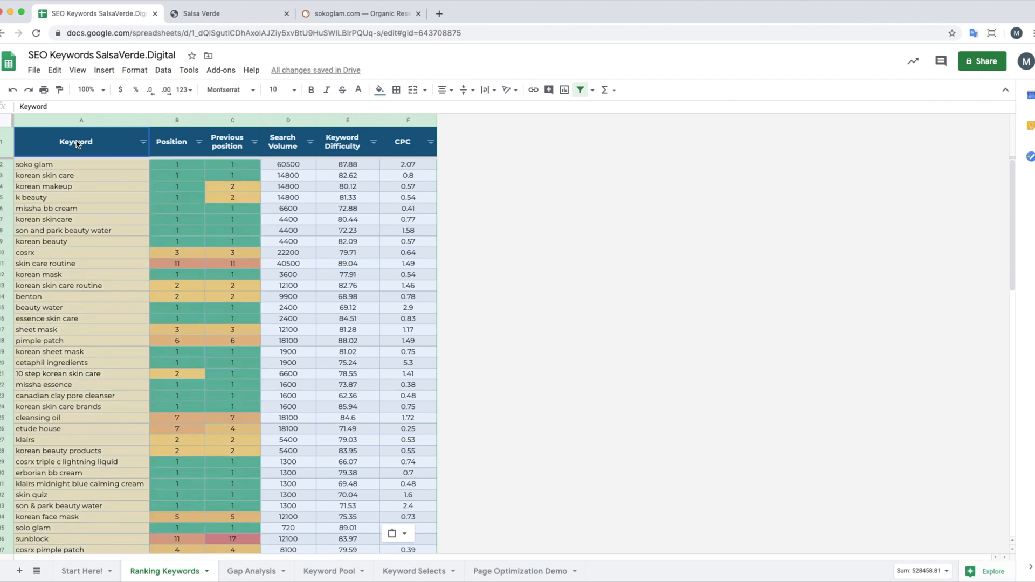
pyautogui.moveTo(562, 232)
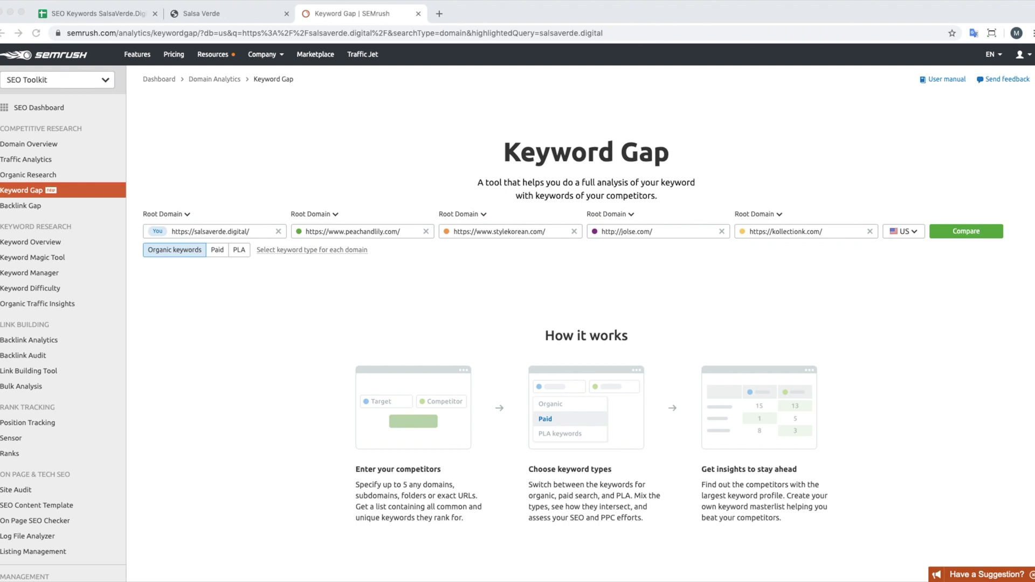
pyautogui.moveTo(66, 191)
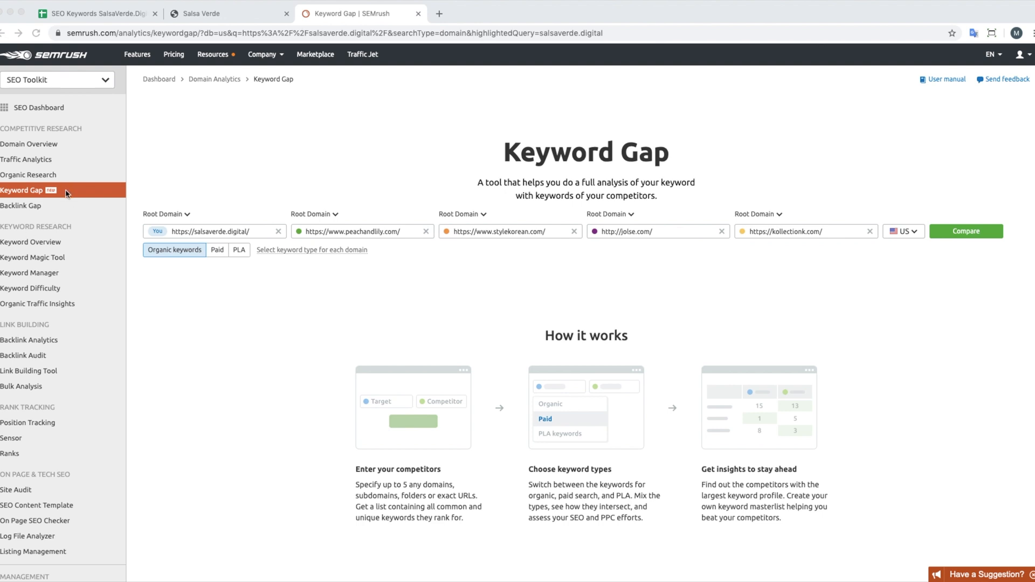
pyautogui.moveTo(207, 240)
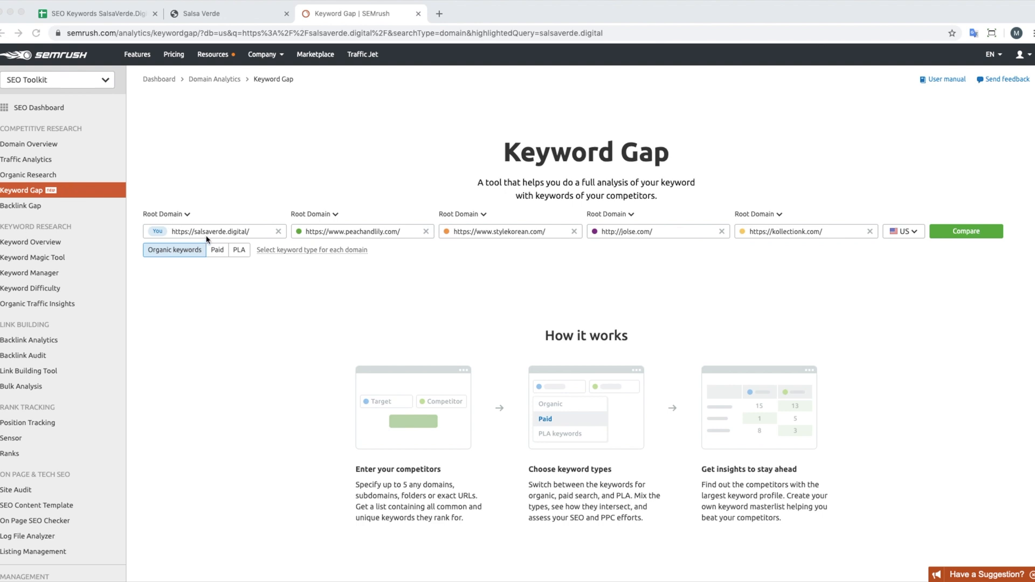
pyautogui.moveTo(601, 249)
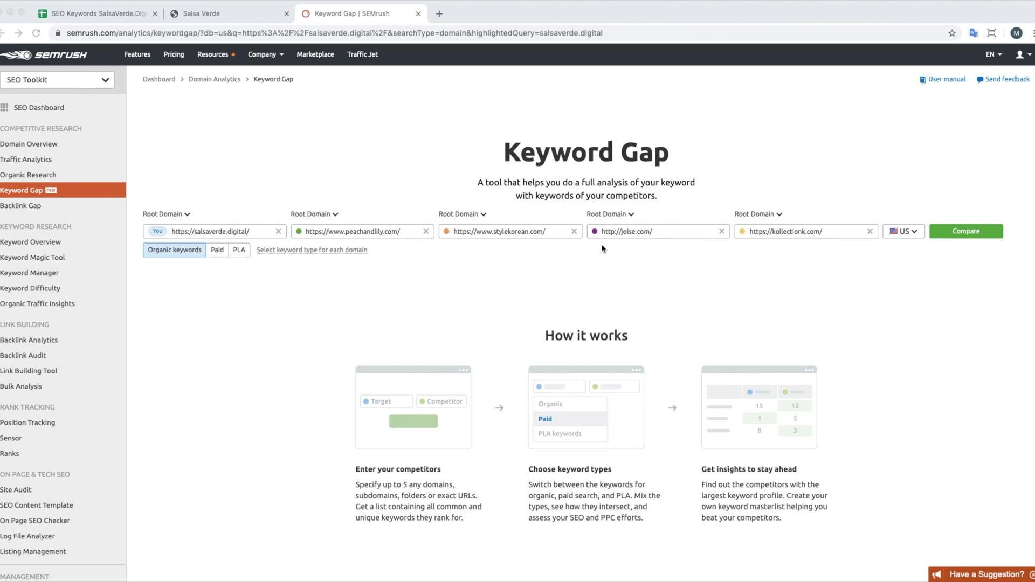
pyautogui.moveTo(914, 232)
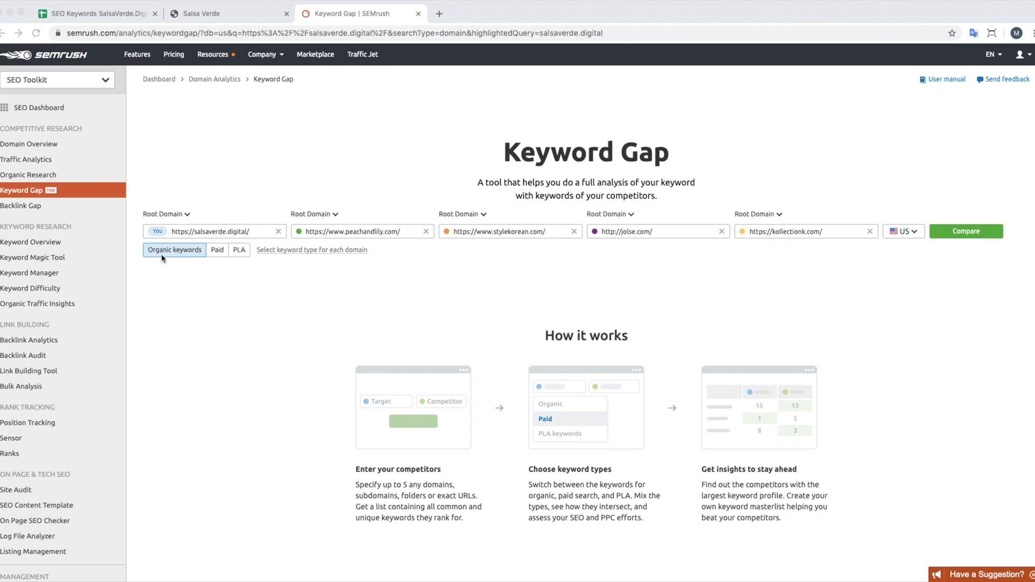
pyautogui.moveTo(966, 232)
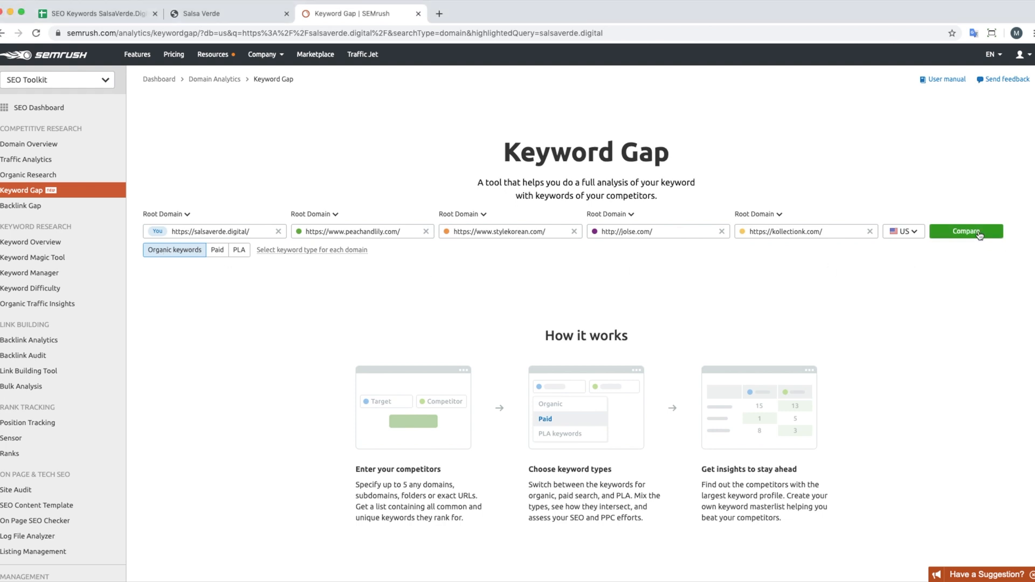
pyautogui.click(964, 231)
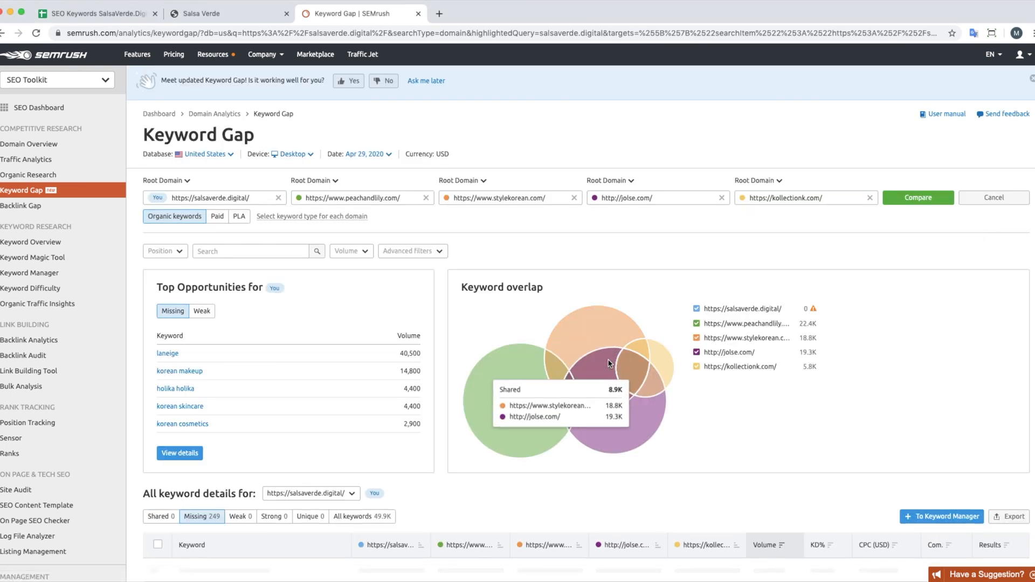
pyautogui.scroll(-3)
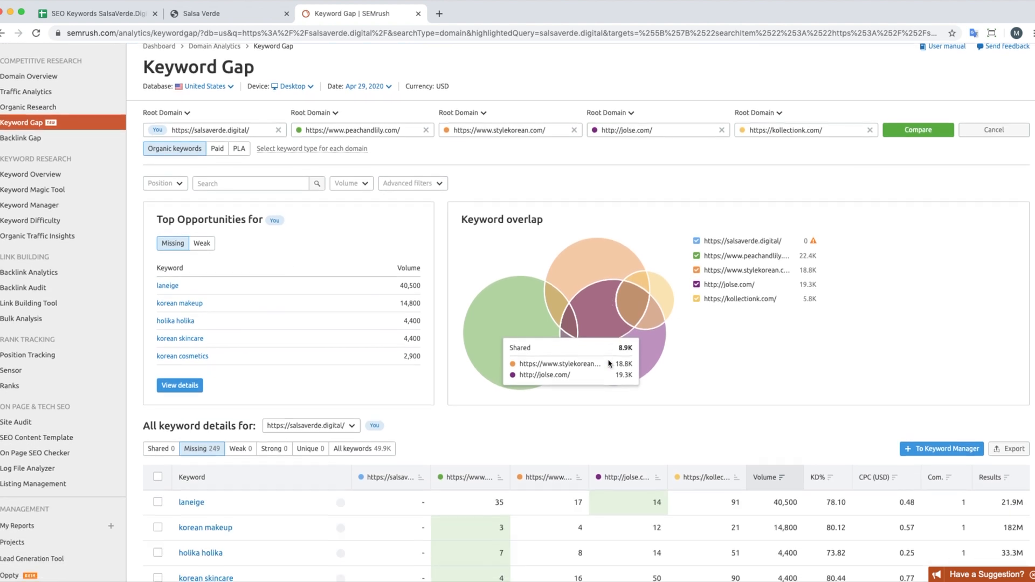
pyautogui.scroll(-3)
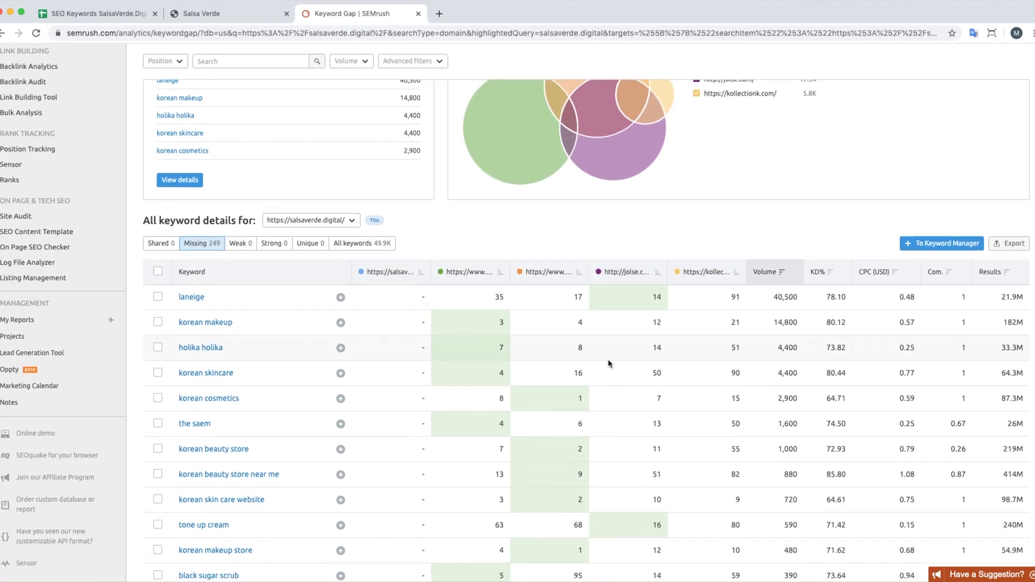
pyautogui.moveTo(158, 243)
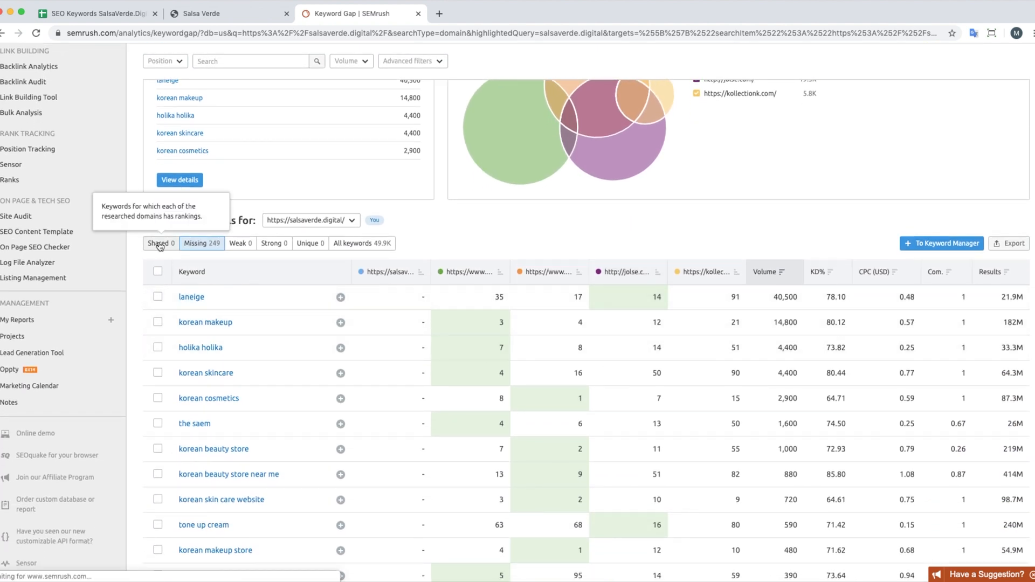
pyautogui.click(159, 243)
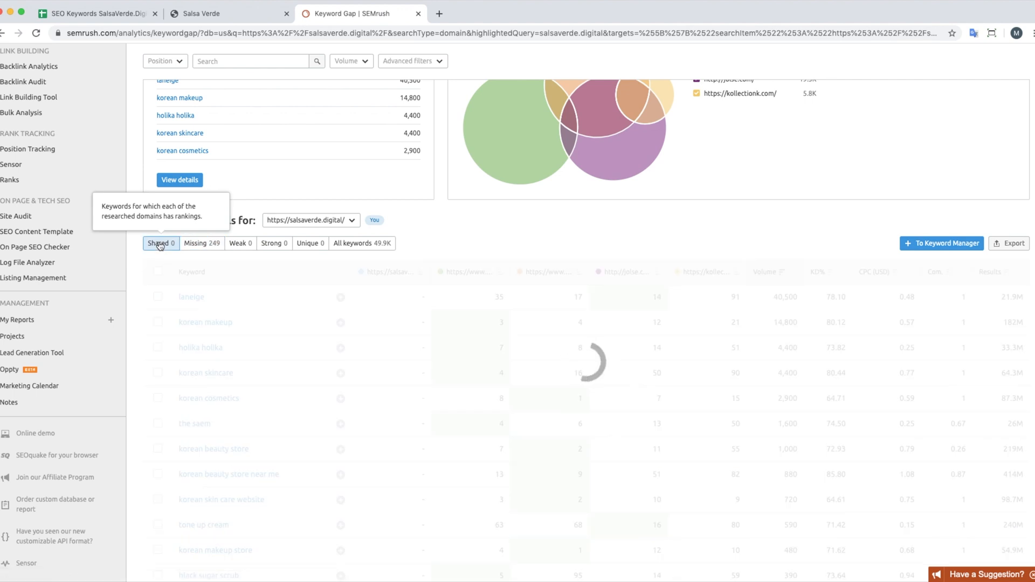
pyautogui.click(159, 243)
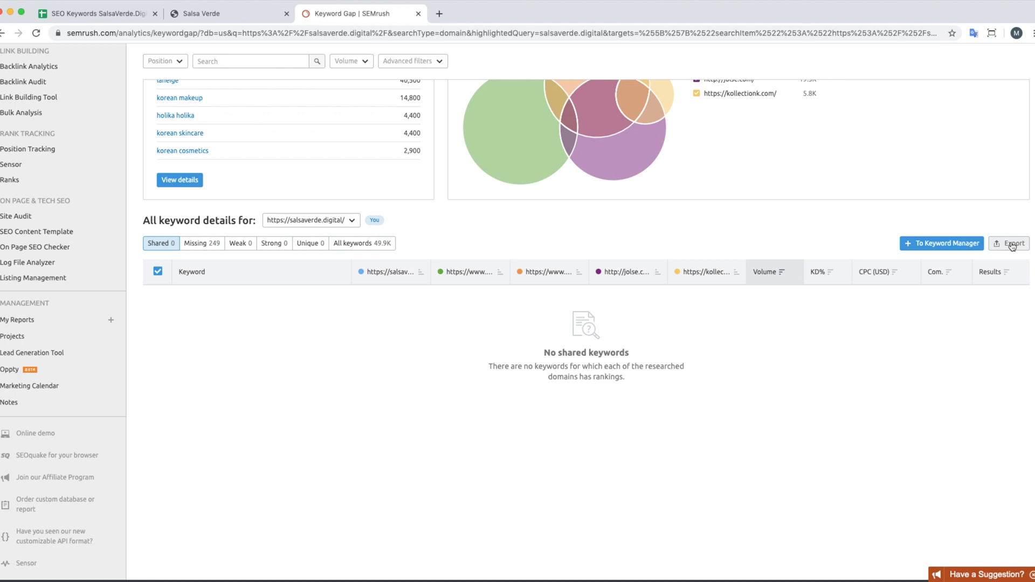
pyautogui.moveTo(547, 297)
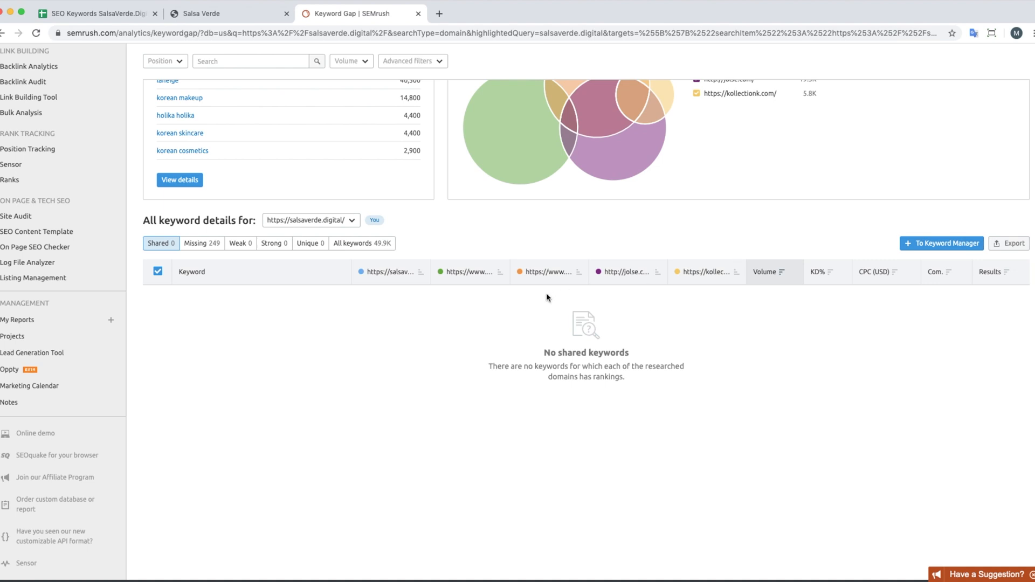
pyautogui.moveTo(364, 372)
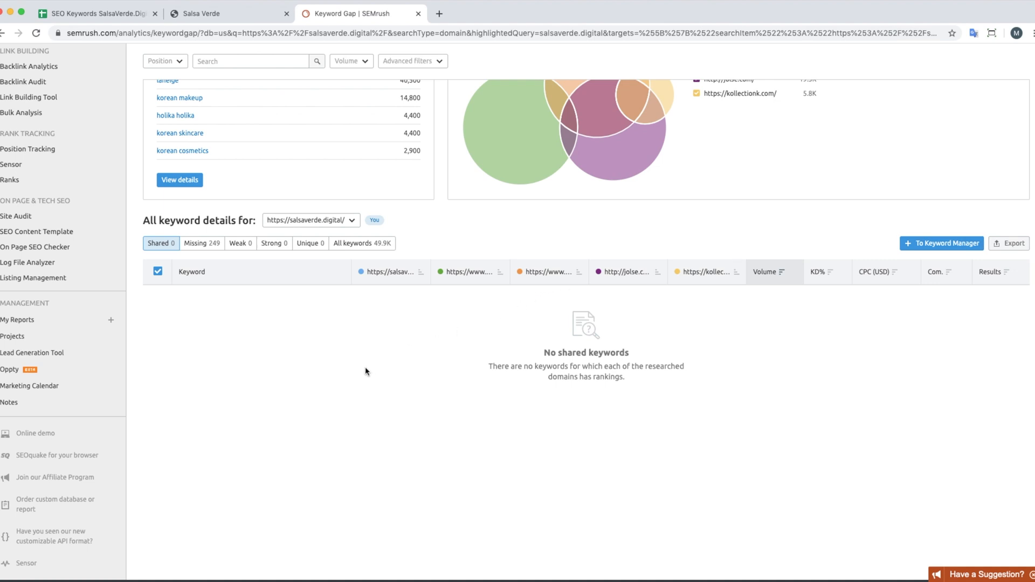
pyautogui.moveTo(202, 243)
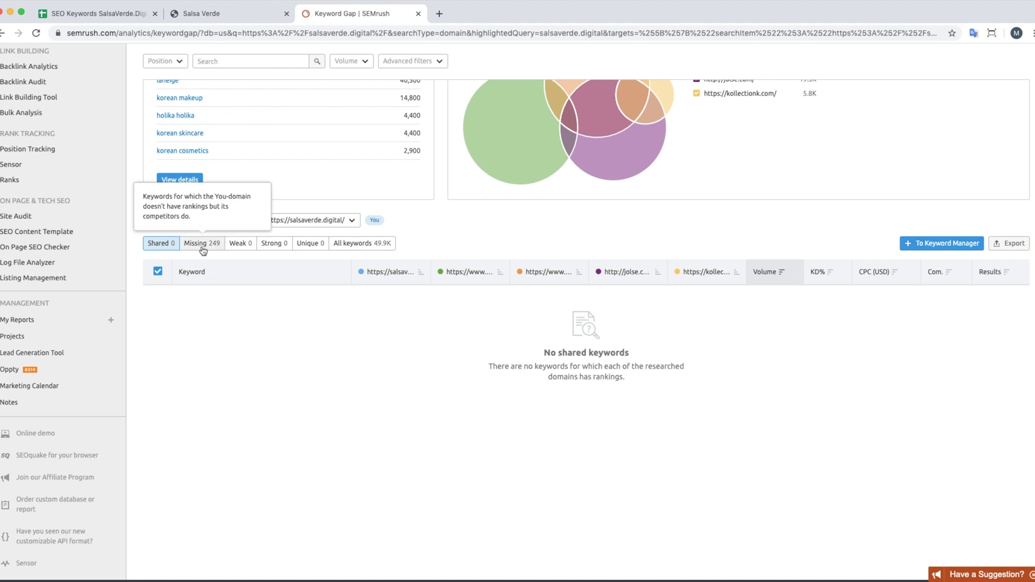
pyautogui.click(198, 243)
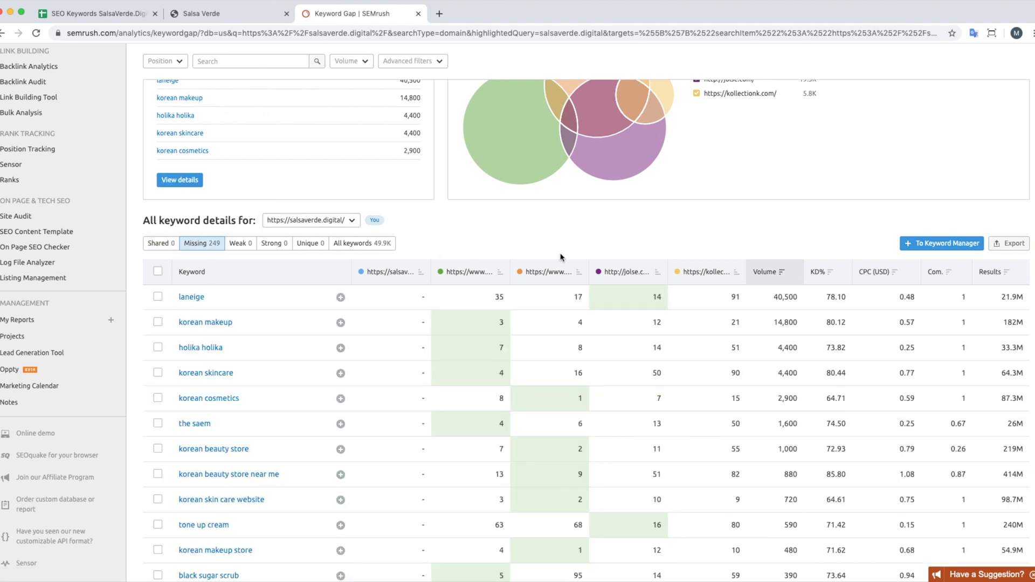
pyautogui.moveTo(285, 273)
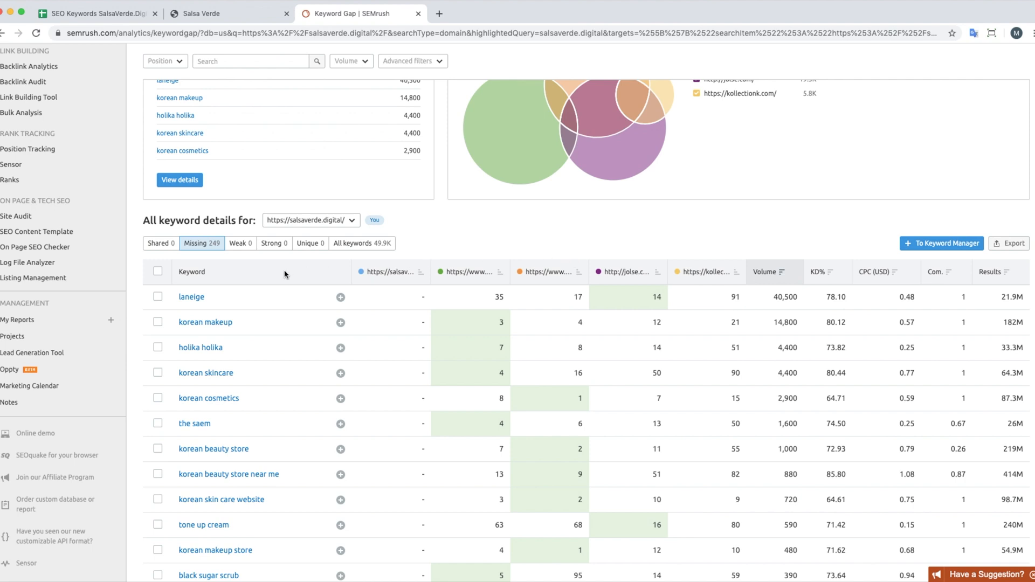
pyautogui.moveTo(201, 243)
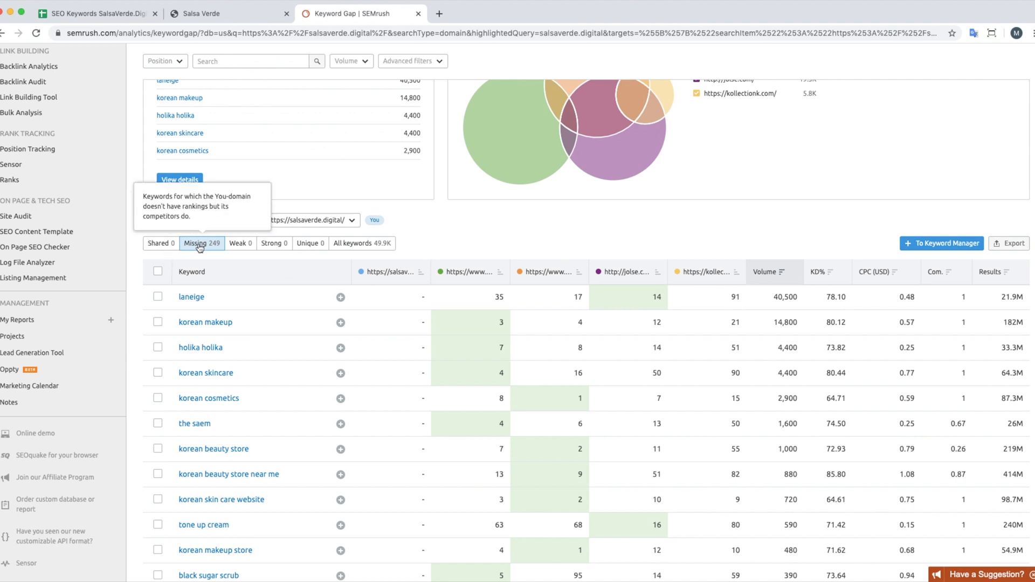
pyautogui.scroll(3)
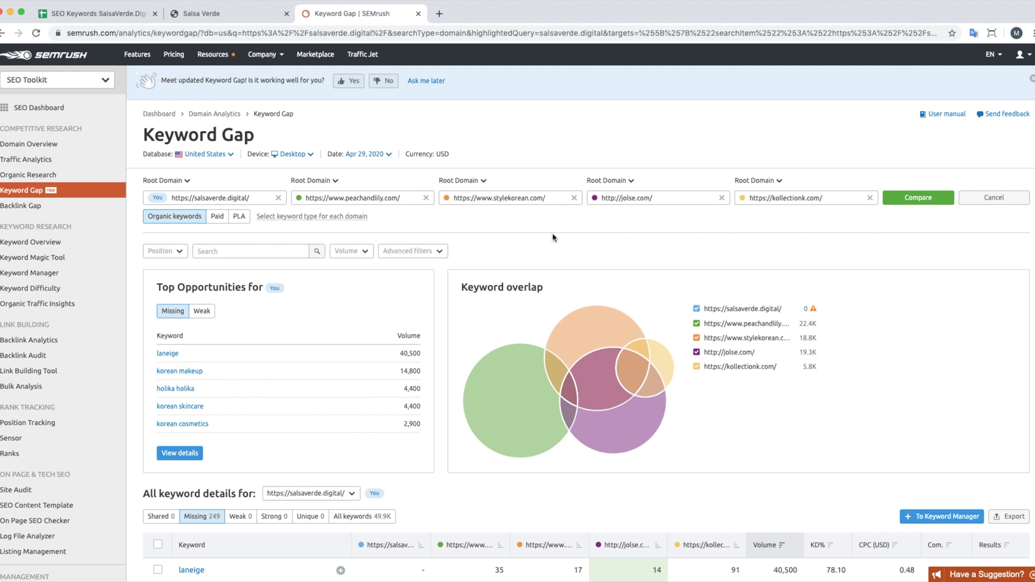
pyautogui.moveTo(484, 221)
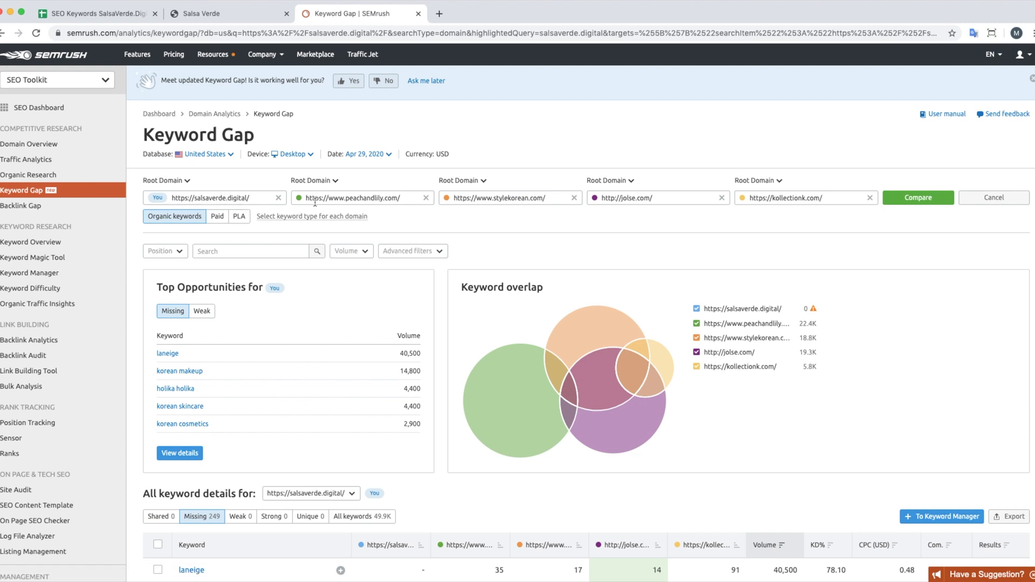
pyautogui.moveTo(732, 205)
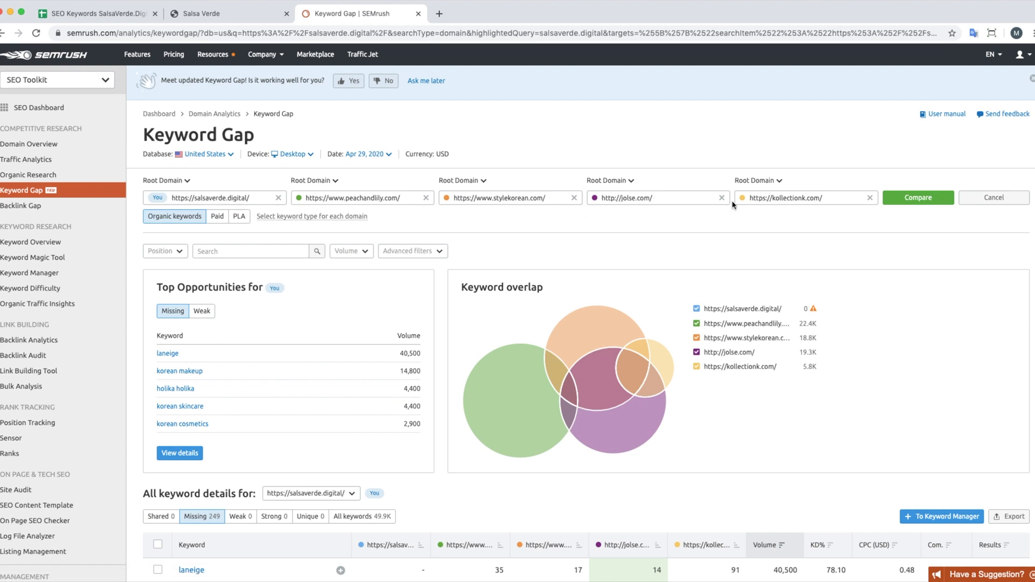
pyautogui.moveTo(167, 232)
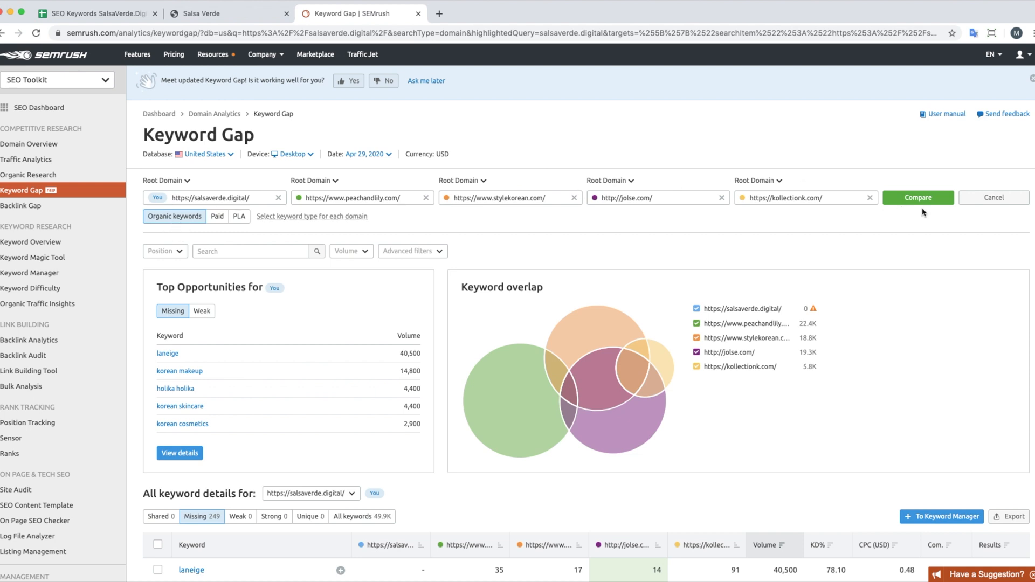
pyautogui.scroll(-3)
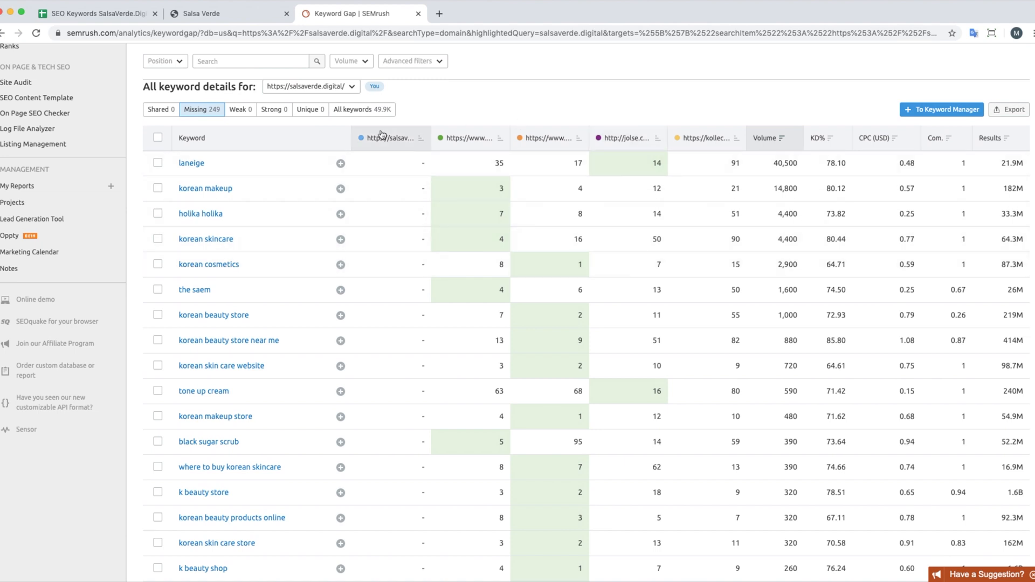
pyautogui.moveTo(201, 109)
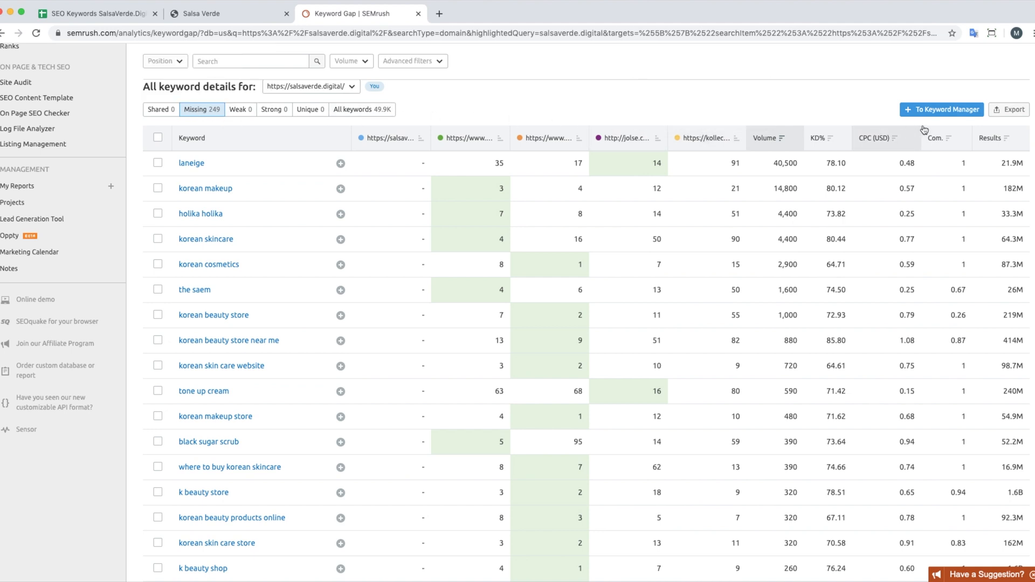
pyautogui.click(1009, 110)
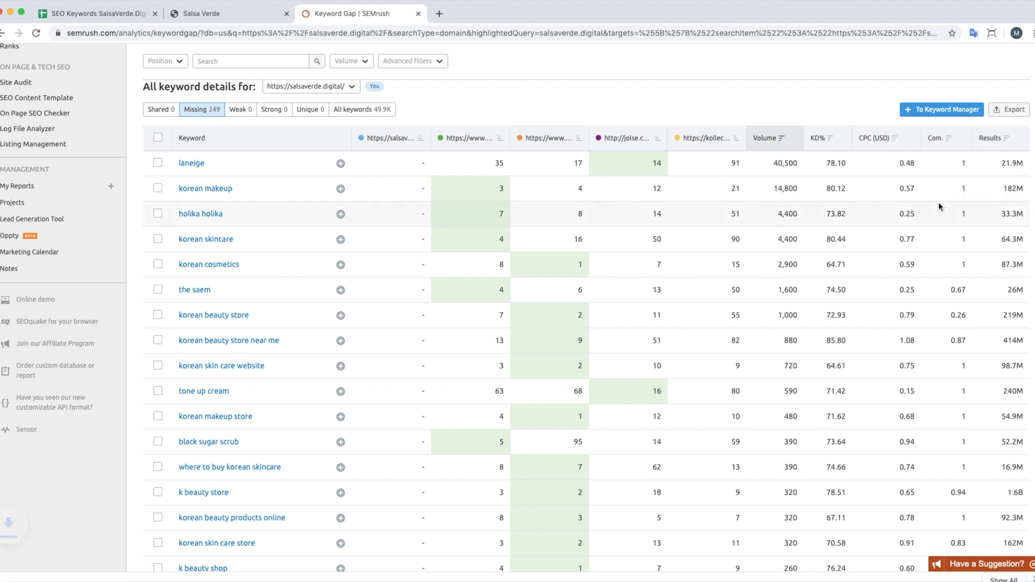
# Step: Export the 249 missing keywords as a gap.keywords CSV and open it
pyautogui.click(1008, 109)
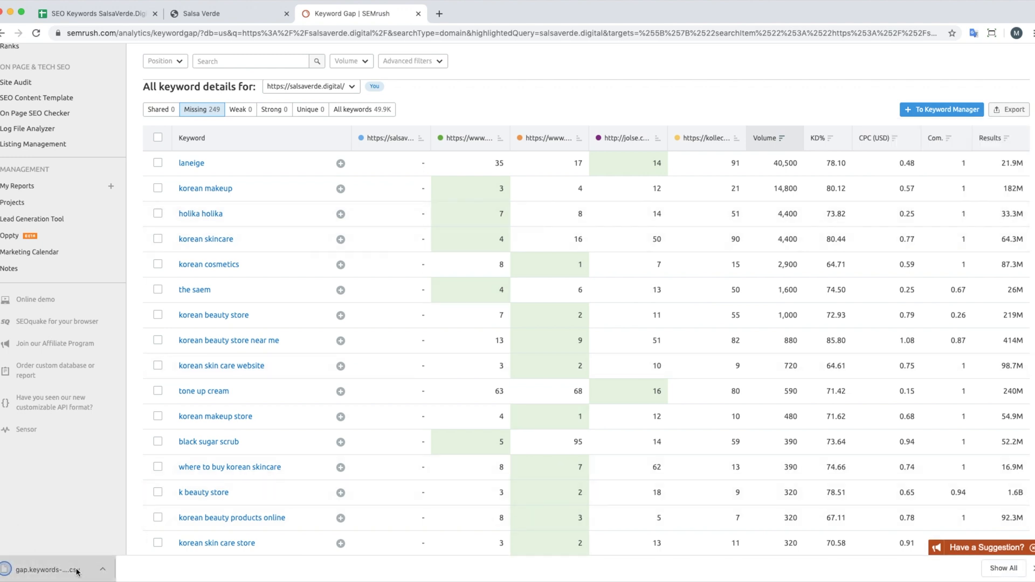
pyautogui.click(44, 570)
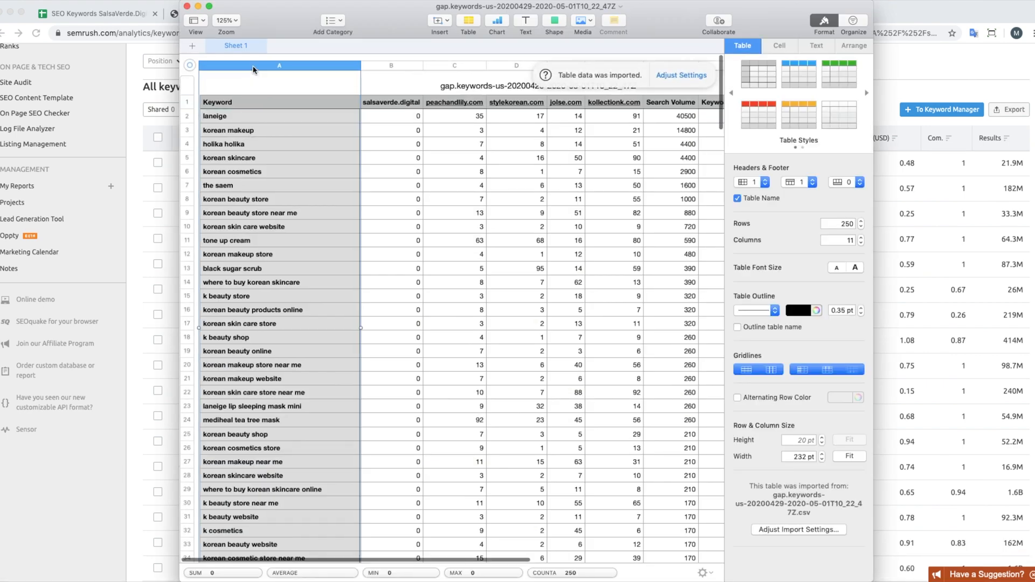
pyautogui.hscroll(3)
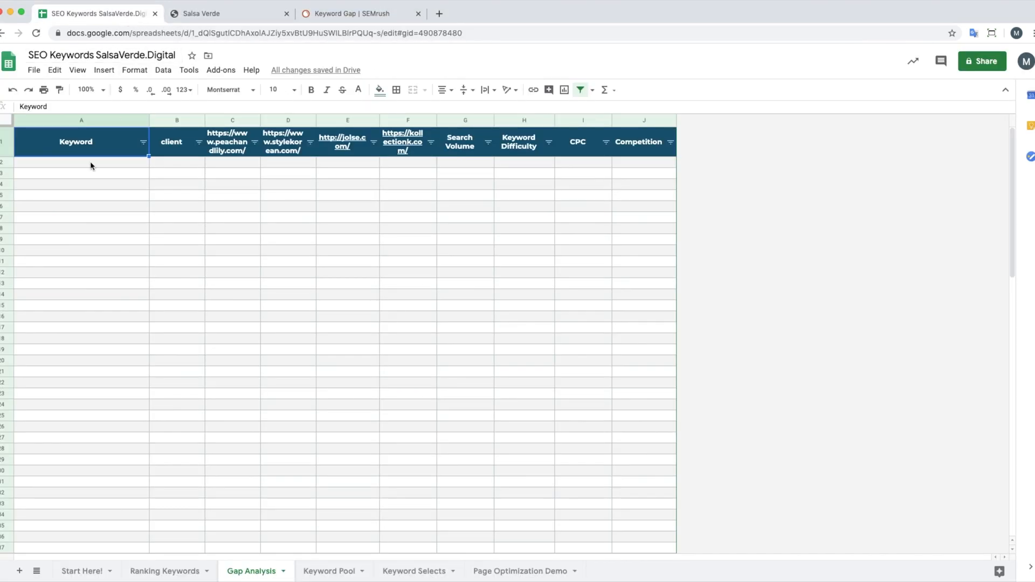
pyautogui.moveTo(91, 150)
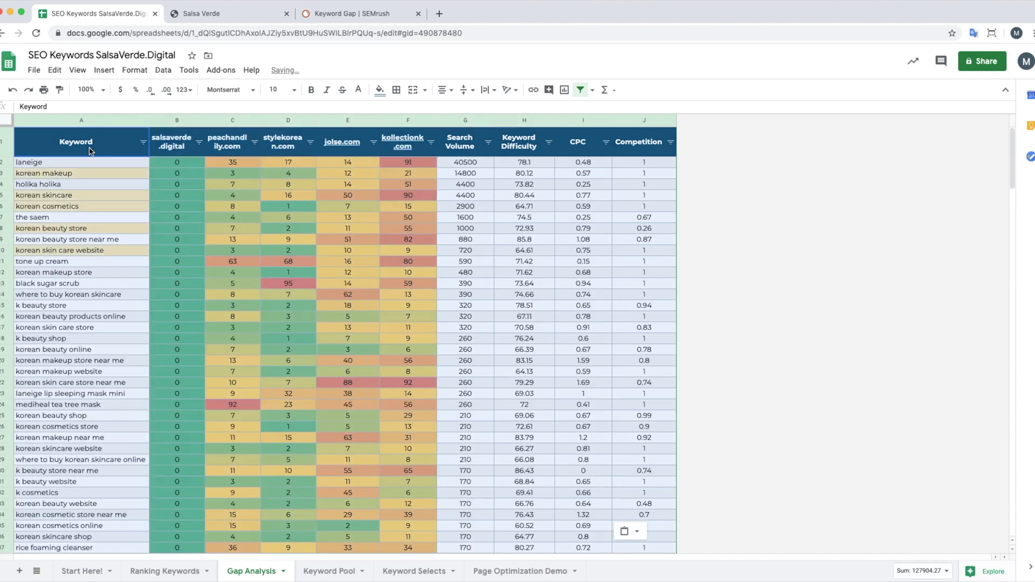
pyautogui.moveTo(178, 150)
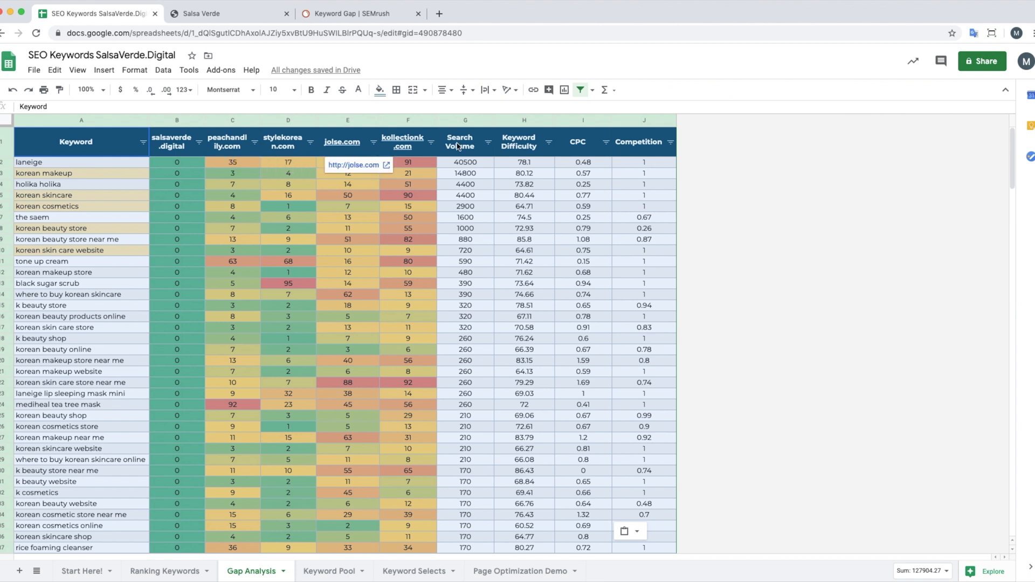
pyautogui.moveTo(585, 156)
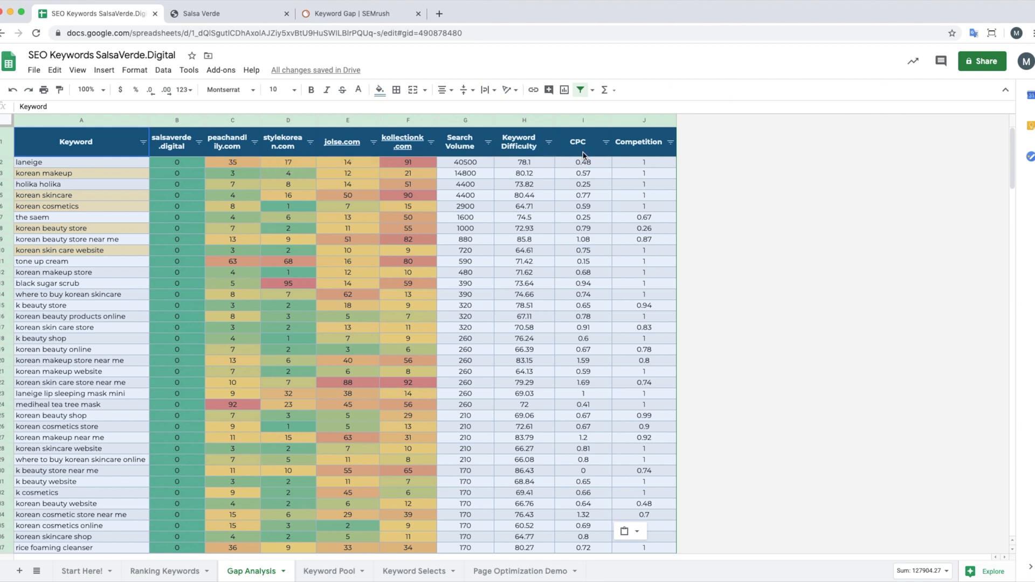
pyautogui.moveTo(646, 158)
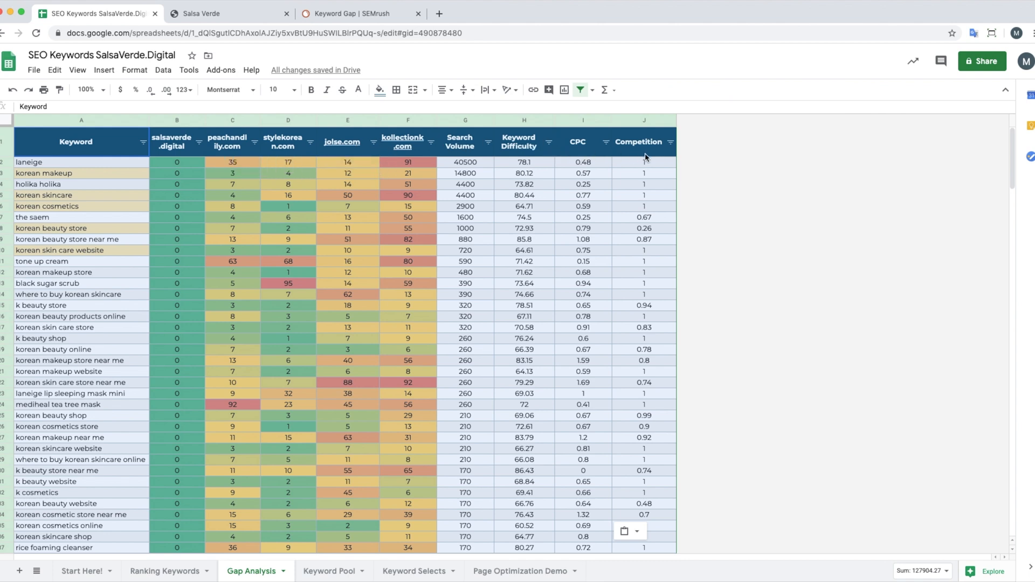
pyautogui.click(644, 142)
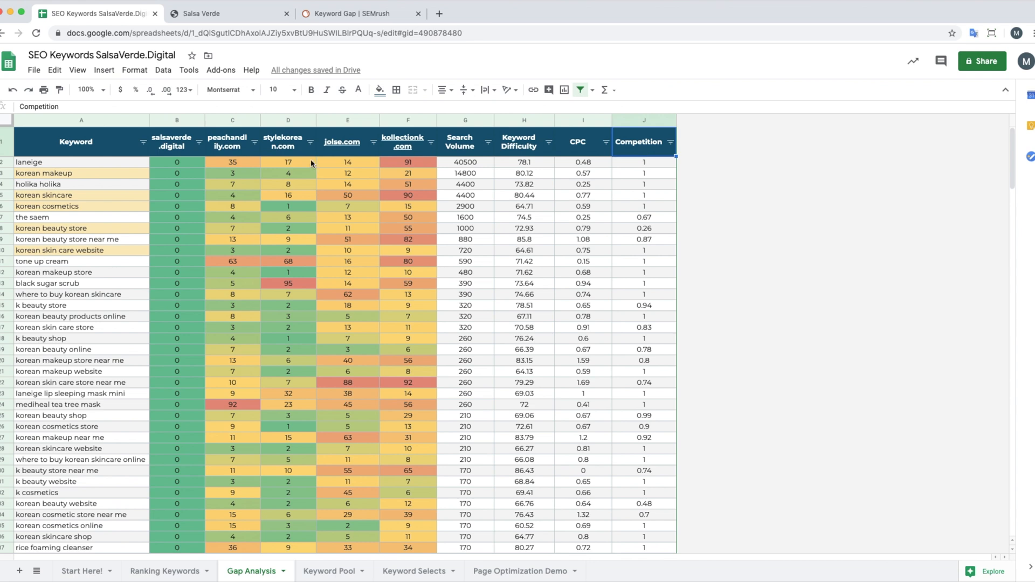
pyautogui.moveTo(267, 178)
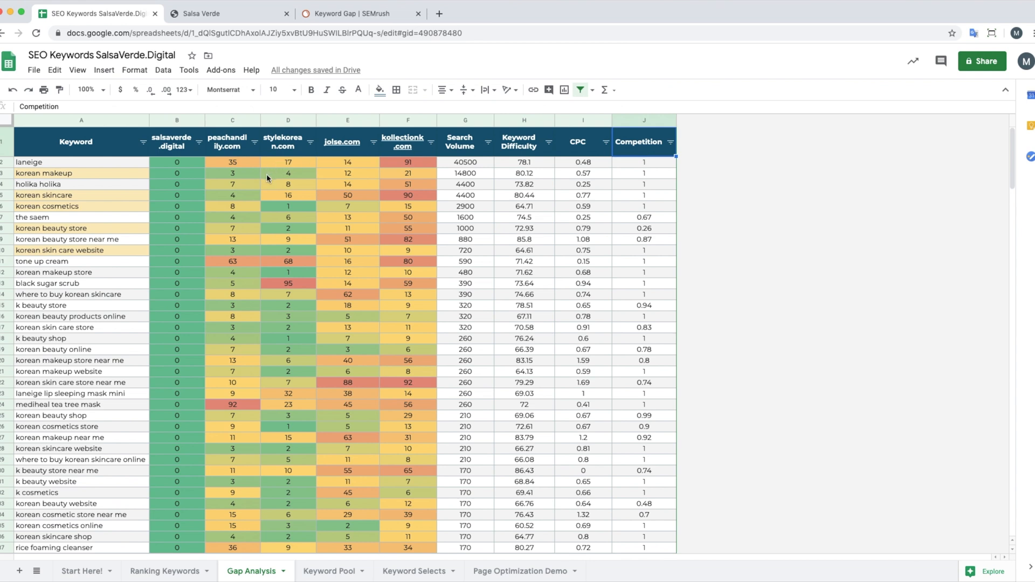
pyautogui.moveTo(115, 191)
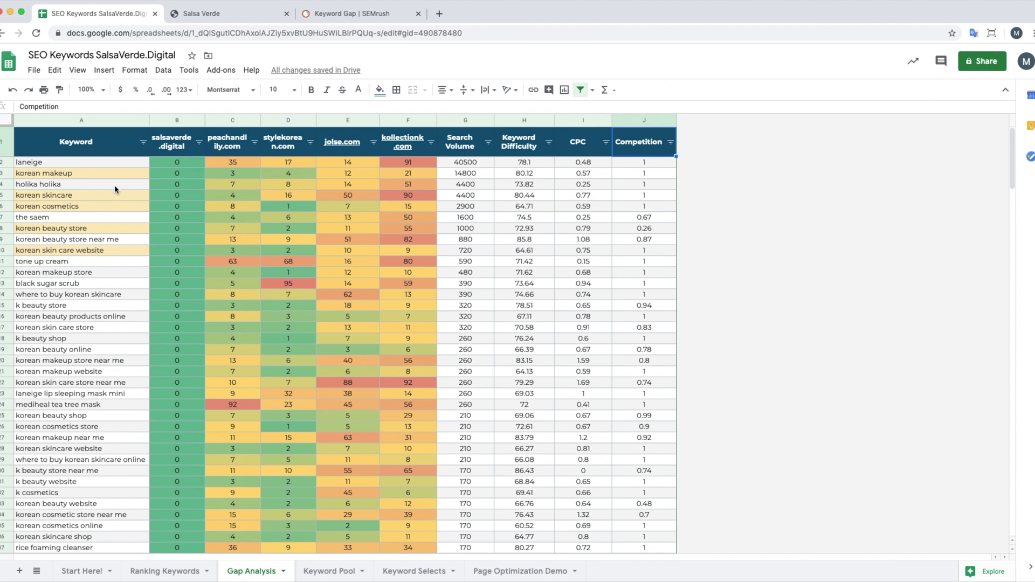
pyautogui.moveTo(79, 203)
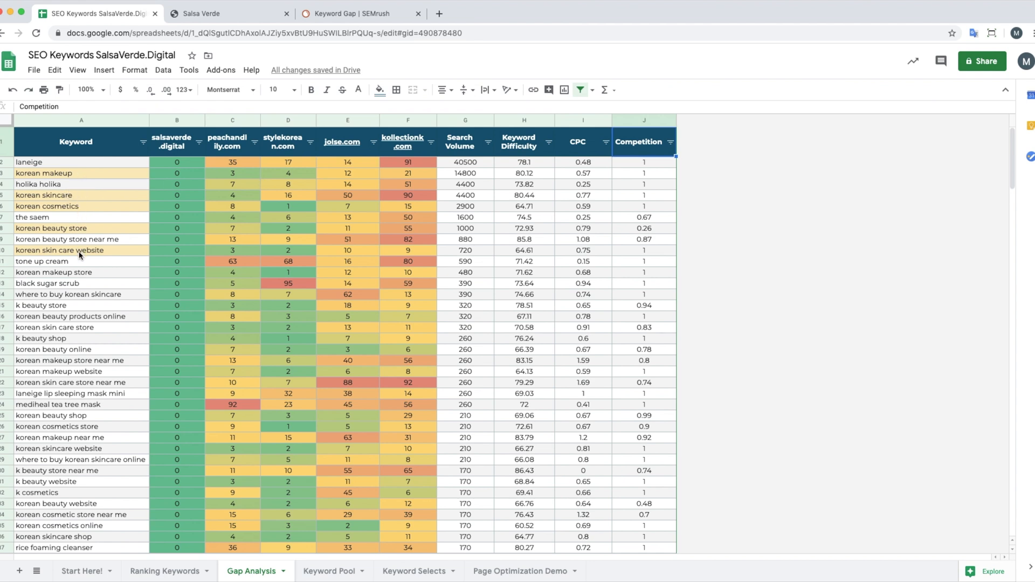
pyautogui.moveTo(70, 306)
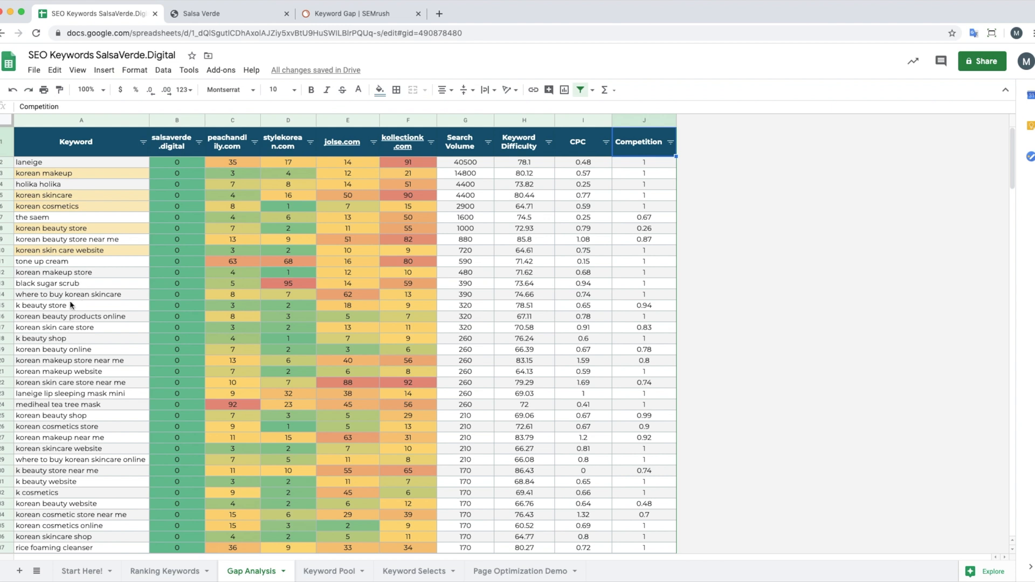
pyautogui.moveTo(86, 200)
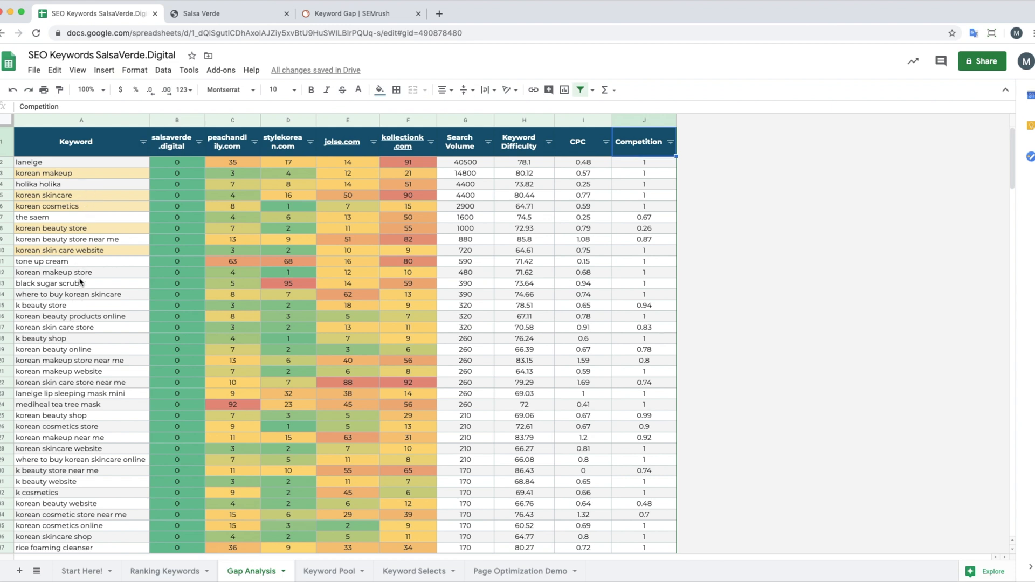
pyautogui.moveTo(78, 295)
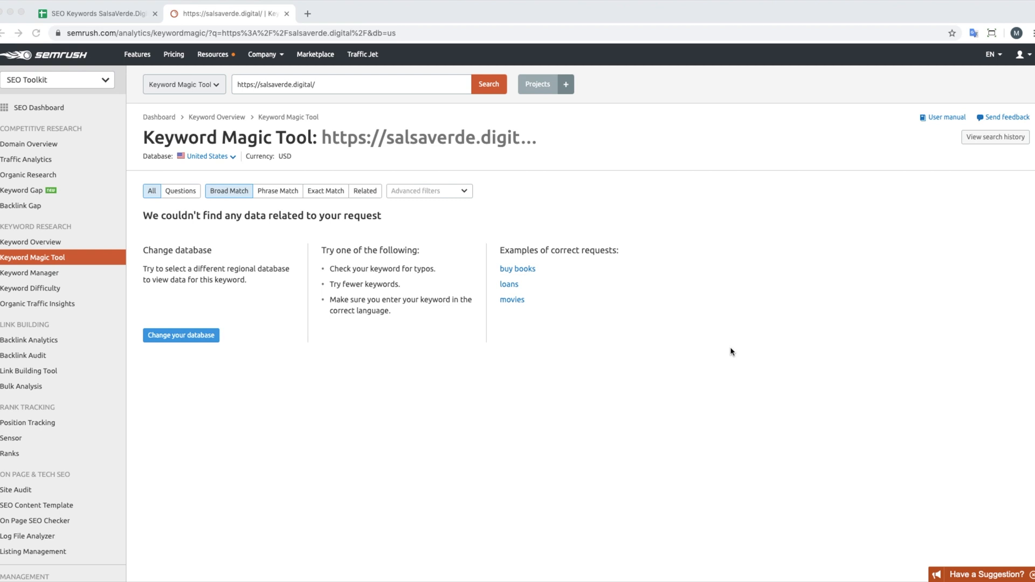
pyautogui.moveTo(520, 358)
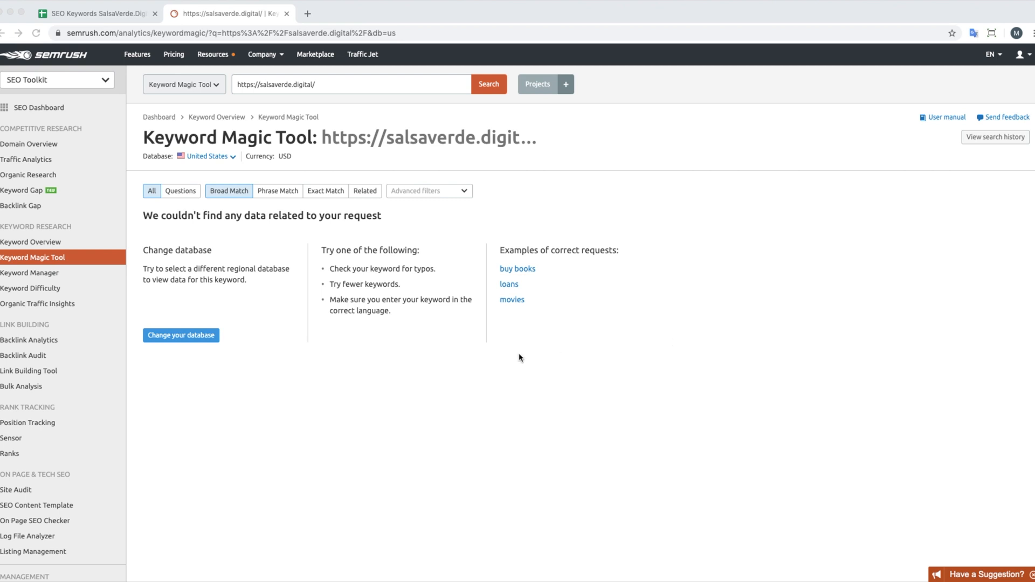
pyautogui.moveTo(68, 258)
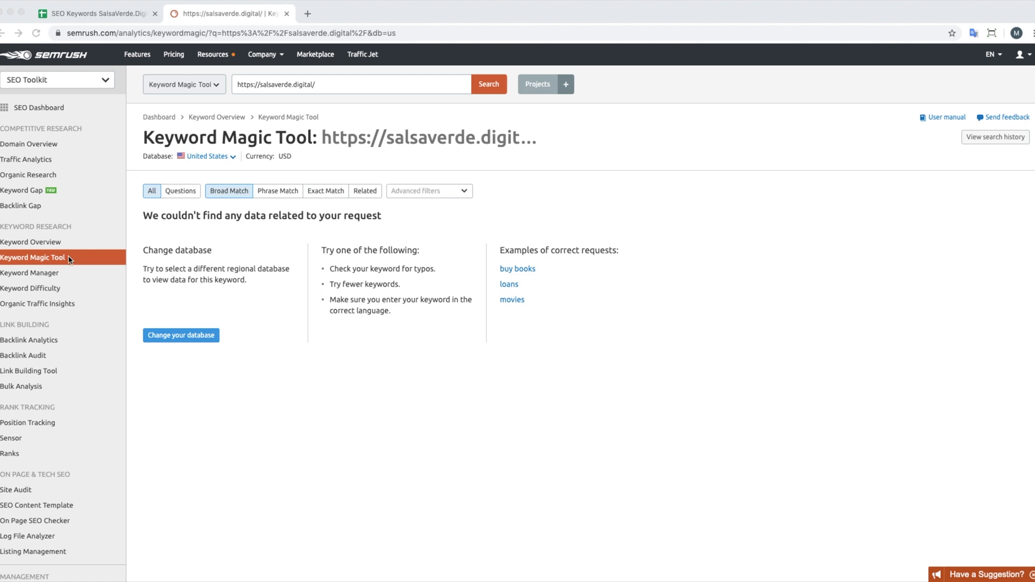
pyautogui.moveTo(77, 260)
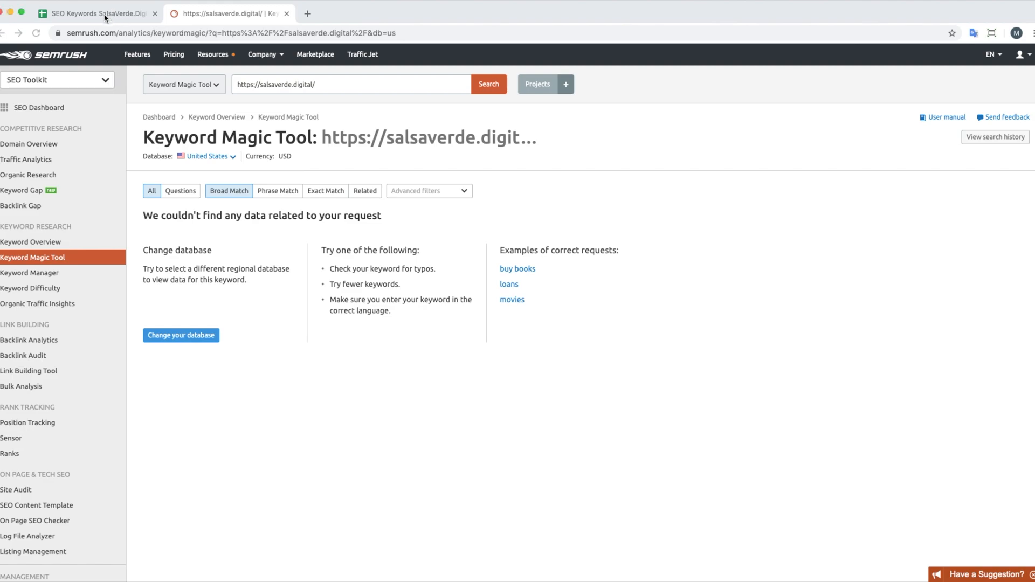
# Step: Return to the spreadsheet and select cell A6, 'korean cosmetics', on Gap Analysis
pyautogui.click(96, 13)
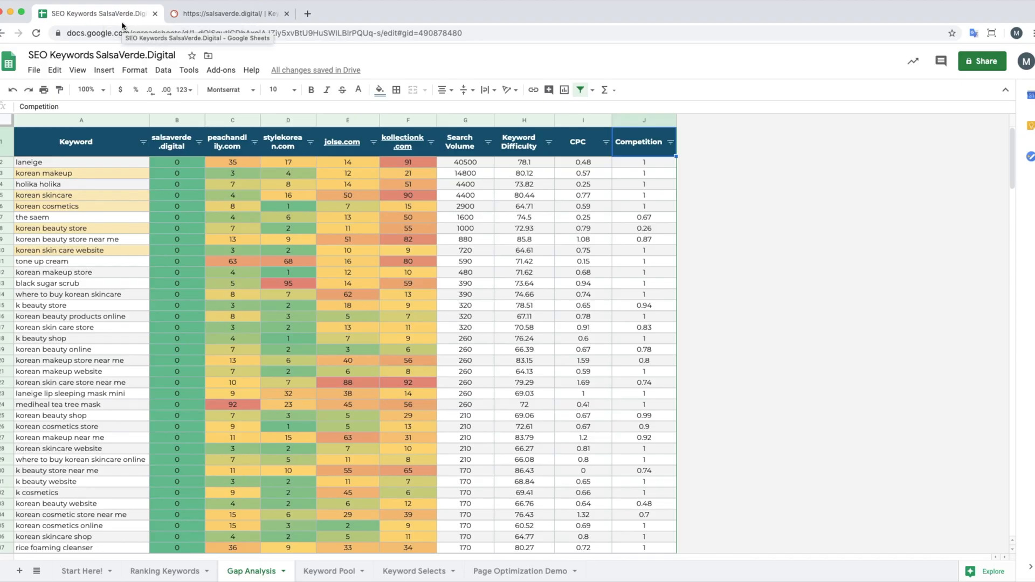
pyautogui.moveTo(127, 205)
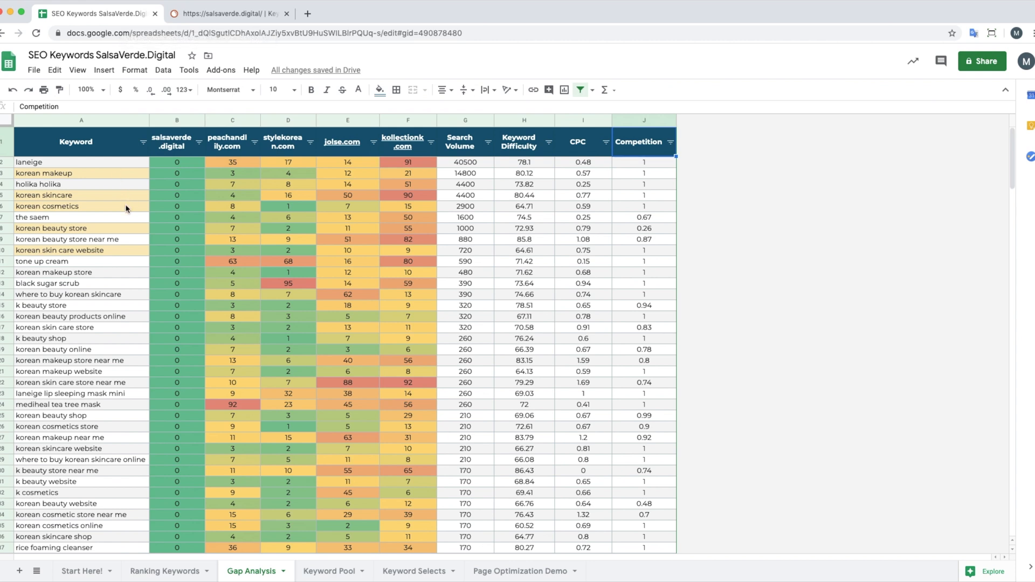
pyautogui.click(81, 206)
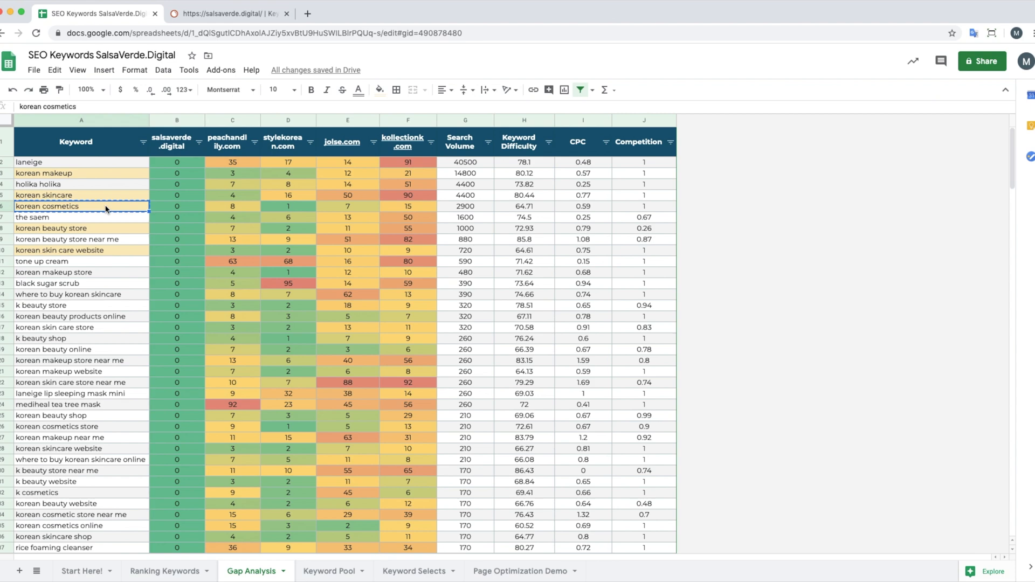
# Step: Enter 'korean cosmetics' in the SEMrush search bar and expand Advanced filters
pyautogui.click(228, 13)
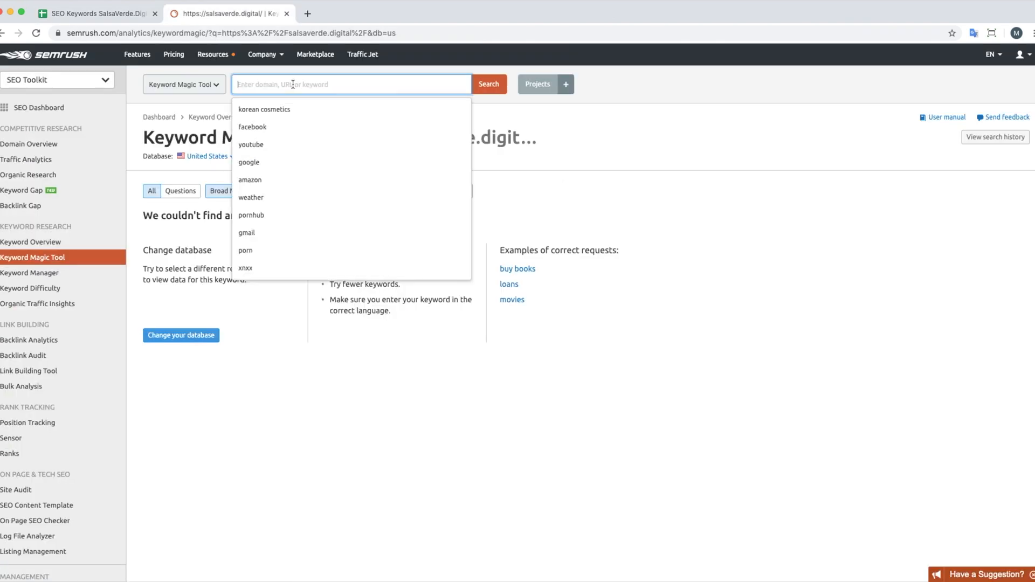
pyautogui.click(263, 109)
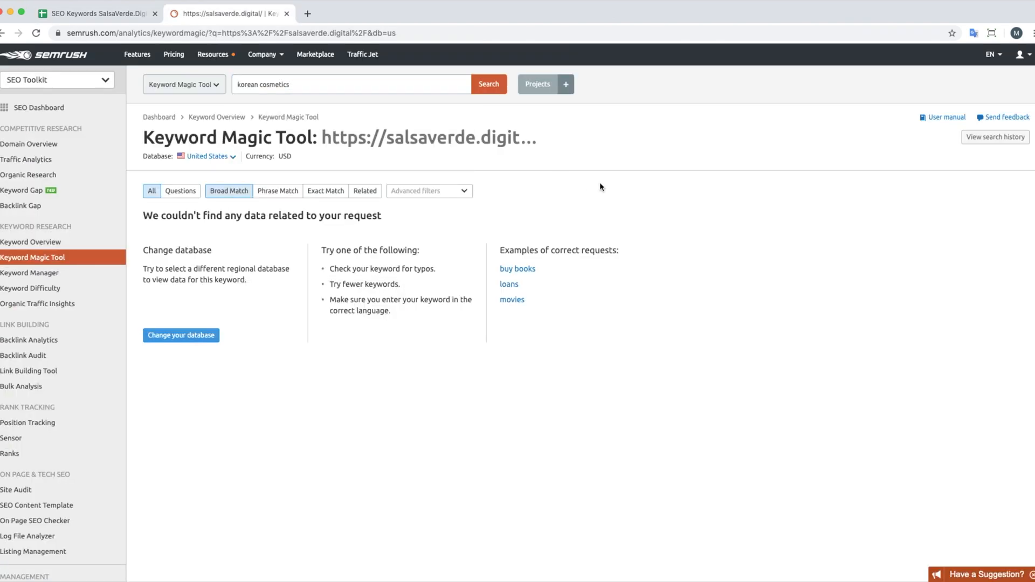
pyautogui.moveTo(581, 187)
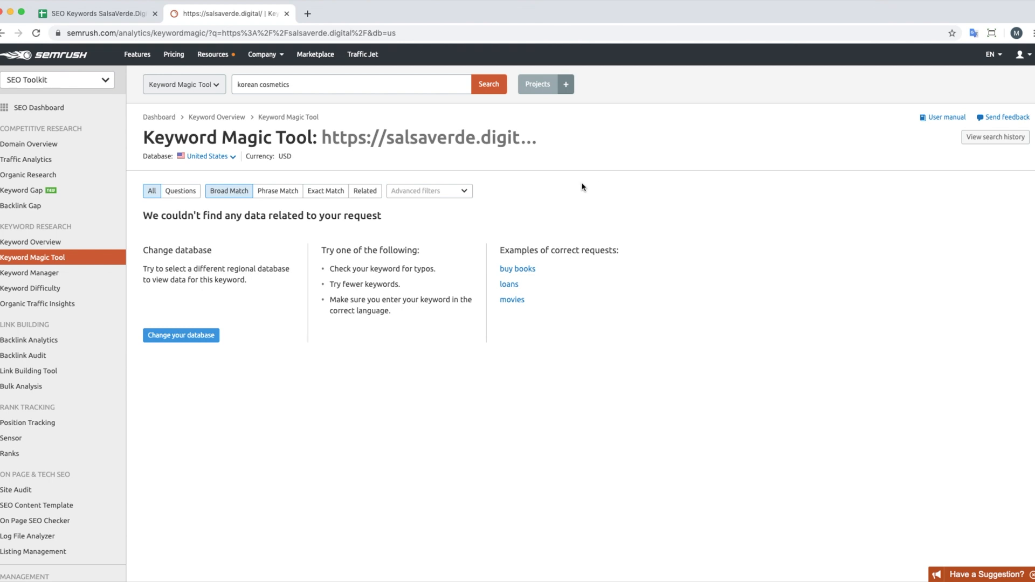
pyautogui.click(428, 190)
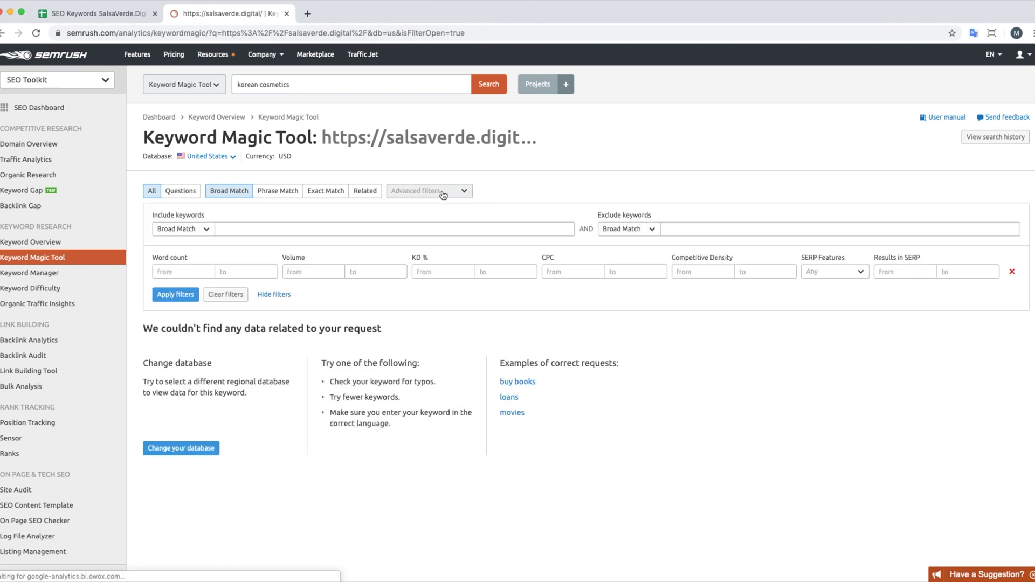
pyautogui.moveTo(229, 190)
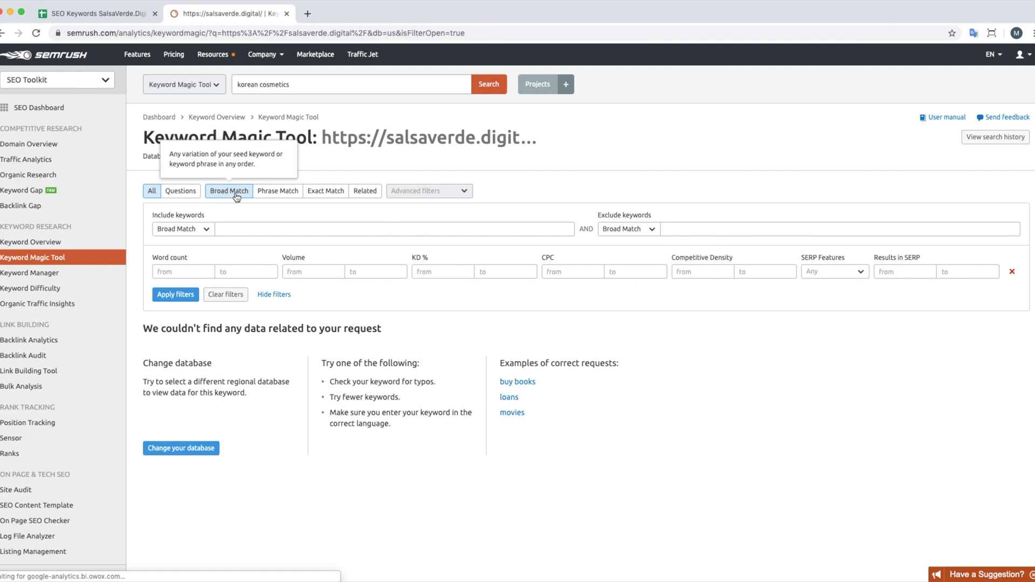
pyautogui.moveTo(267, 209)
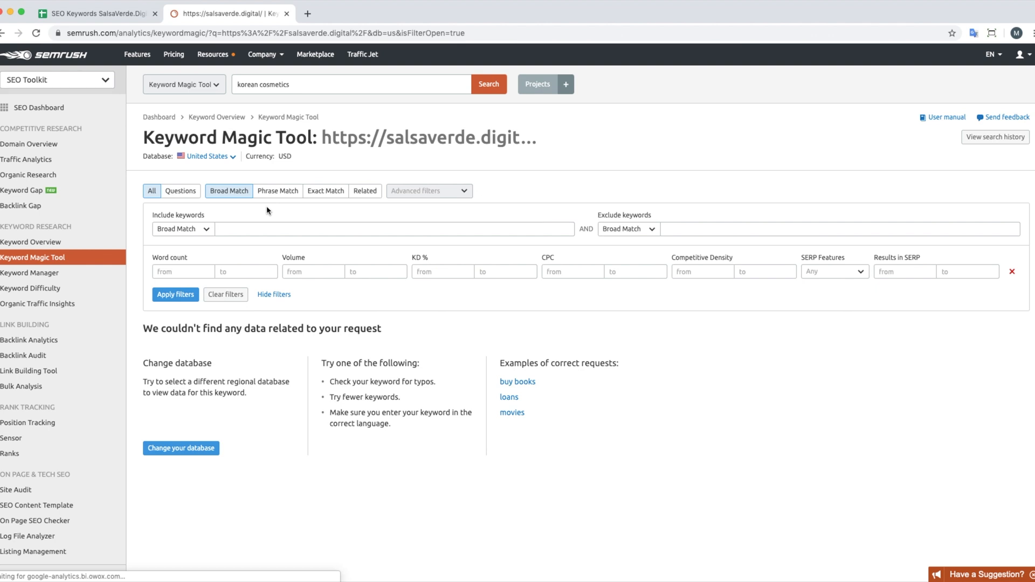
pyautogui.moveTo(182, 229)
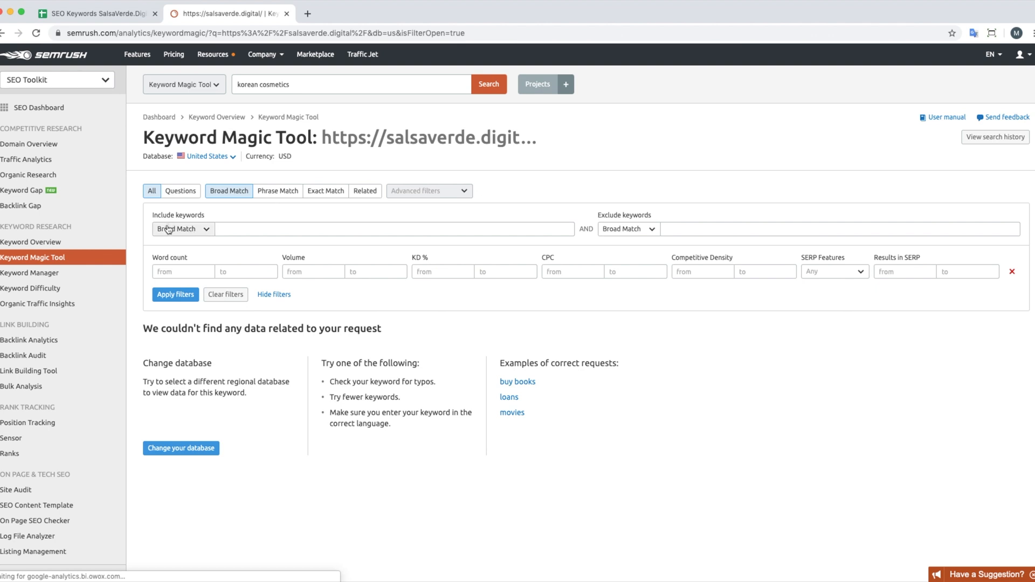
pyautogui.moveTo(628, 229)
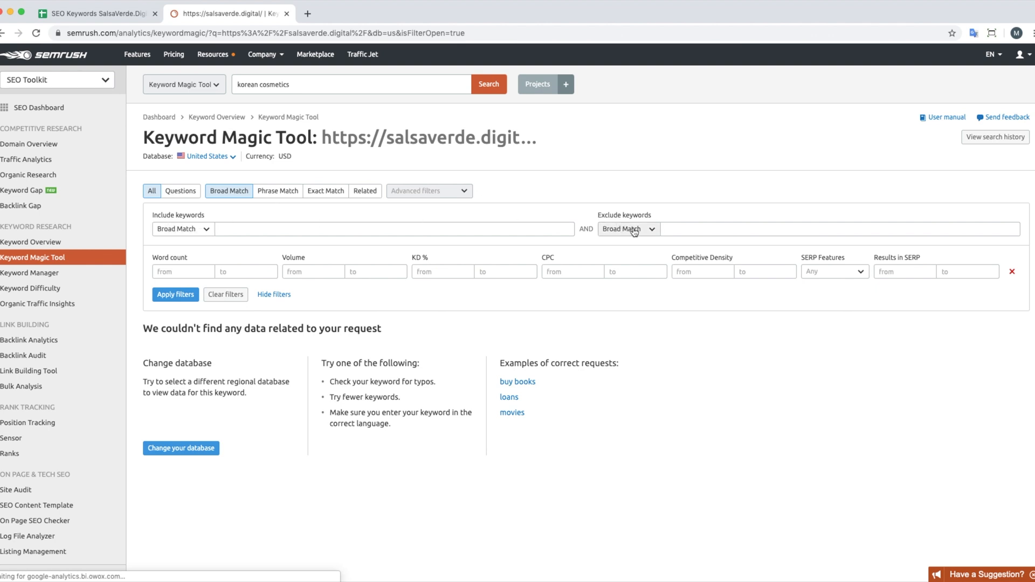
pyautogui.moveTo(244, 264)
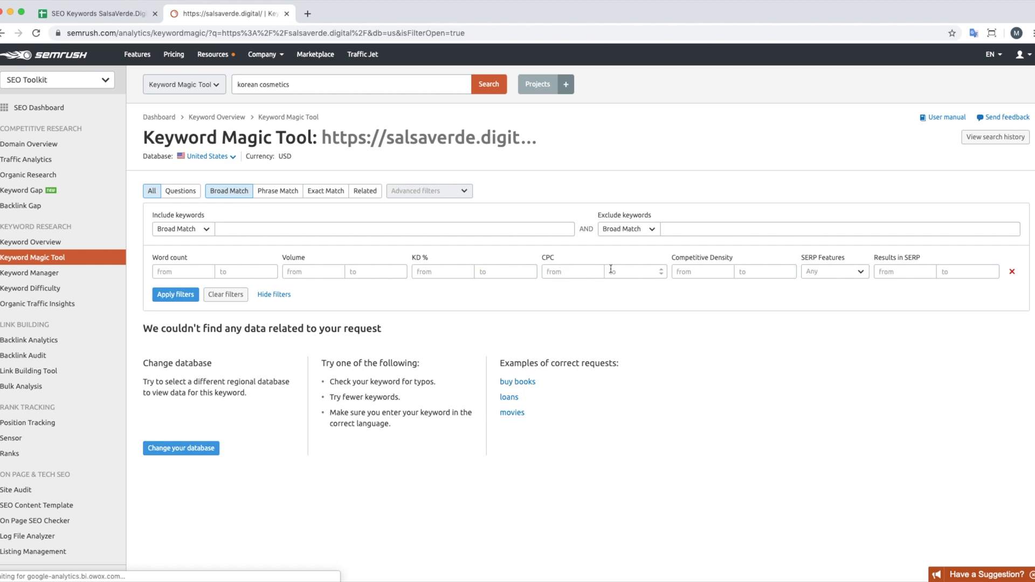
pyautogui.moveTo(607, 284)
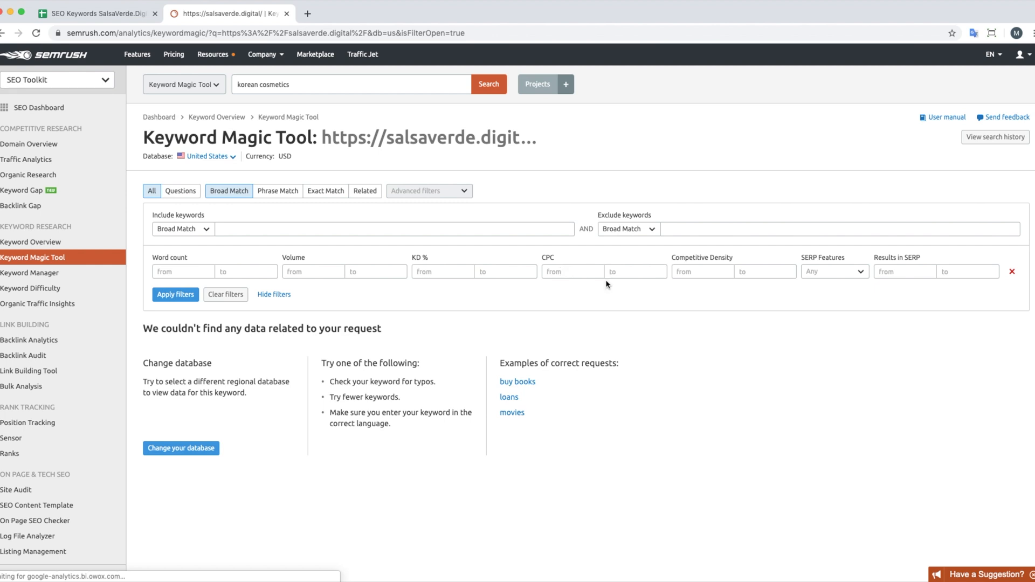
pyautogui.moveTo(387, 198)
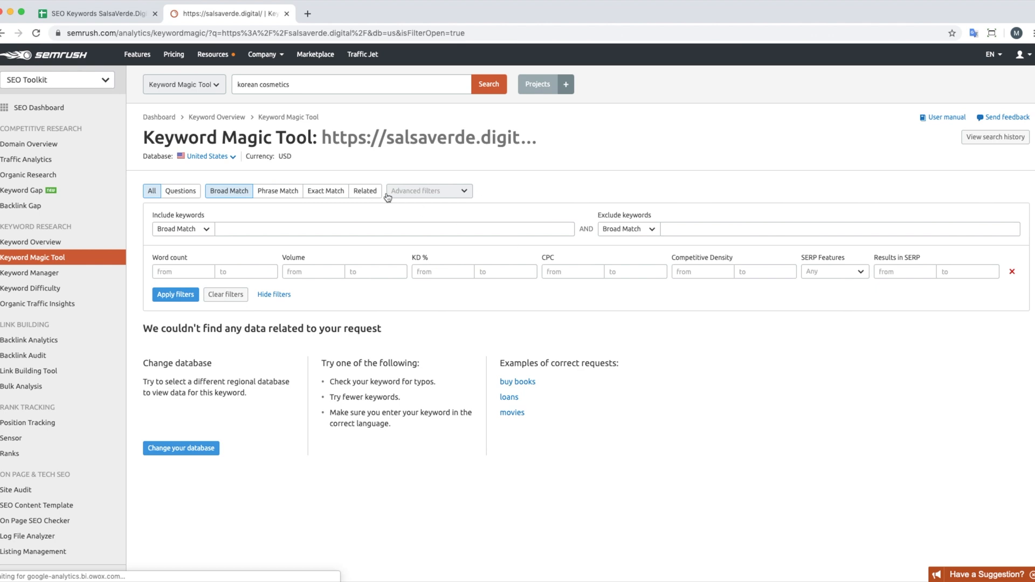
pyautogui.moveTo(170, 289)
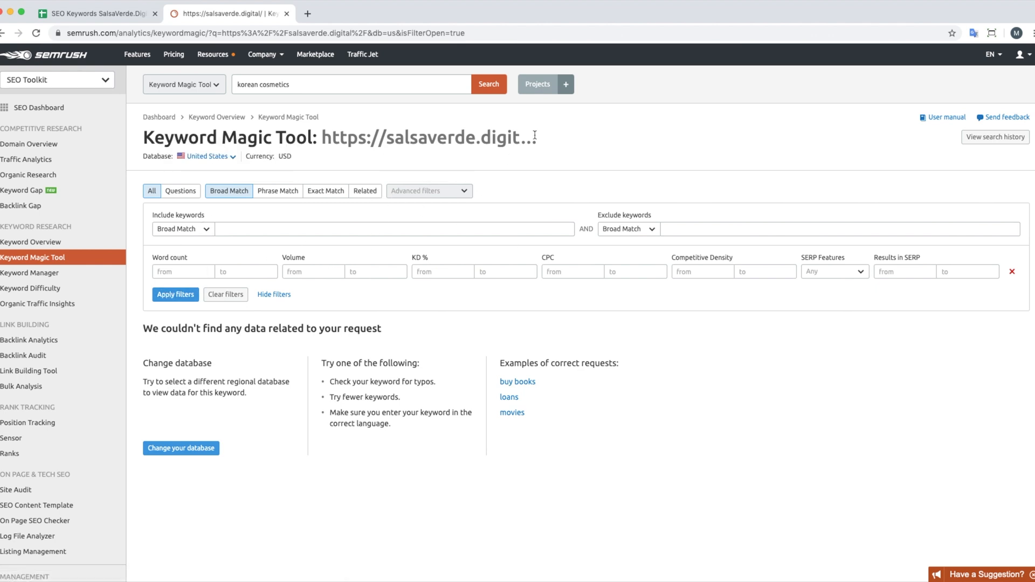
# Step: Run the Keyword Magic search for 'korean cosmetics' and browse the keyword ideas
pyautogui.click(489, 84)
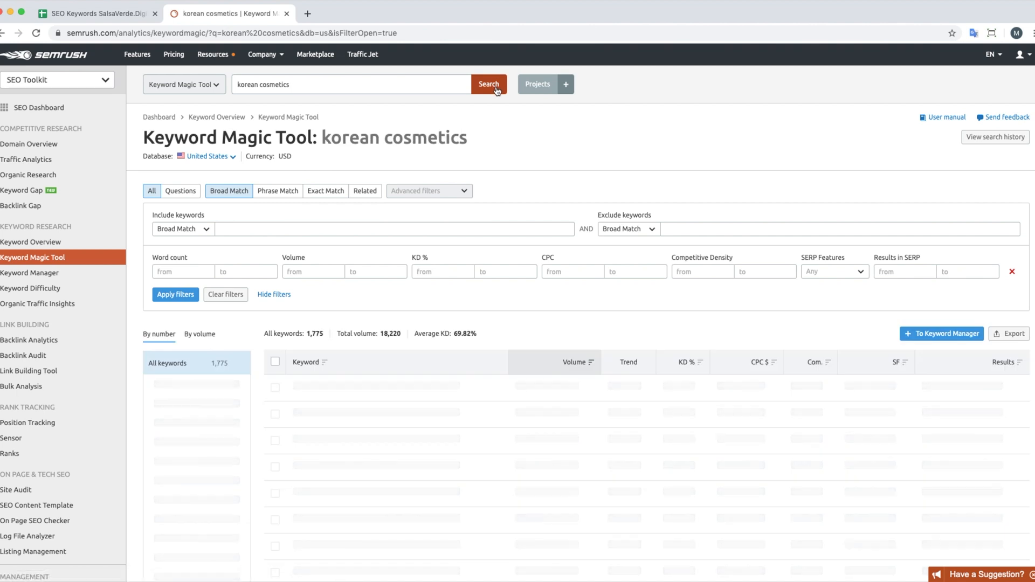
pyautogui.click(487, 84)
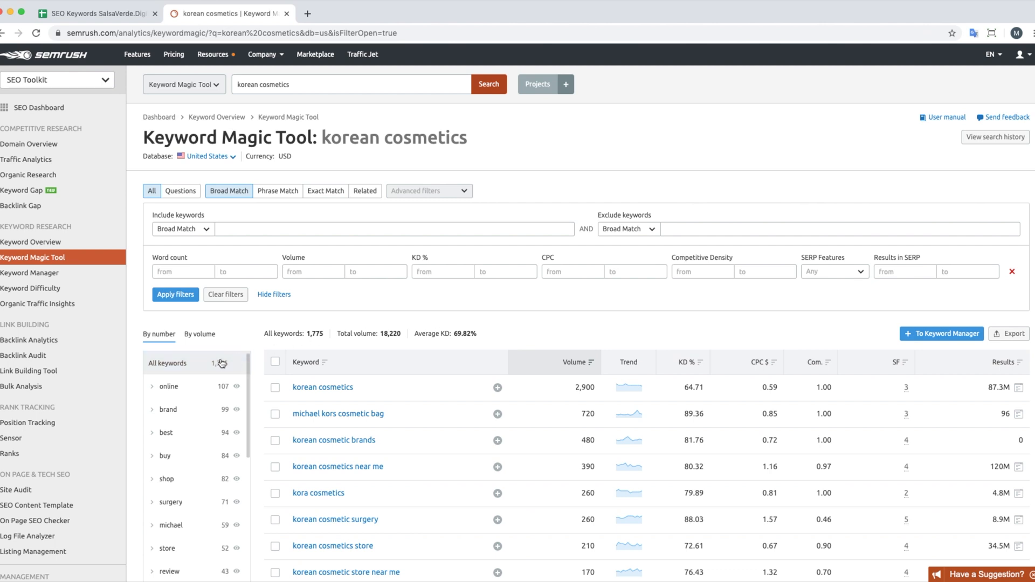
pyautogui.scroll(-3)
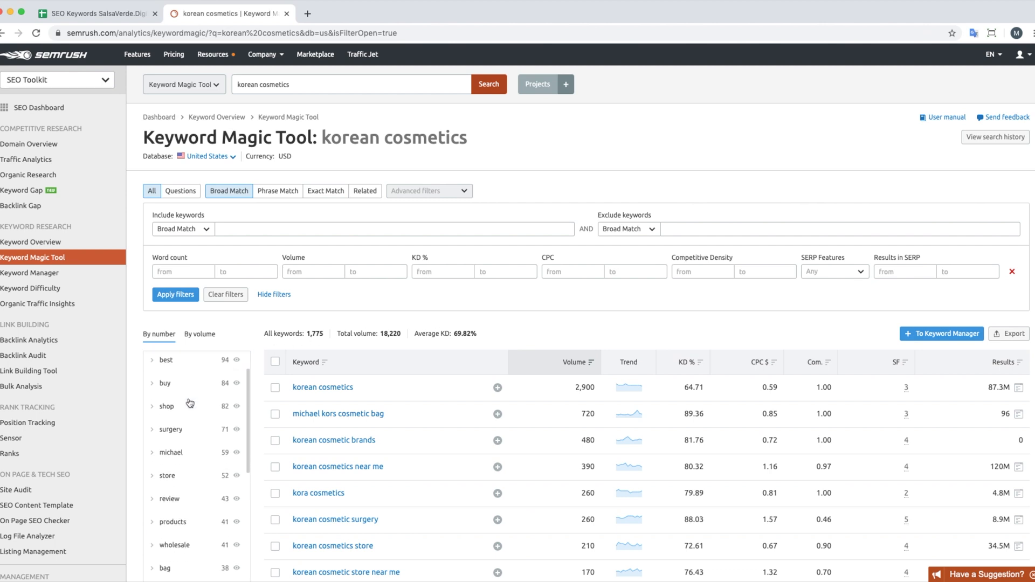
pyautogui.scroll(3)
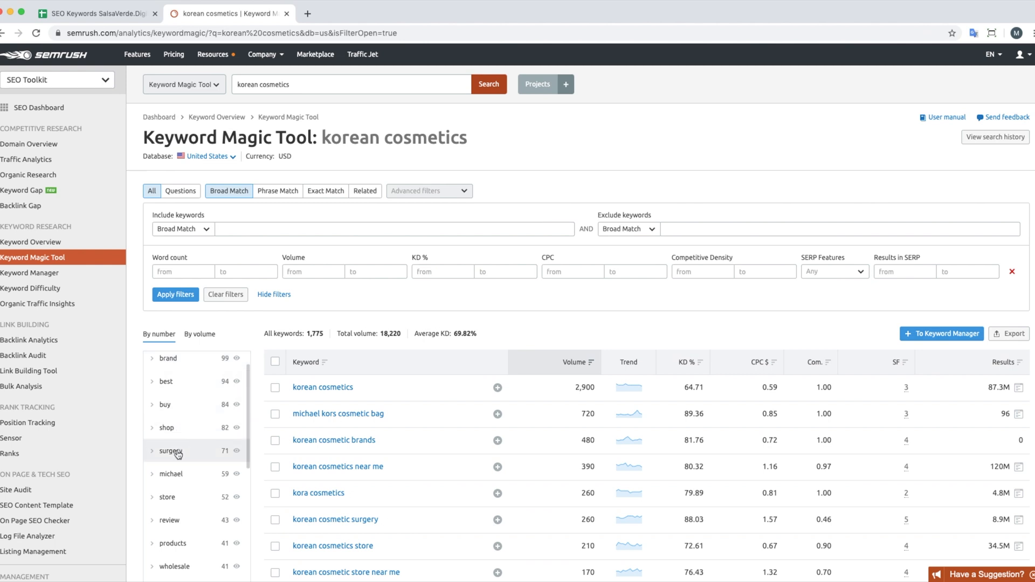
pyautogui.moveTo(176, 480)
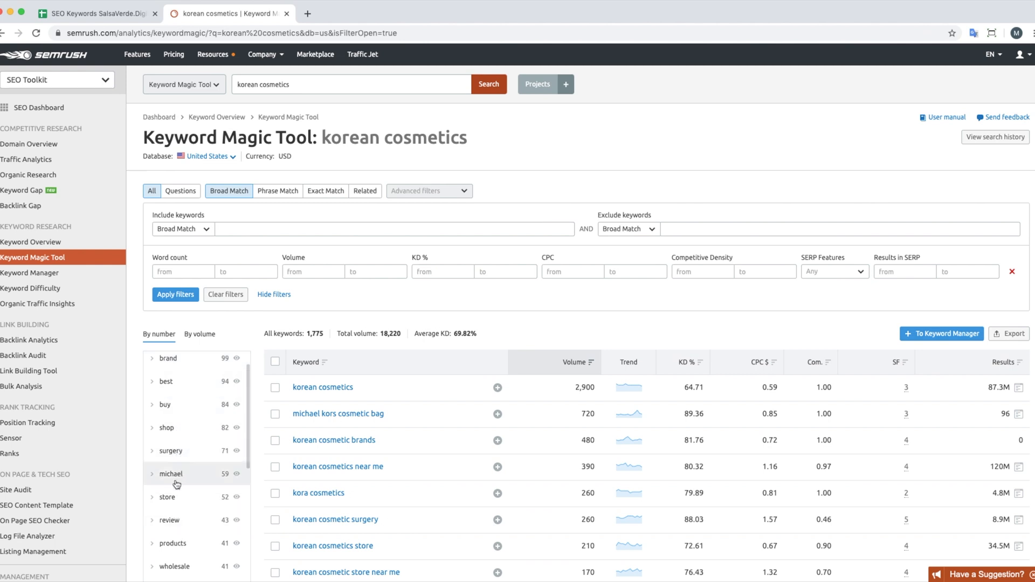
pyautogui.scroll(-3)
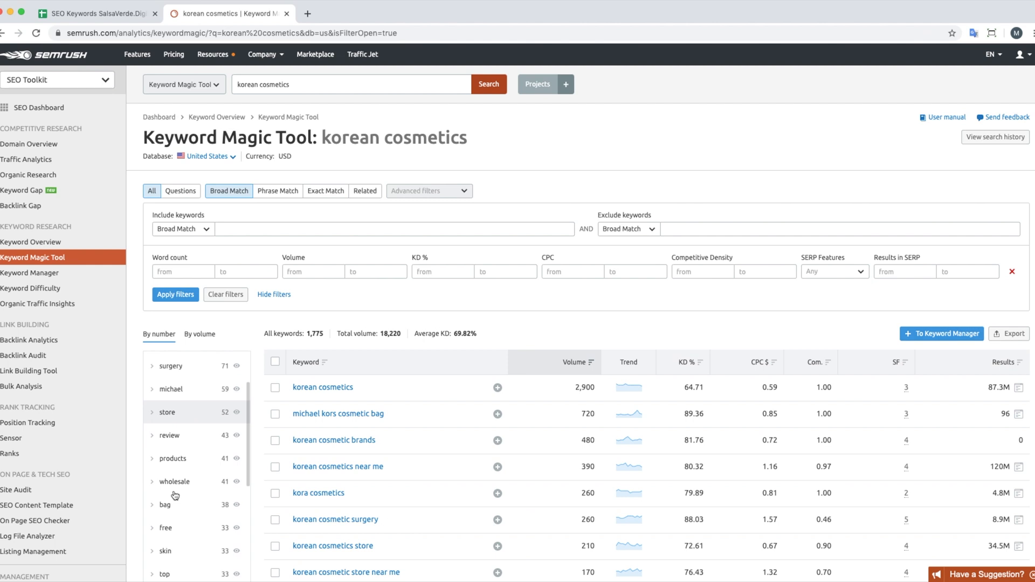
pyautogui.scroll(-3)
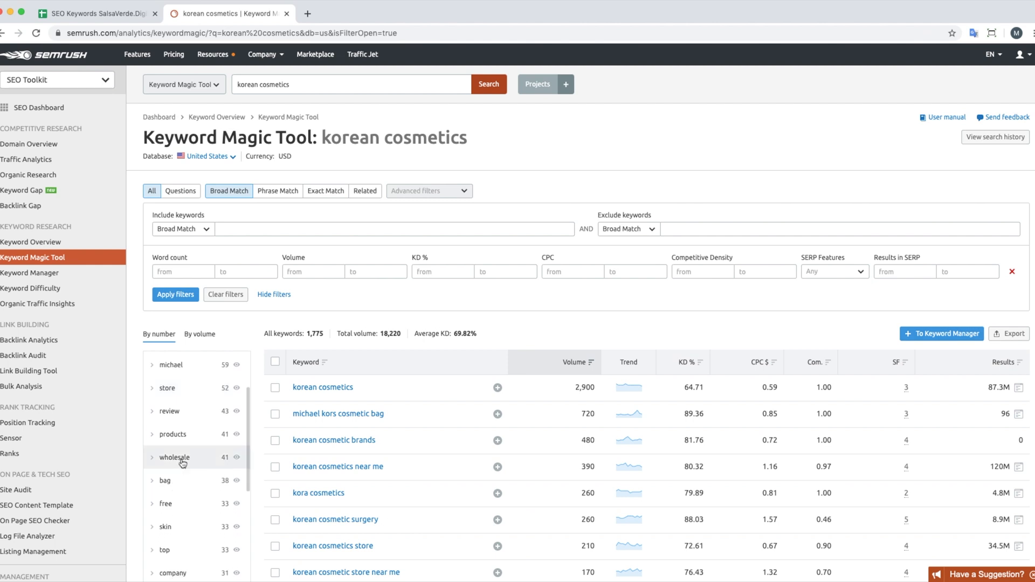
# Step: Narrow results to the 41 'wholesale' keyword ideas and export them as CSV
pyautogui.click(174, 457)
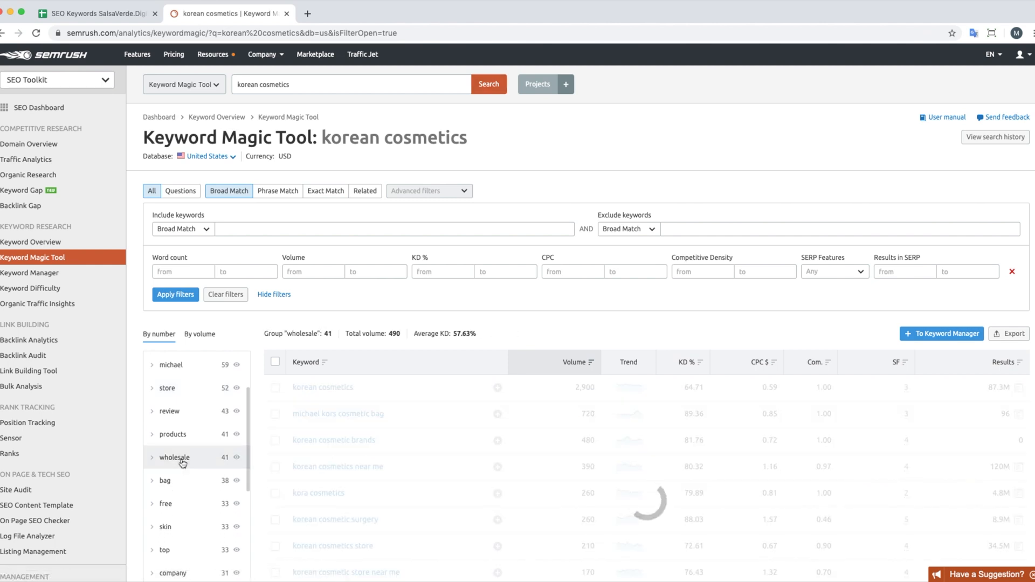
pyautogui.click(174, 457)
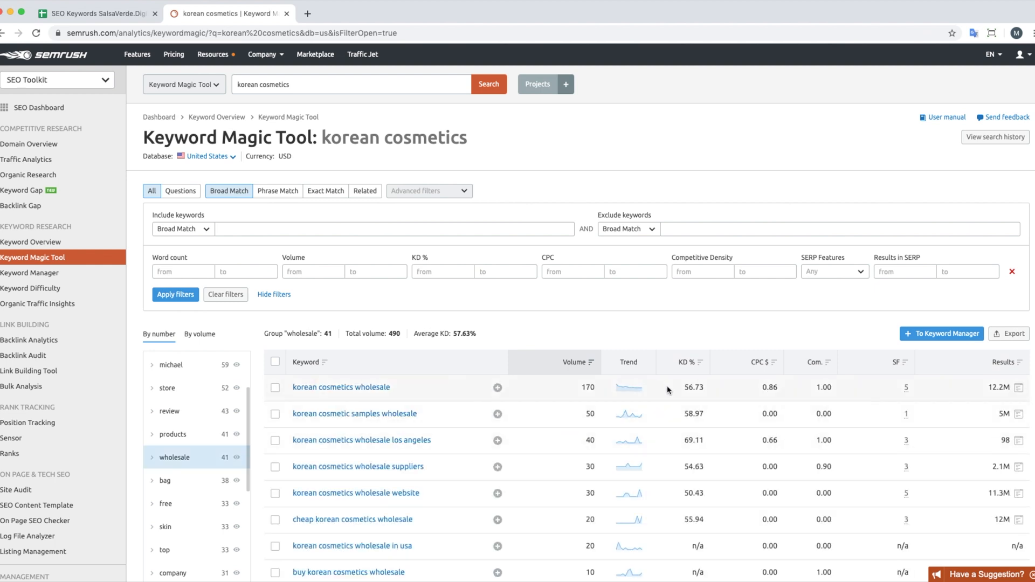
pyautogui.moveTo(694, 334)
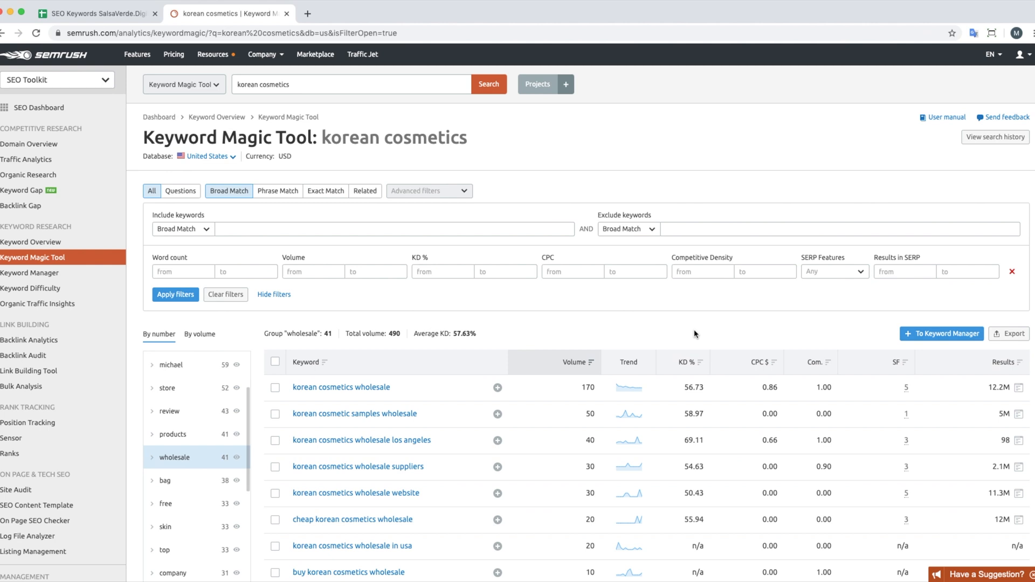
pyautogui.moveTo(728, 369)
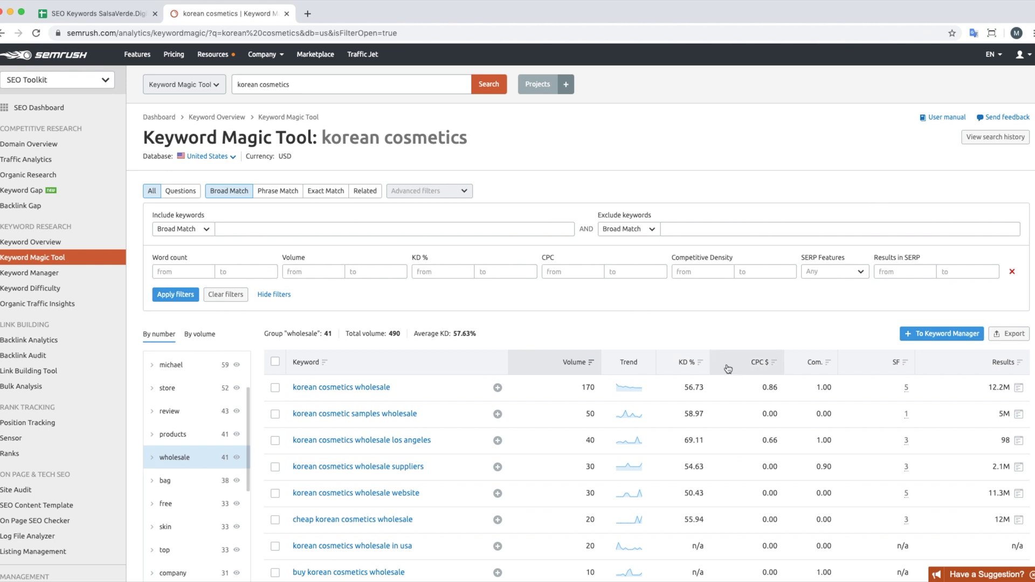
pyautogui.scroll(-3)
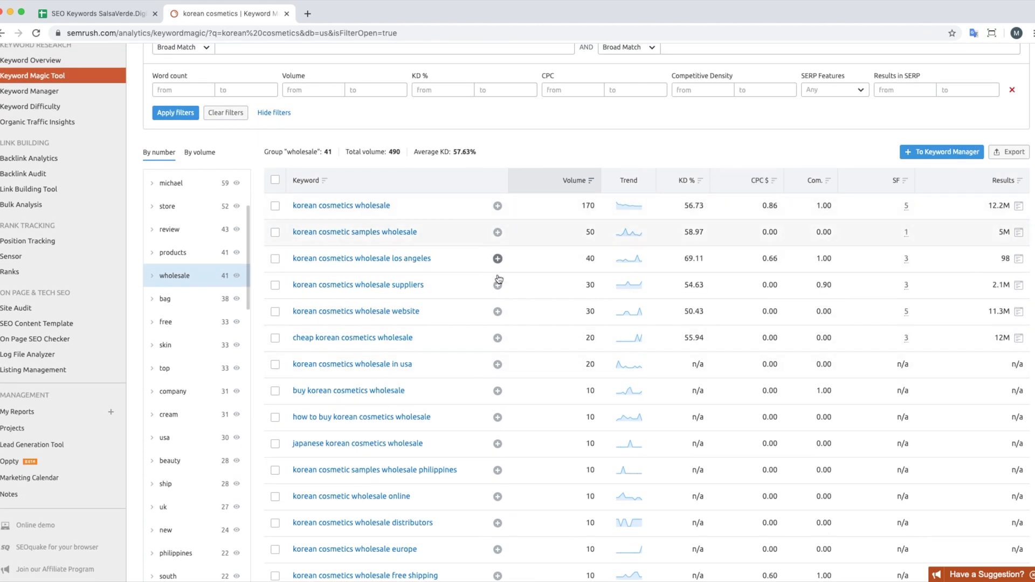
pyautogui.scroll(3)
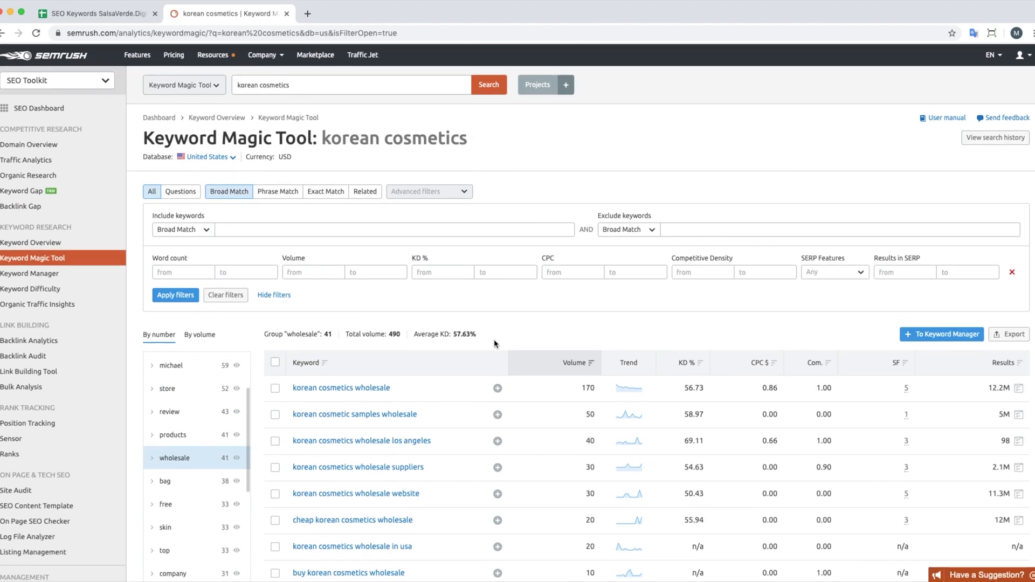
pyautogui.moveTo(968, 311)
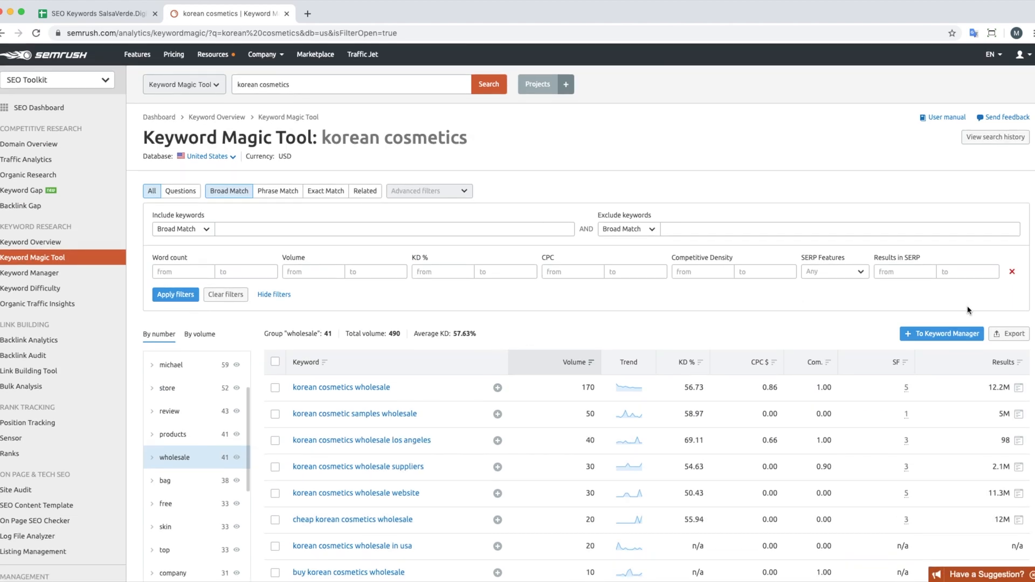
pyautogui.click(1010, 333)
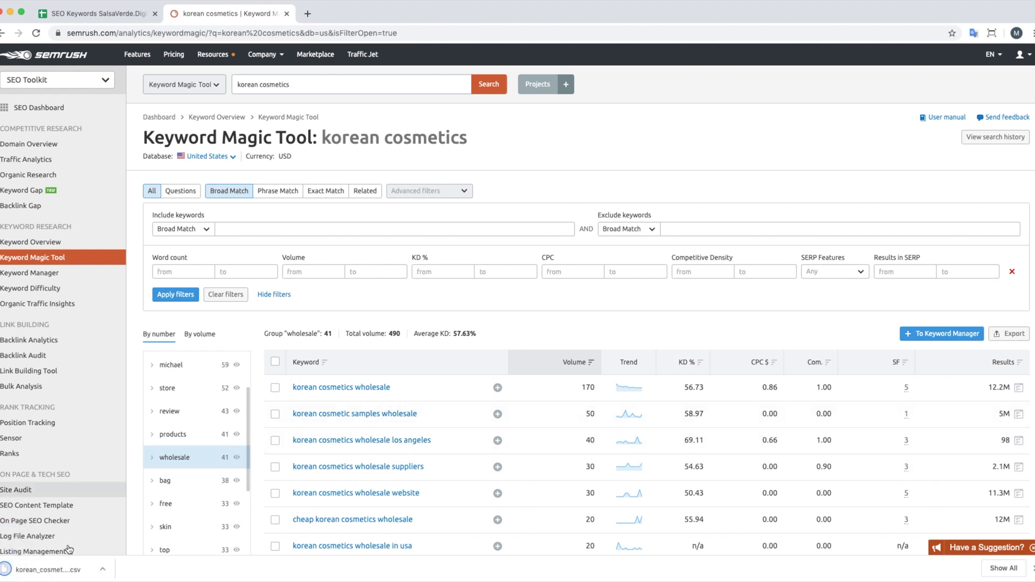
# Step: Open the wholesale keyword CSV in Numbers and scroll through its columns
pyautogui.click(47, 569)
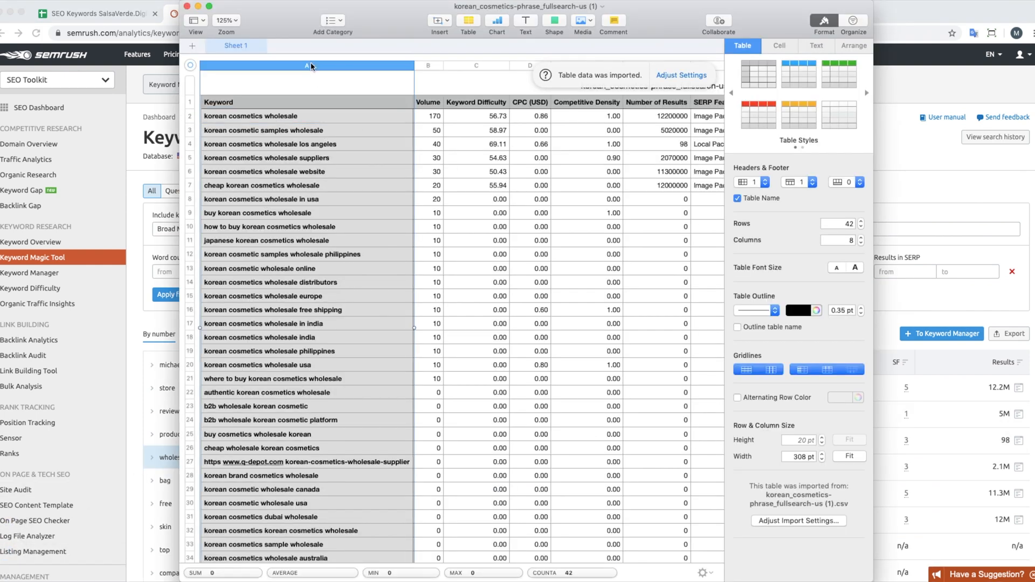
pyautogui.hscroll(3)
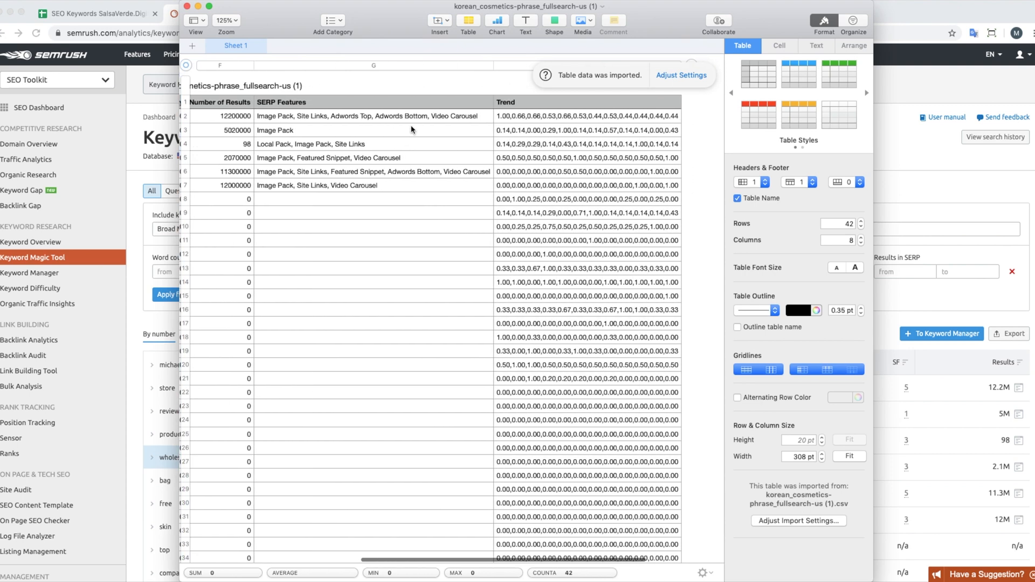
pyautogui.click(373, 65)
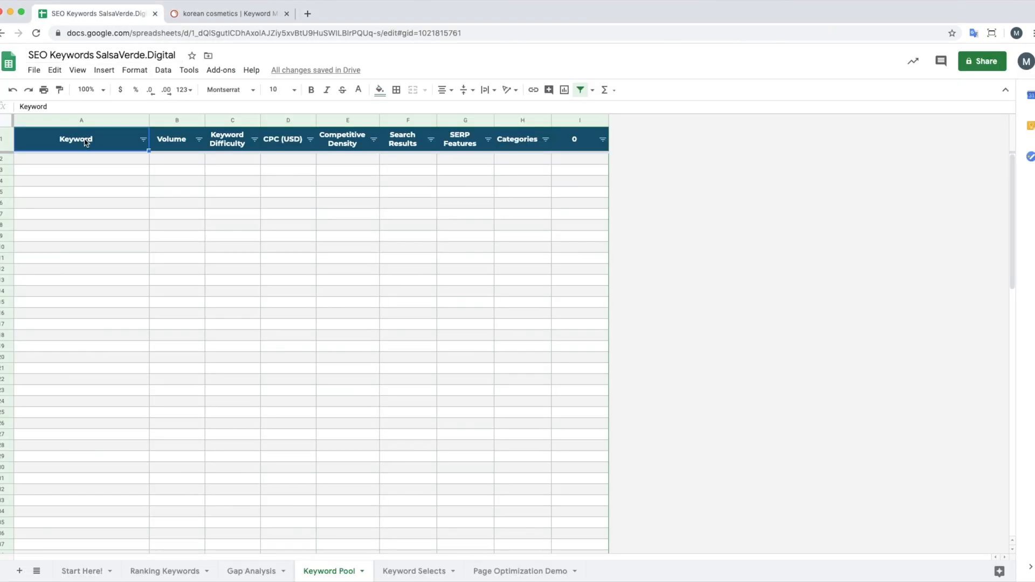
pyautogui.moveTo(84, 139)
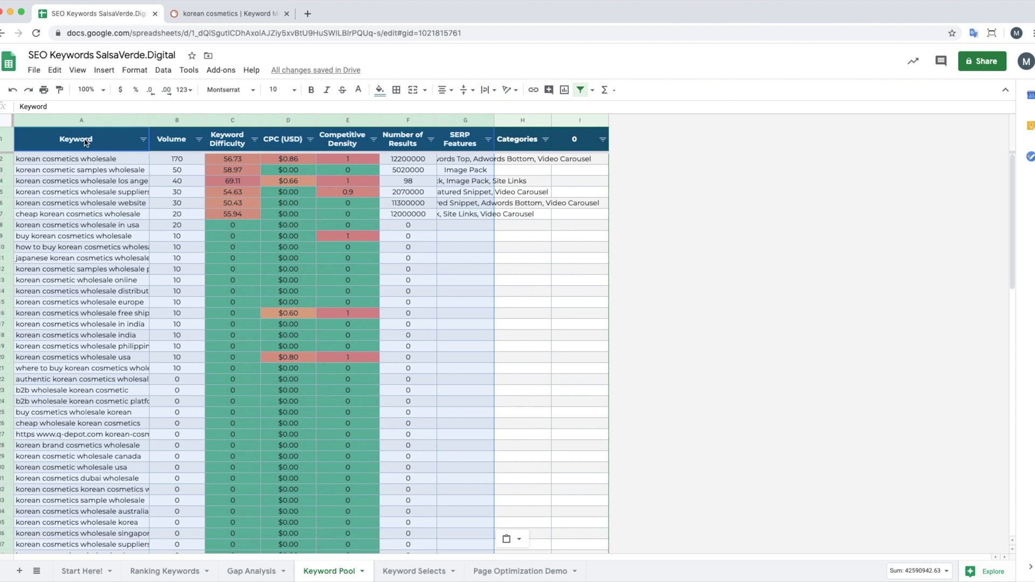
pyautogui.moveTo(532, 177)
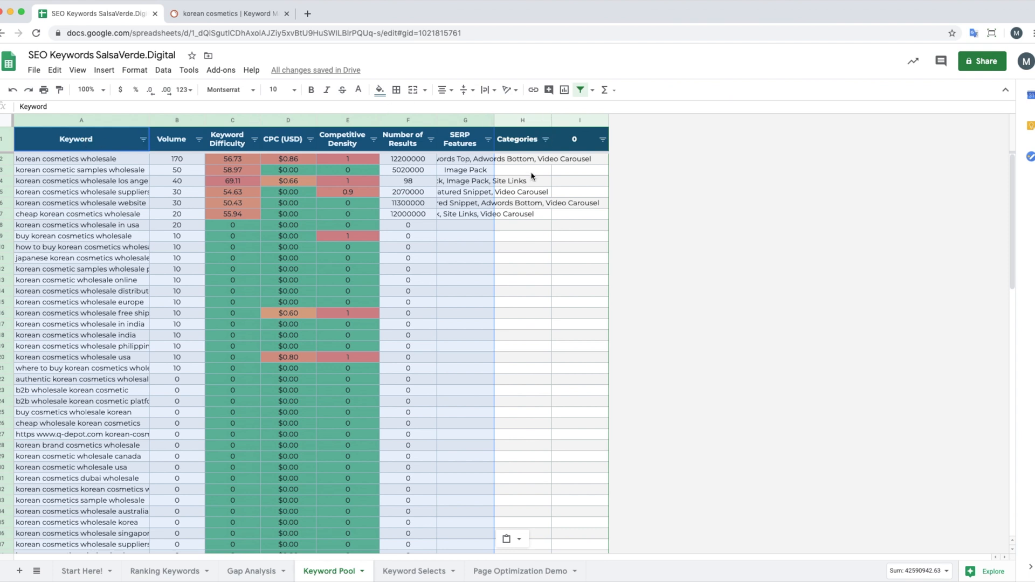
# Step: Enter 'Korean Skincare + Broad Match' as the first wholesale keyword's category in H2
pyautogui.click(521, 159)
pyautogui.write('Korean')
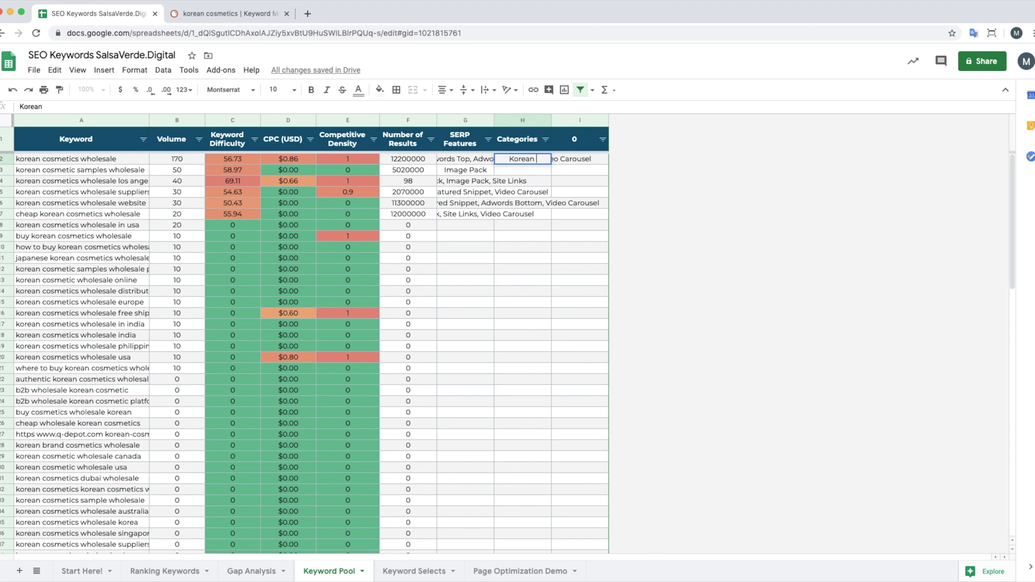
pyautogui.write('Skincare')
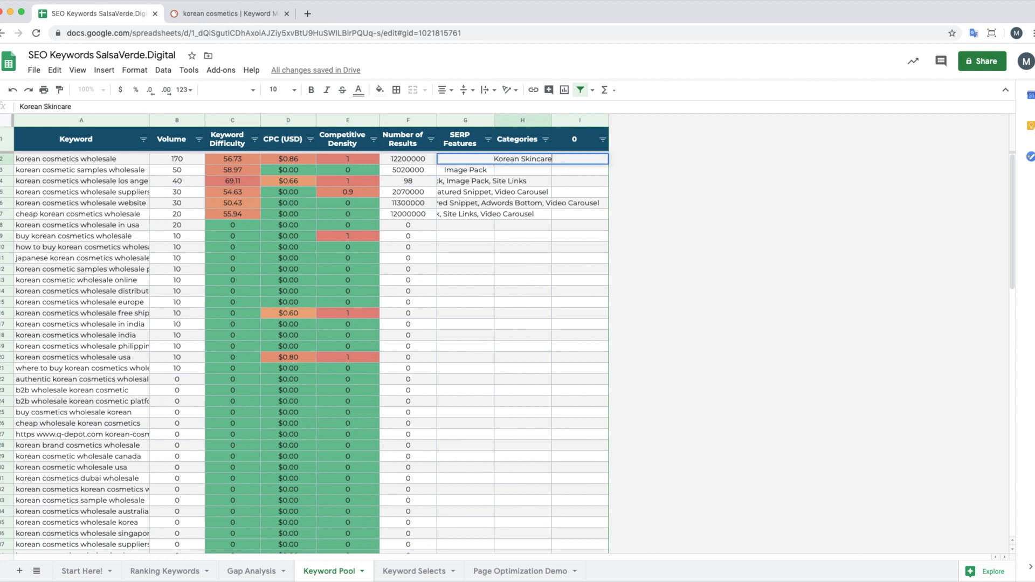
pyautogui.write('+ Broad Match')
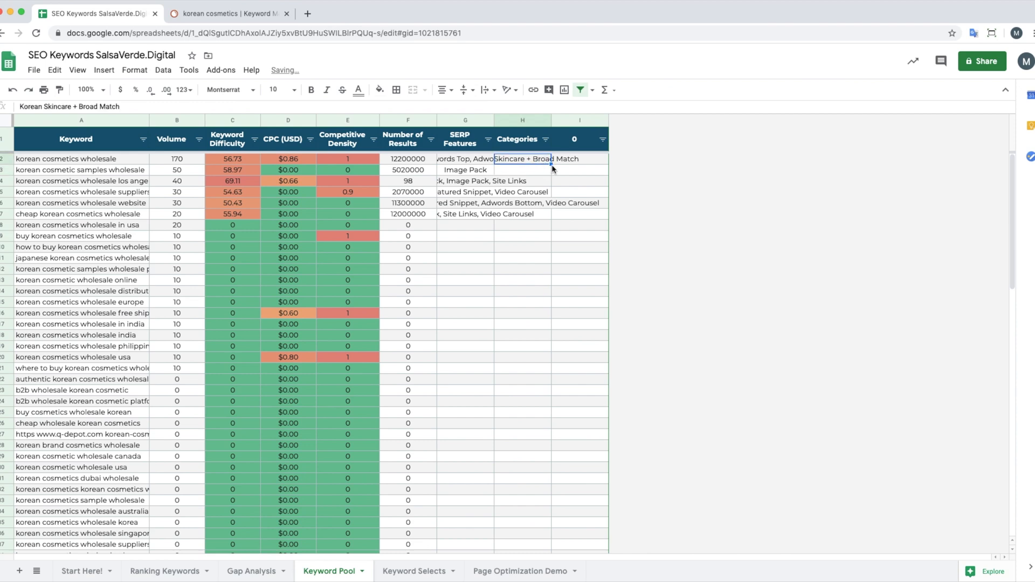
# Step: Scroll Keyword Pool to confirm the last rows read 'Korean Skincare + Broad Match', then go to SEMrush
pyautogui.scroll(-3)
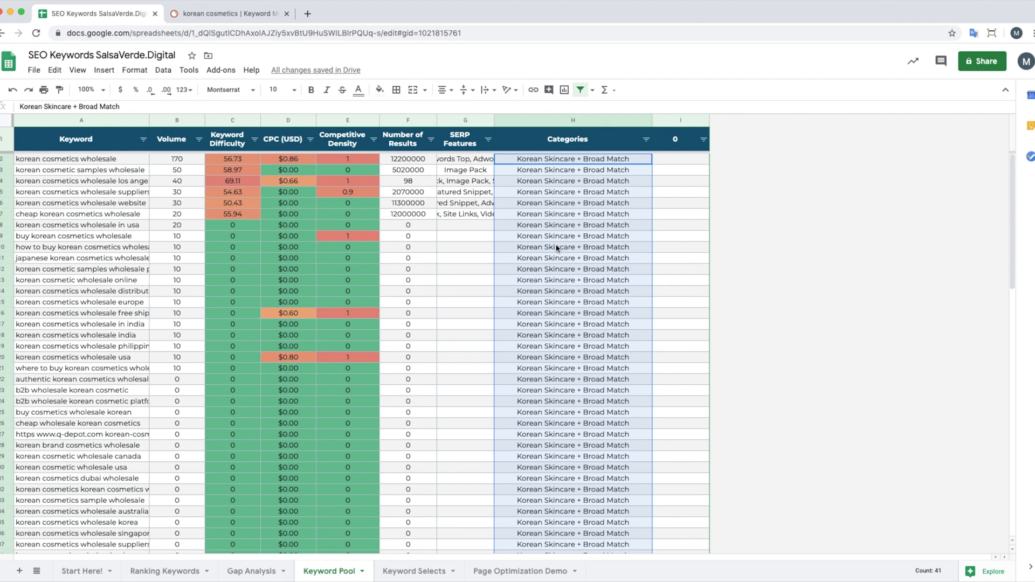
pyautogui.moveTo(773, 307)
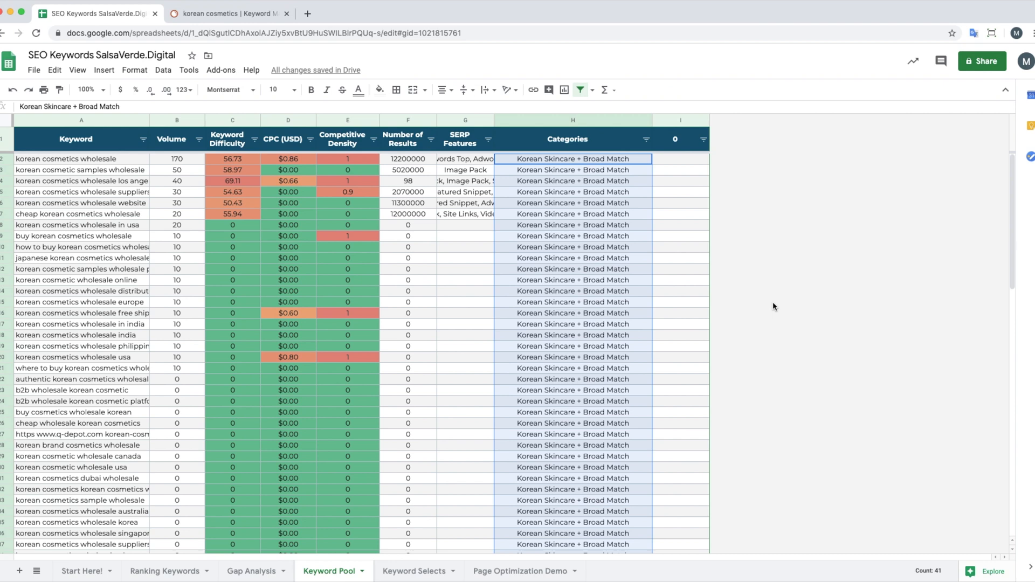
pyautogui.moveTo(480, 339)
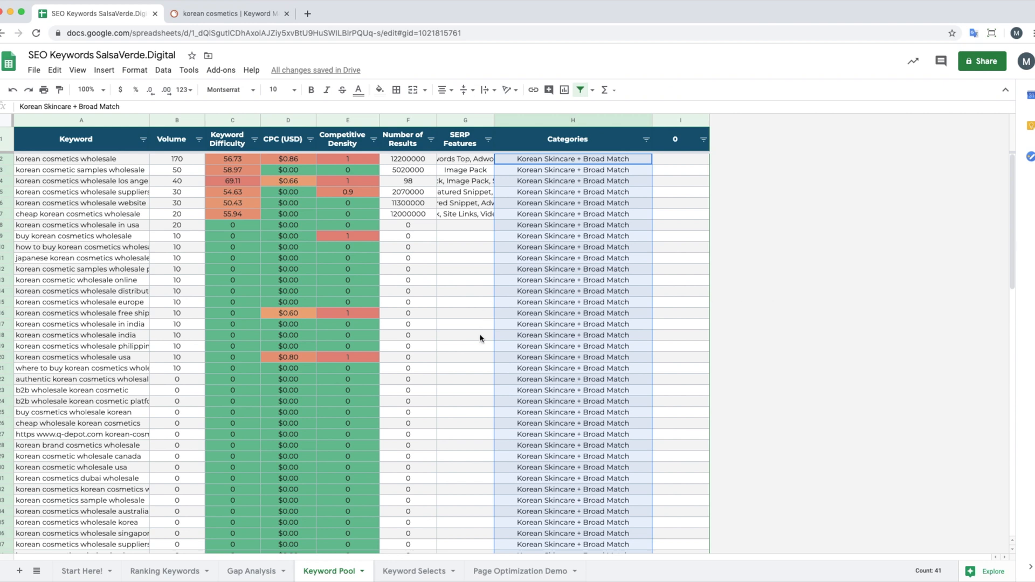
pyautogui.scroll(-3)
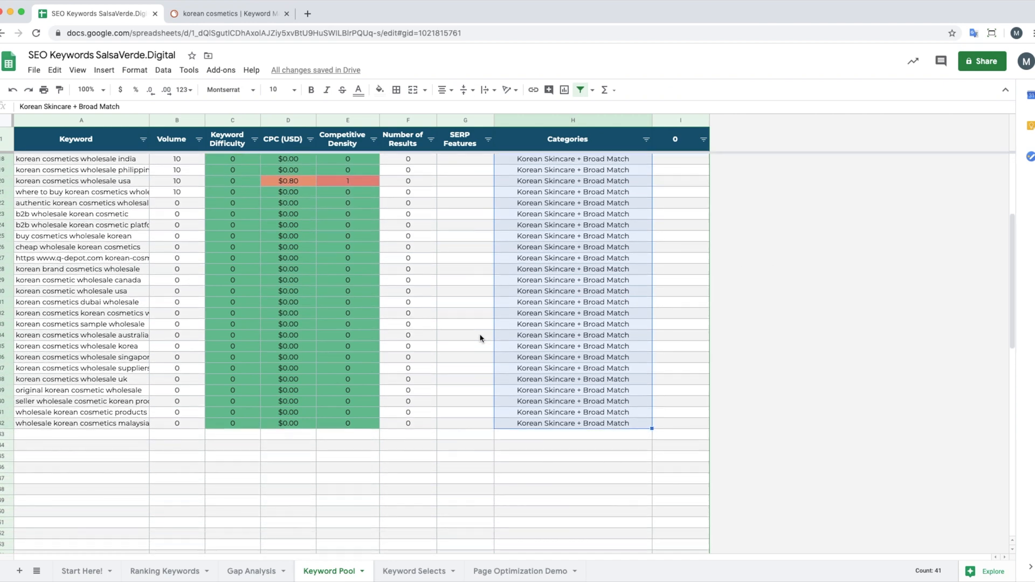
pyautogui.scroll(3)
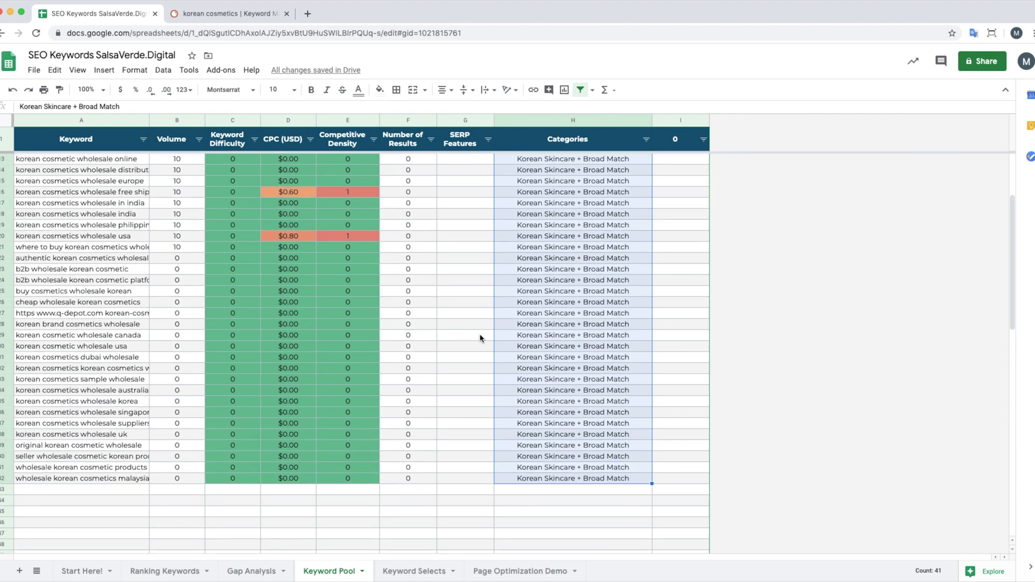
pyautogui.scroll(-3)
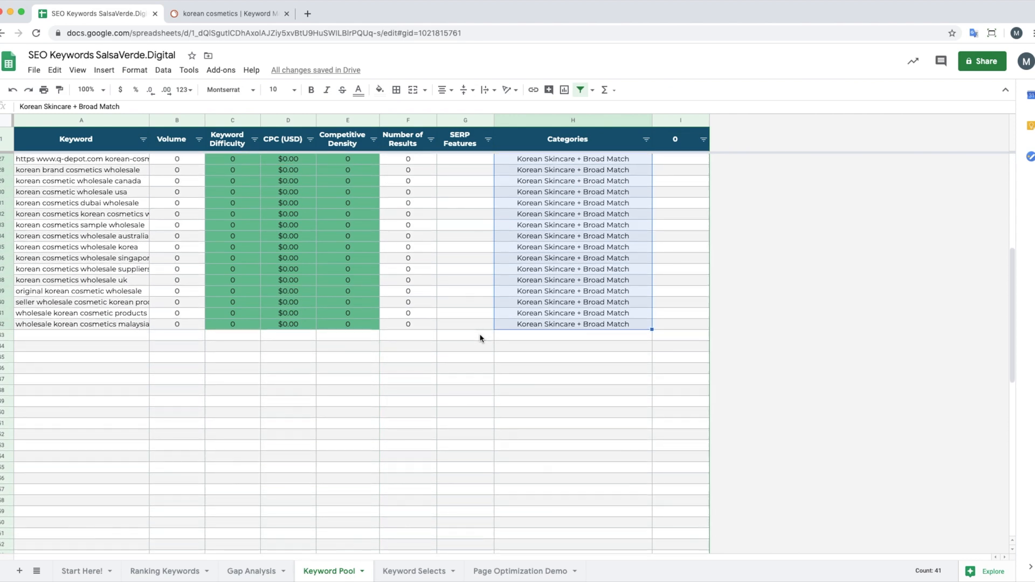
pyautogui.click(227, 13)
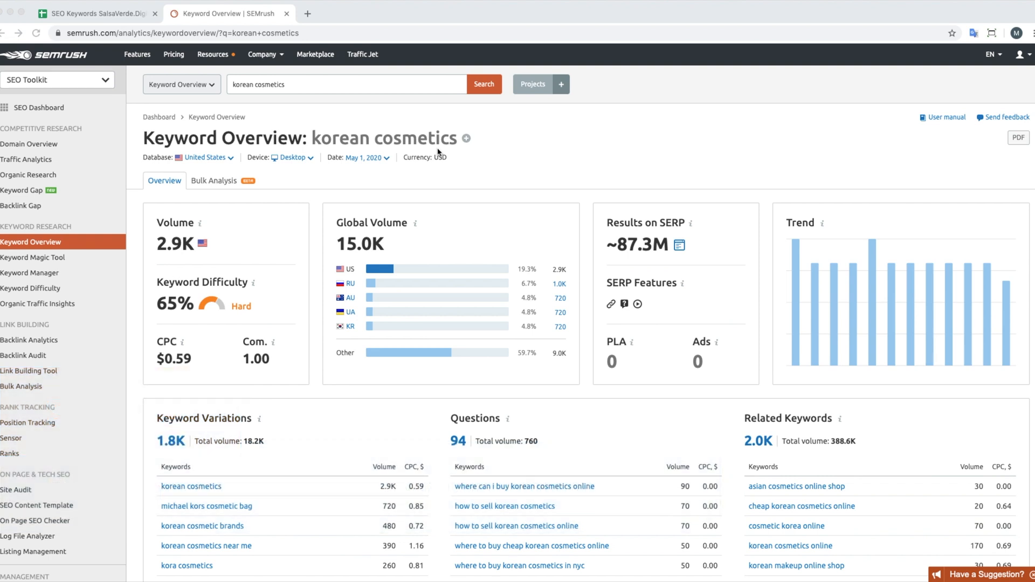
pyautogui.moveTo(78, 21)
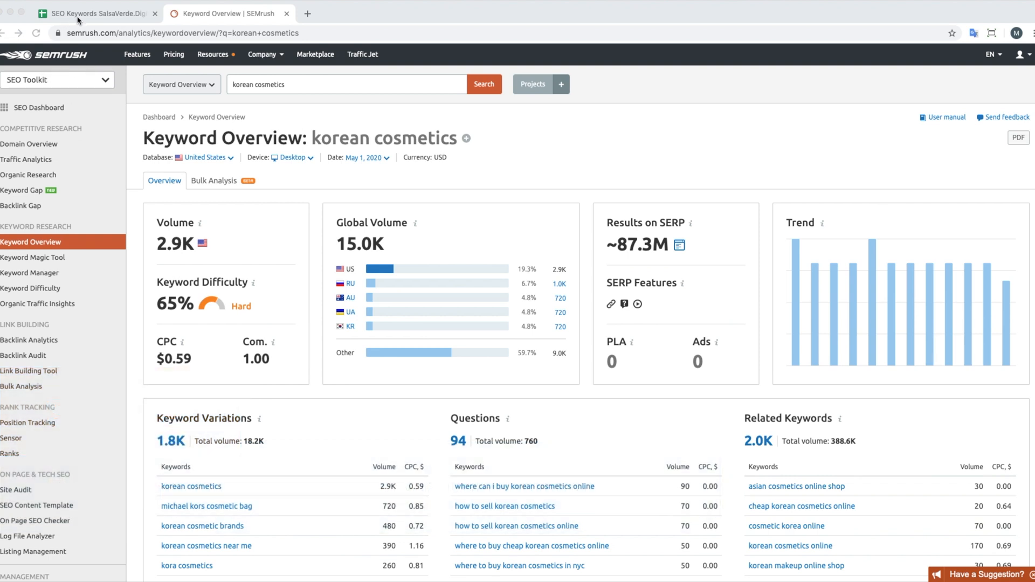
# Step: Return from SEMrush's korean cosmetics overview to the SEO Keywords spreadsheet
pyautogui.click(96, 13)
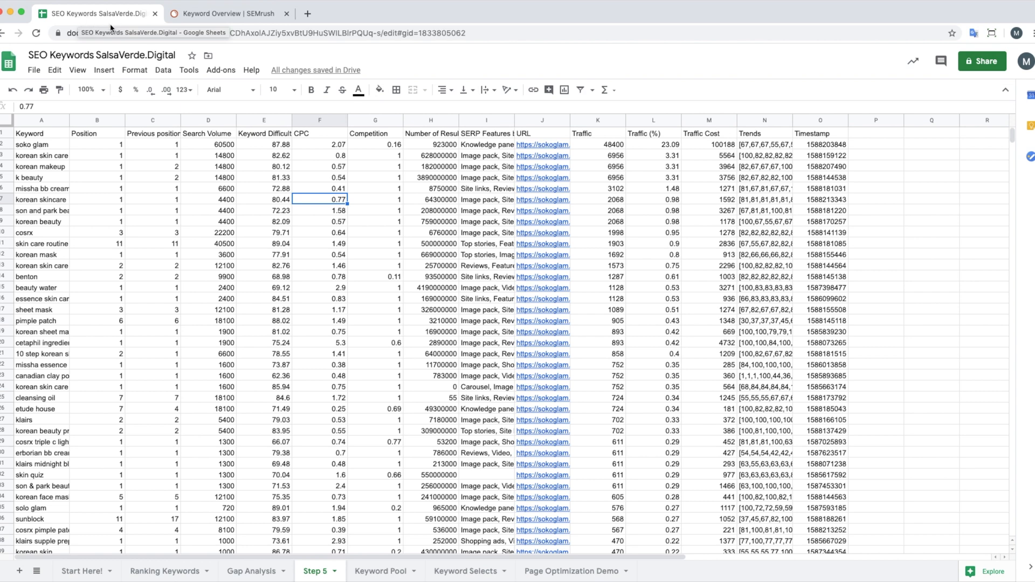
pyautogui.click(41, 132)
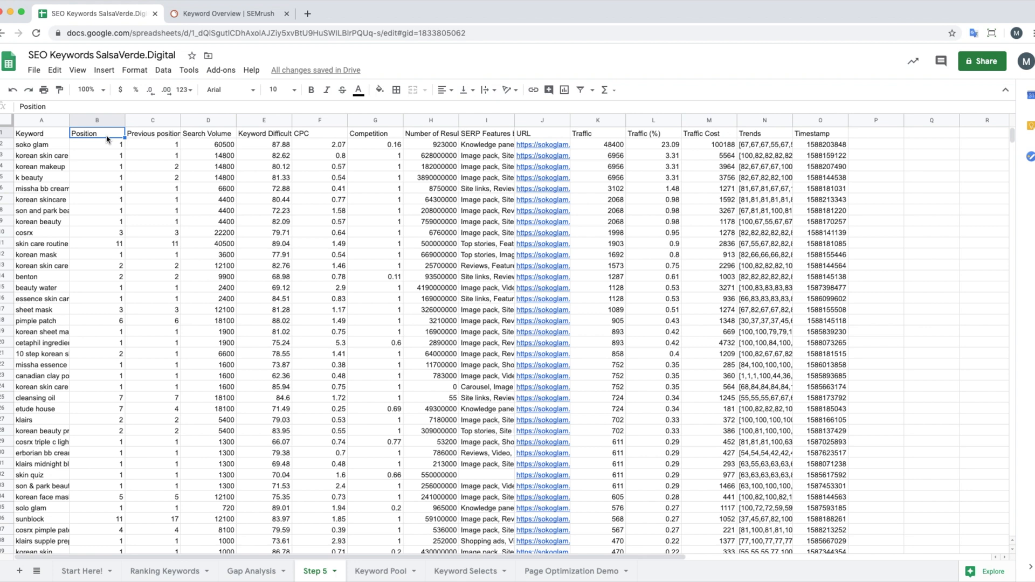
pyautogui.click(153, 133)
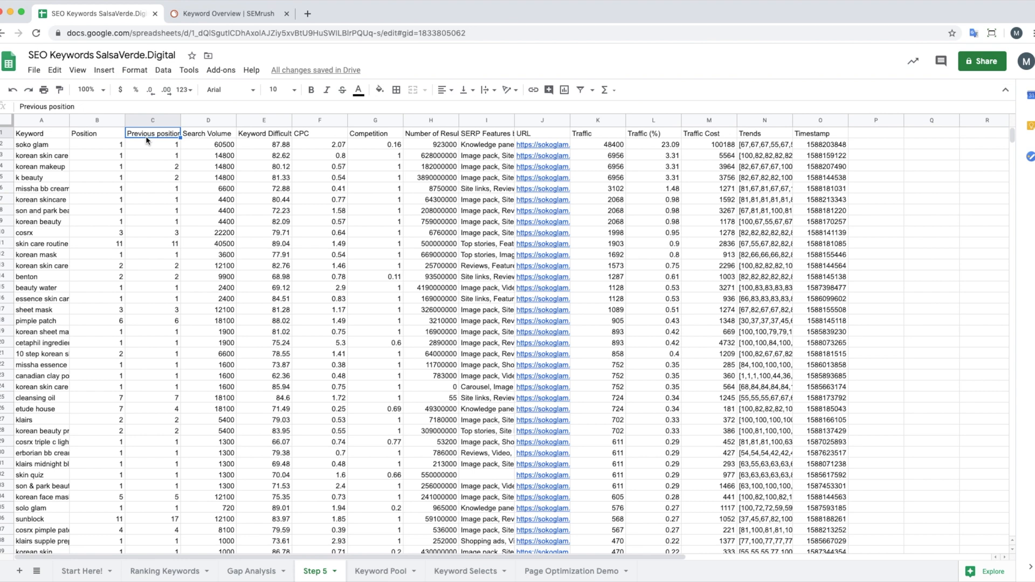
pyautogui.click(208, 144)
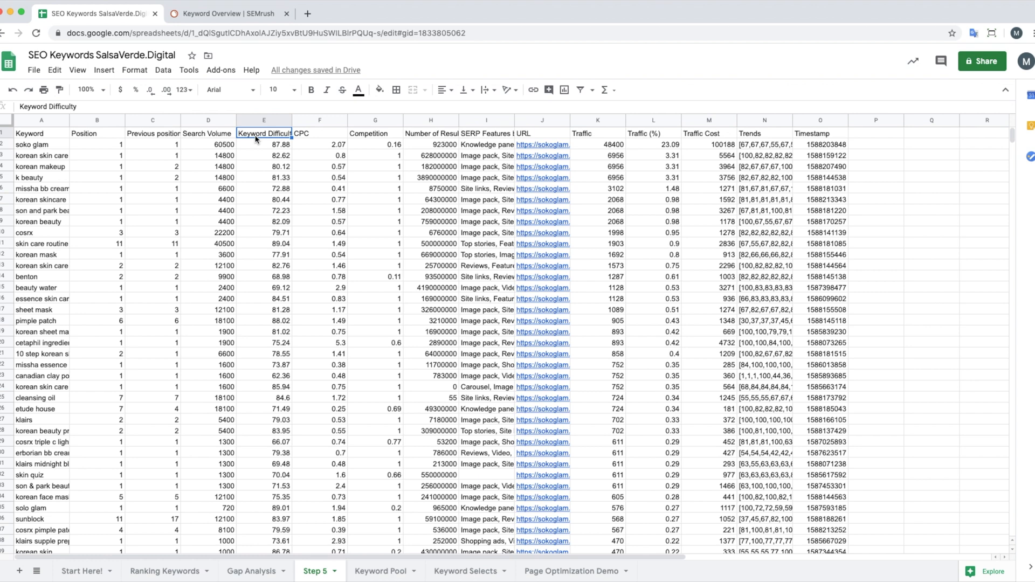
pyautogui.click(320, 133)
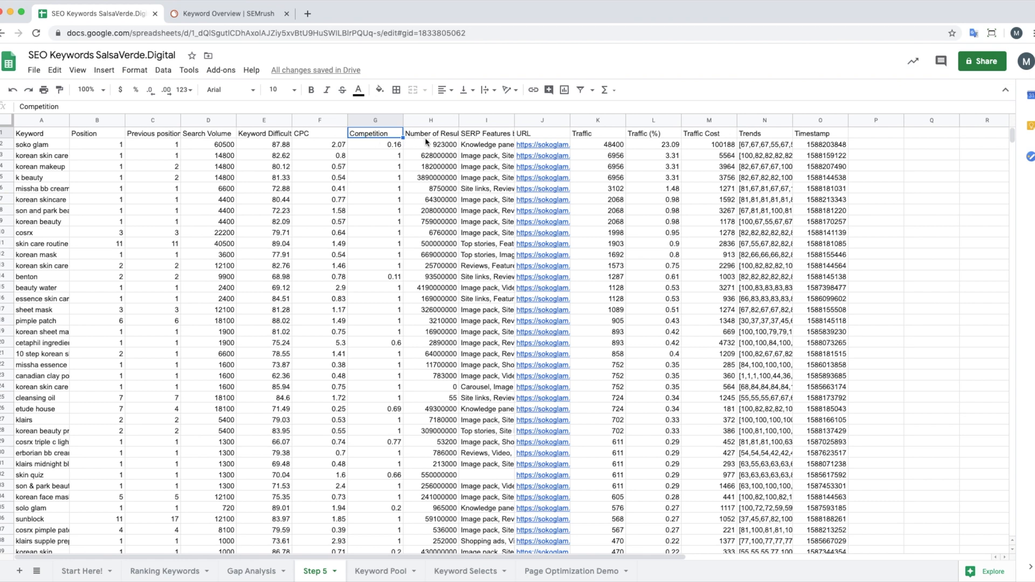
pyautogui.click(430, 133)
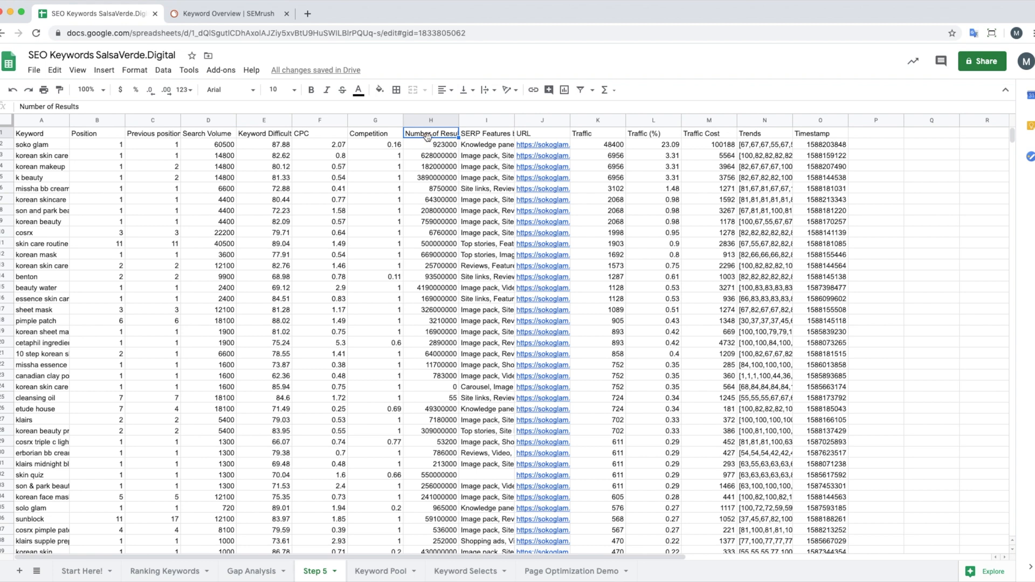
pyautogui.click(486, 133)
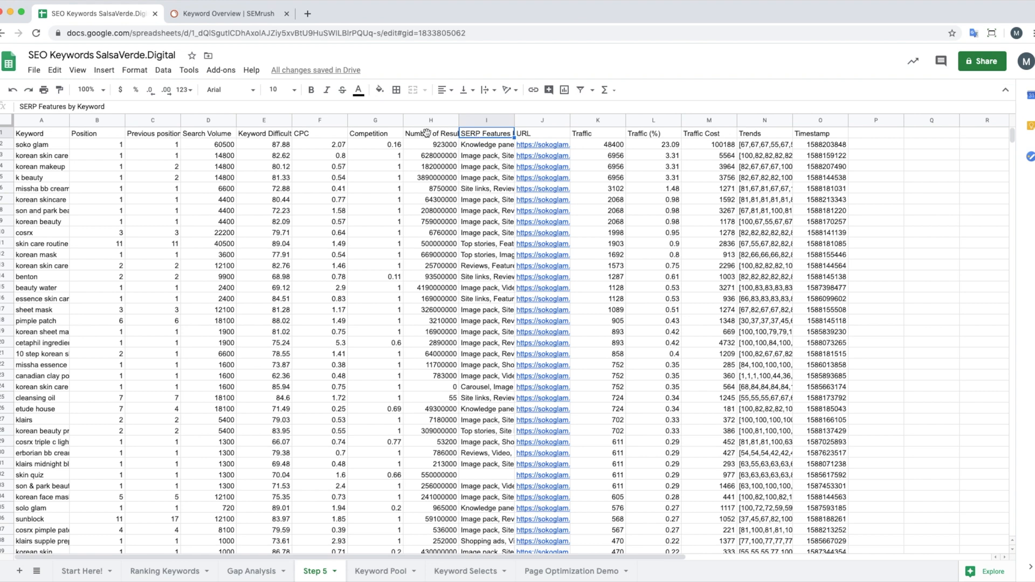
pyautogui.click(208, 134)
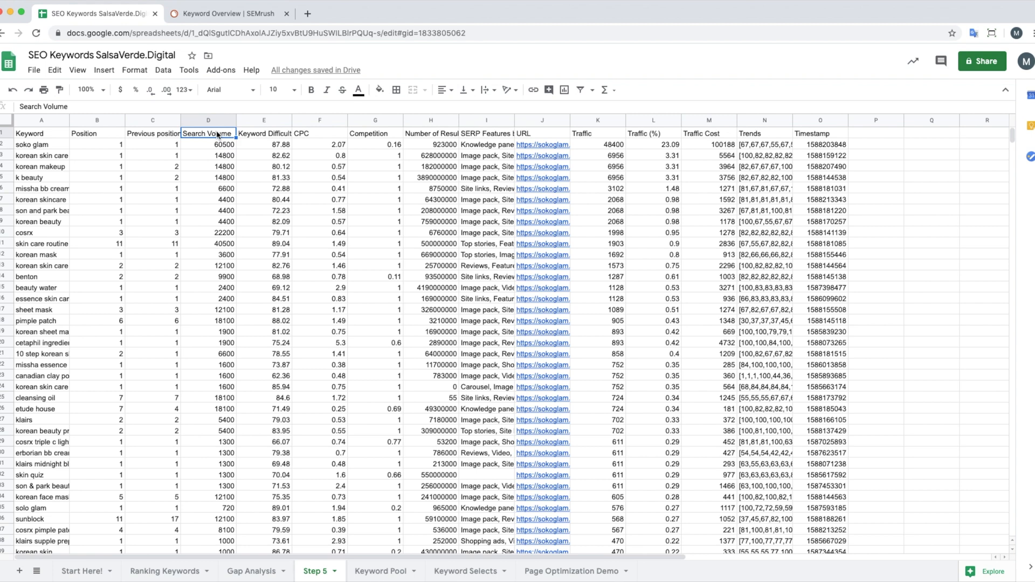
pyautogui.click(264, 132)
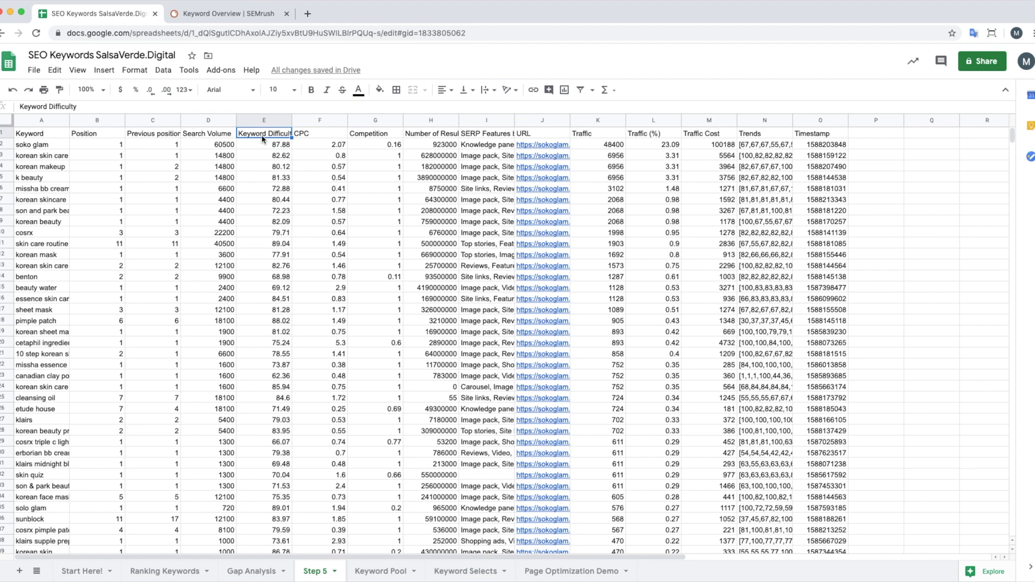
pyautogui.click(381, 571)
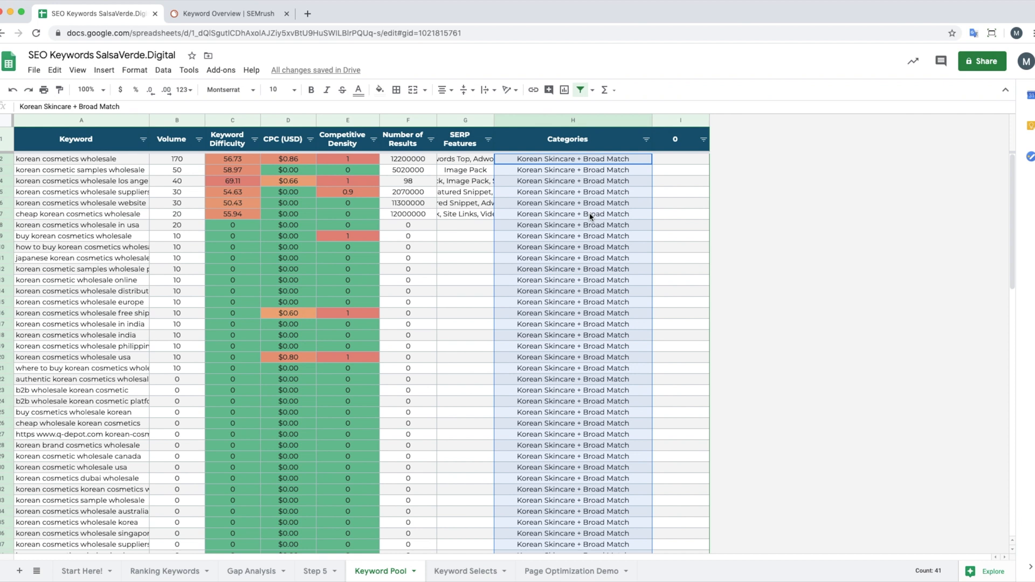
pyautogui.moveTo(686, 165)
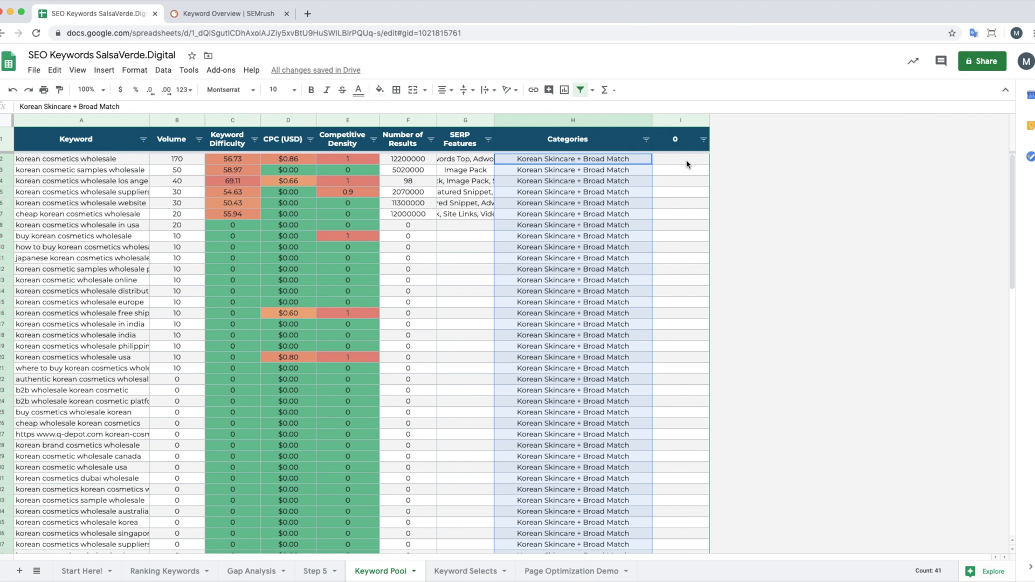
# Step: Mark twelve keywords with levels 1, 2 and 3 in column I and sort them to the top
pyautogui.click(680, 159)
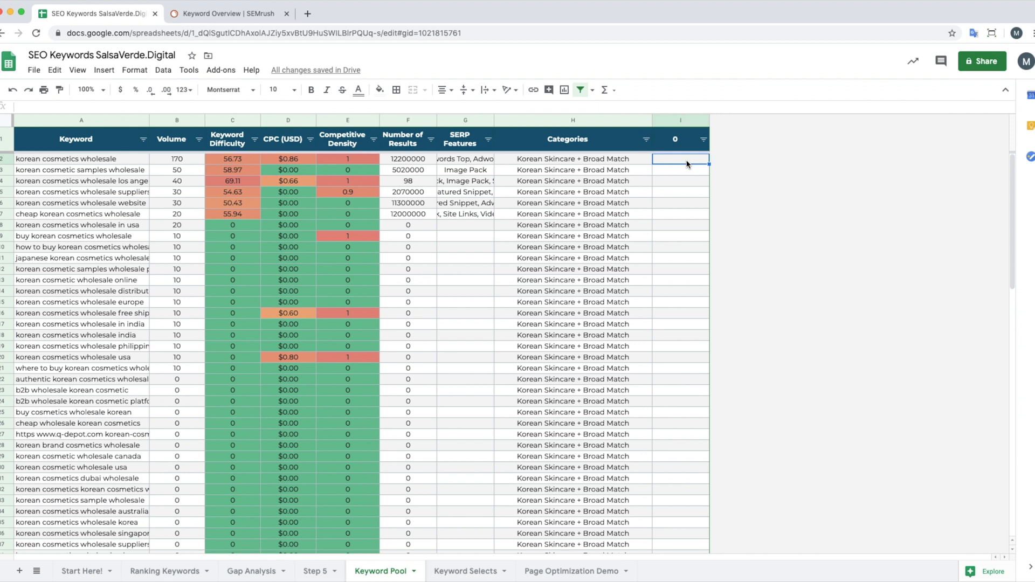
pyautogui.write('1')
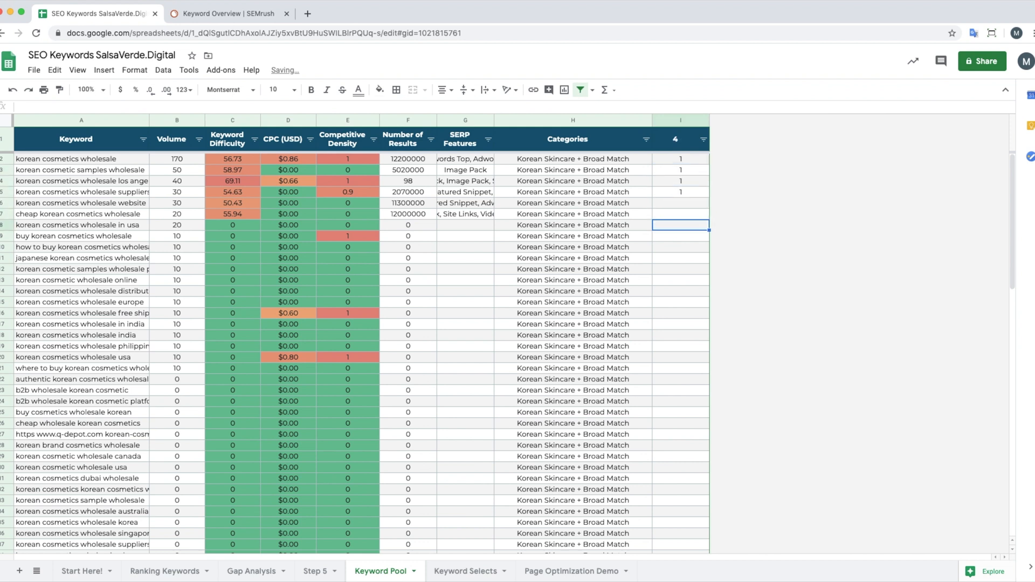
pyautogui.click(680, 235)
pyautogui.write('2')
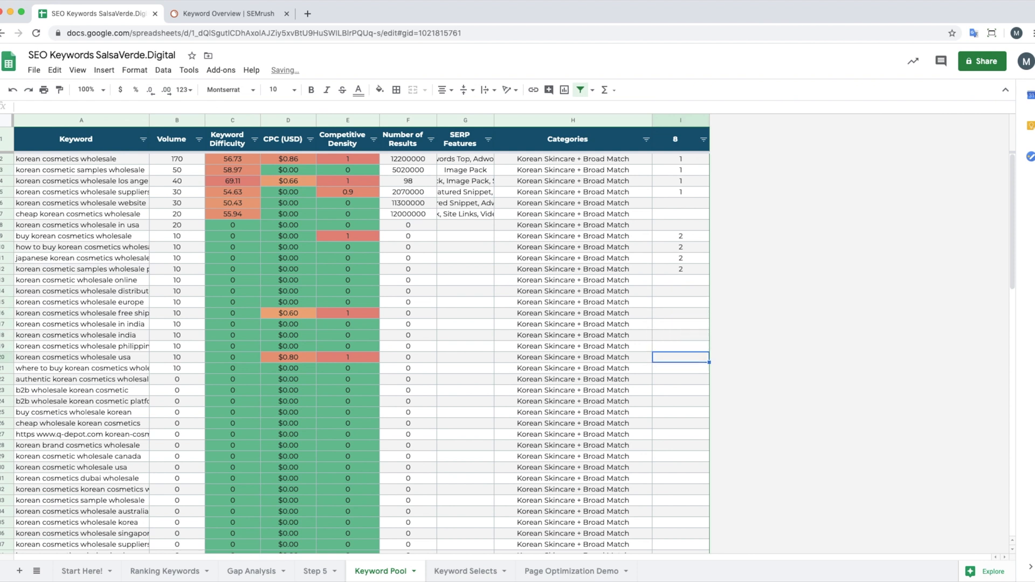
pyautogui.click(680, 389)
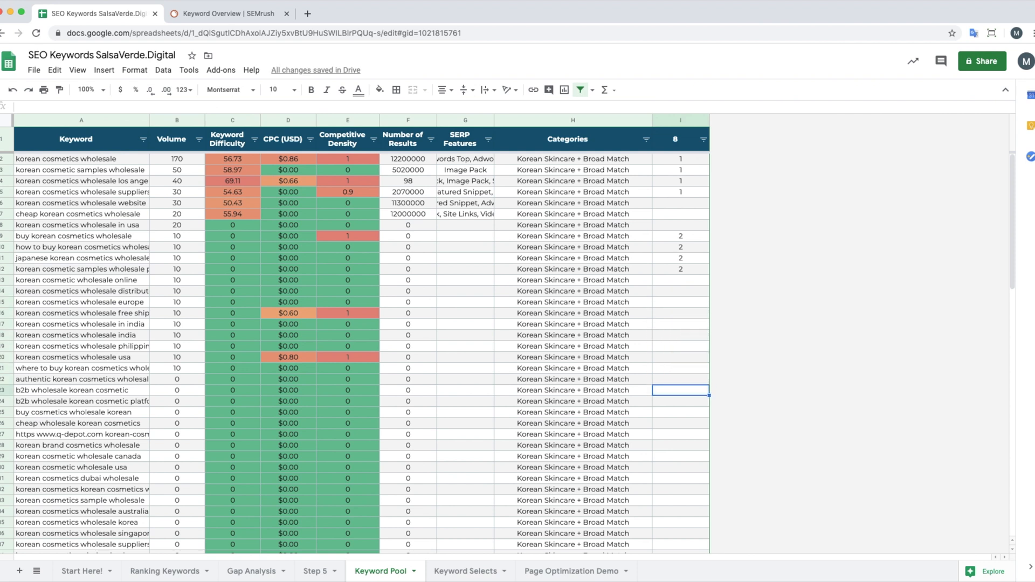
pyautogui.write('3')
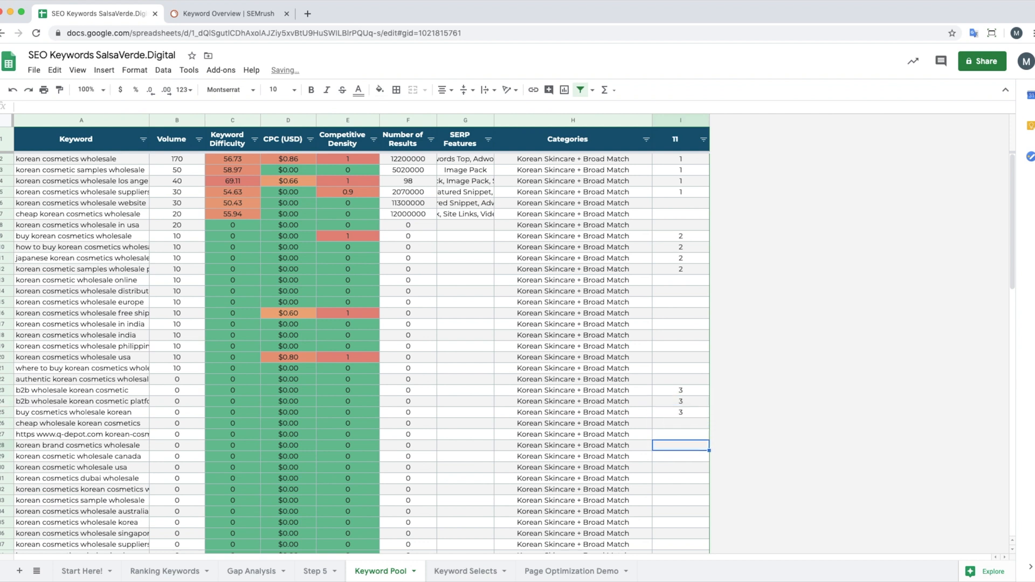
pyautogui.write('3')
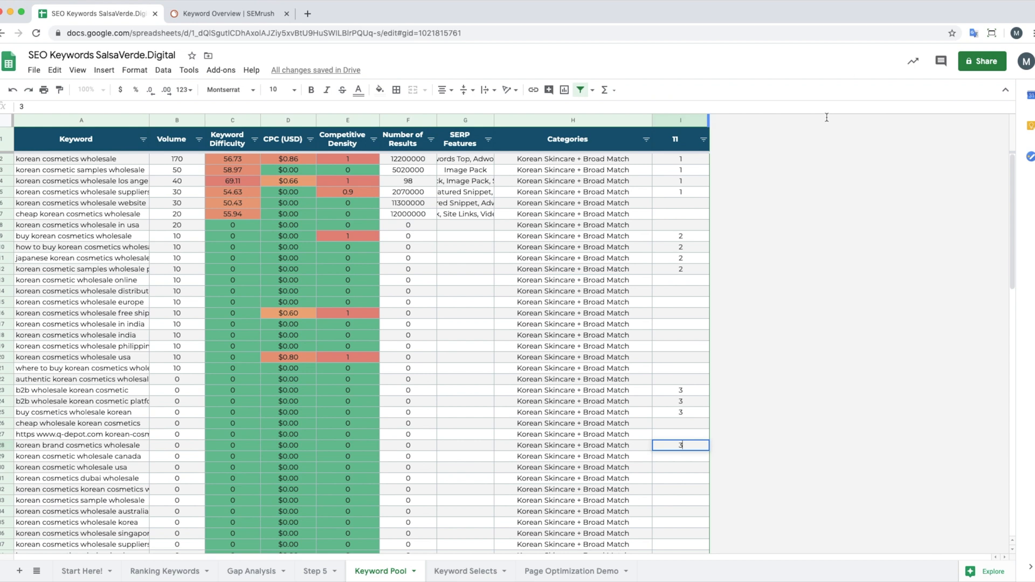
pyautogui.click(703, 139)
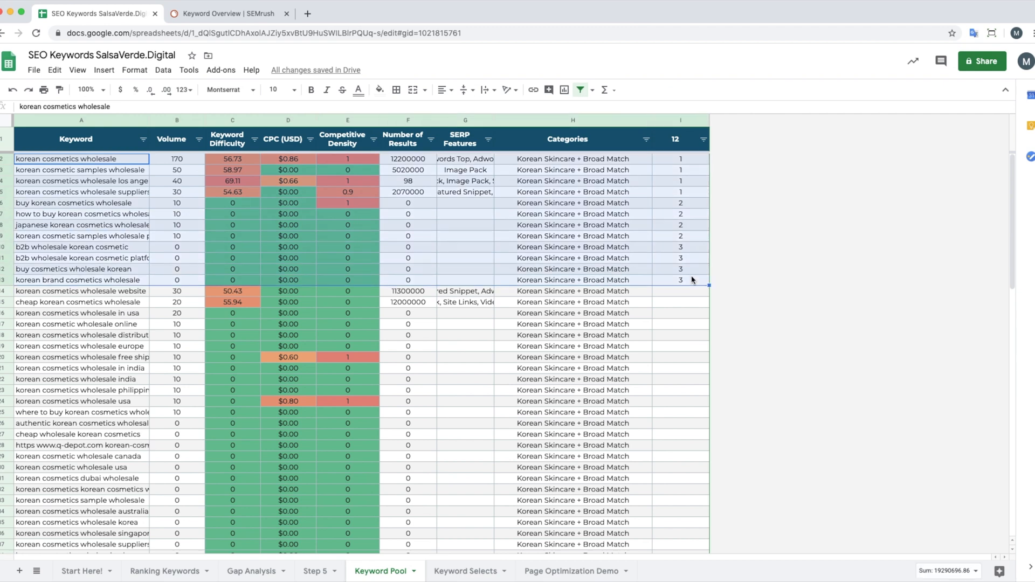
# Step: Switch to the empty Keyword Selects sheet with its Categories and Levels headers
pyautogui.click(467, 571)
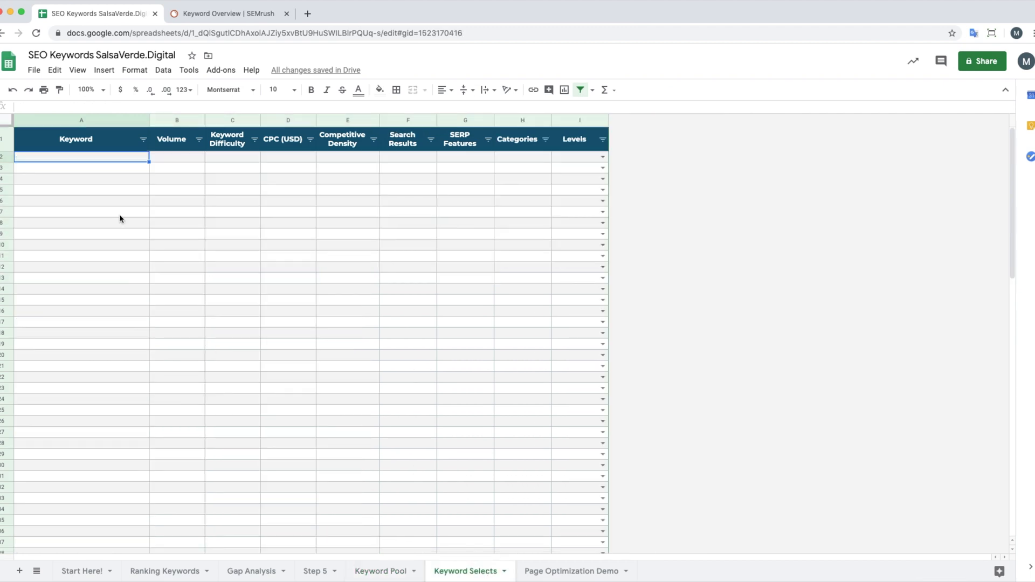
pyautogui.moveTo(83, 169)
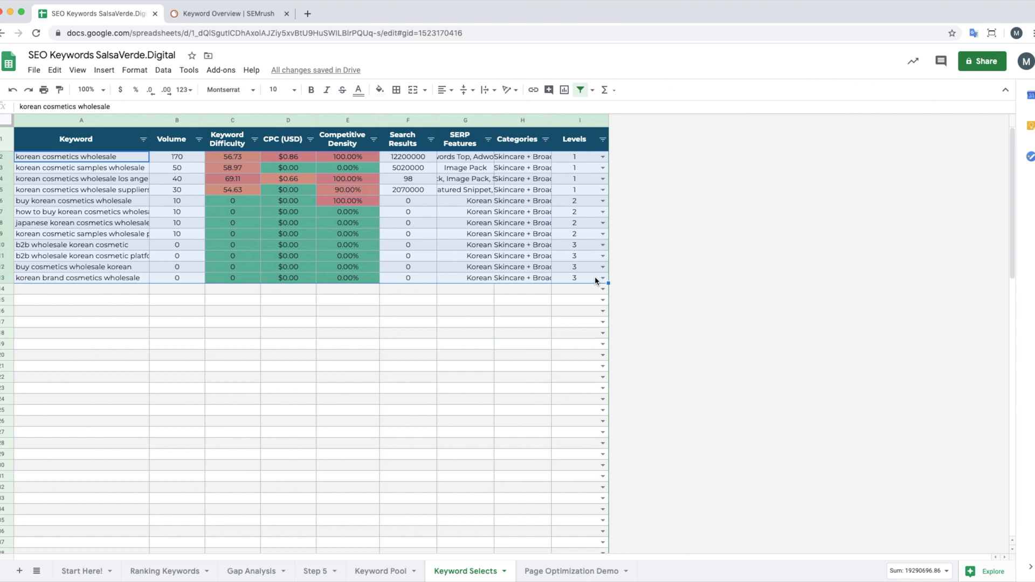
pyautogui.moveTo(581, 198)
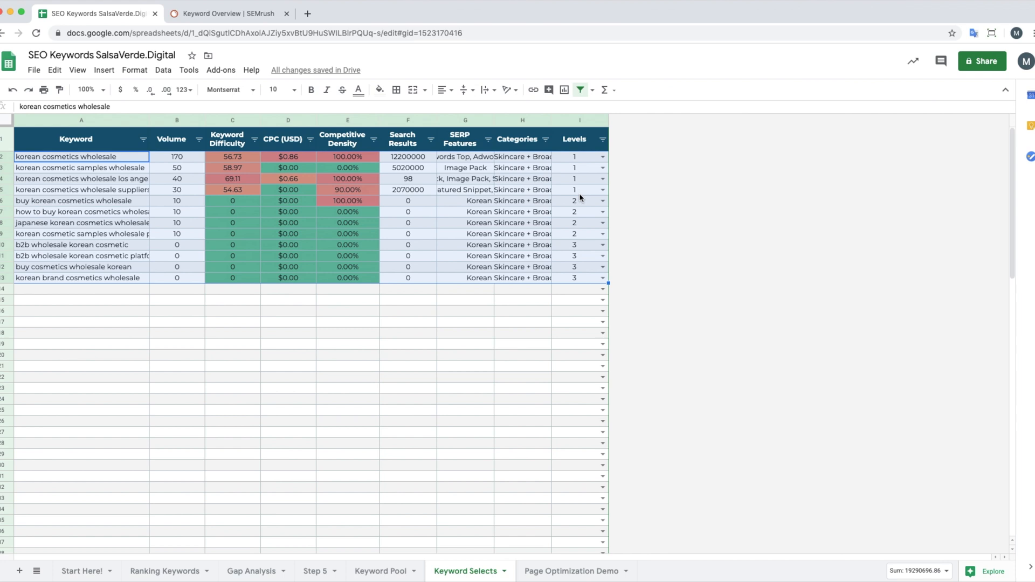
pyautogui.moveTo(585, 224)
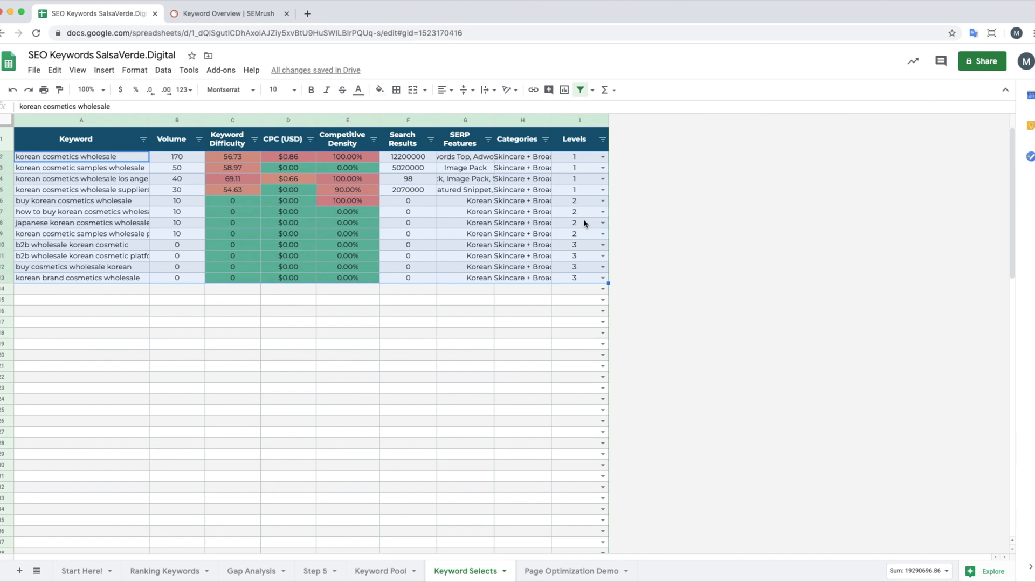
pyautogui.moveTo(578, 278)
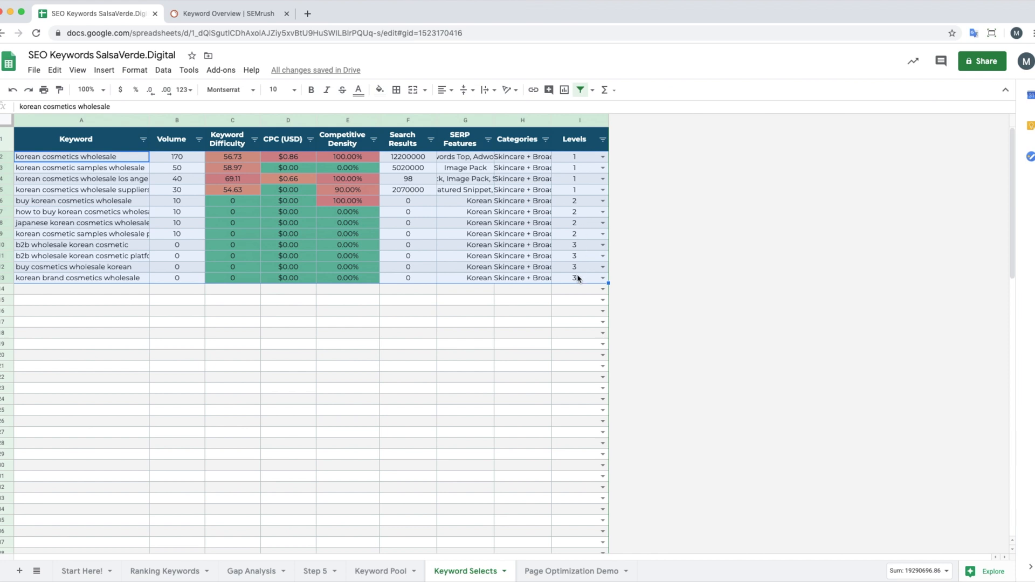